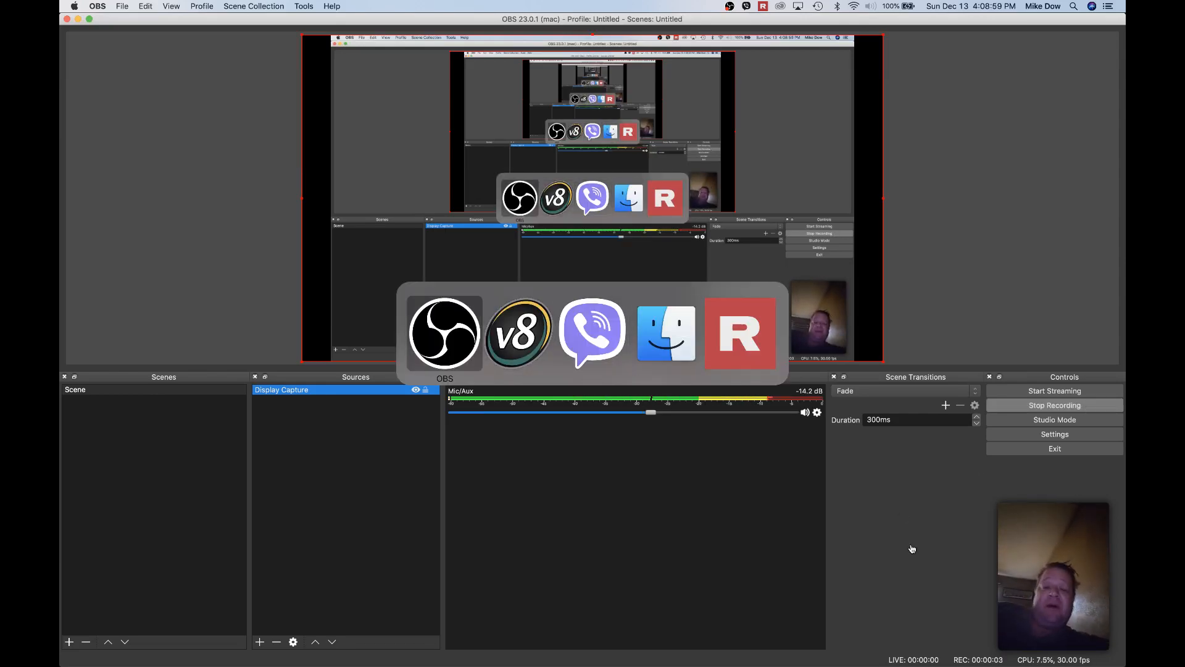
{"action": "left_click", "coordinate": [517, 333]}
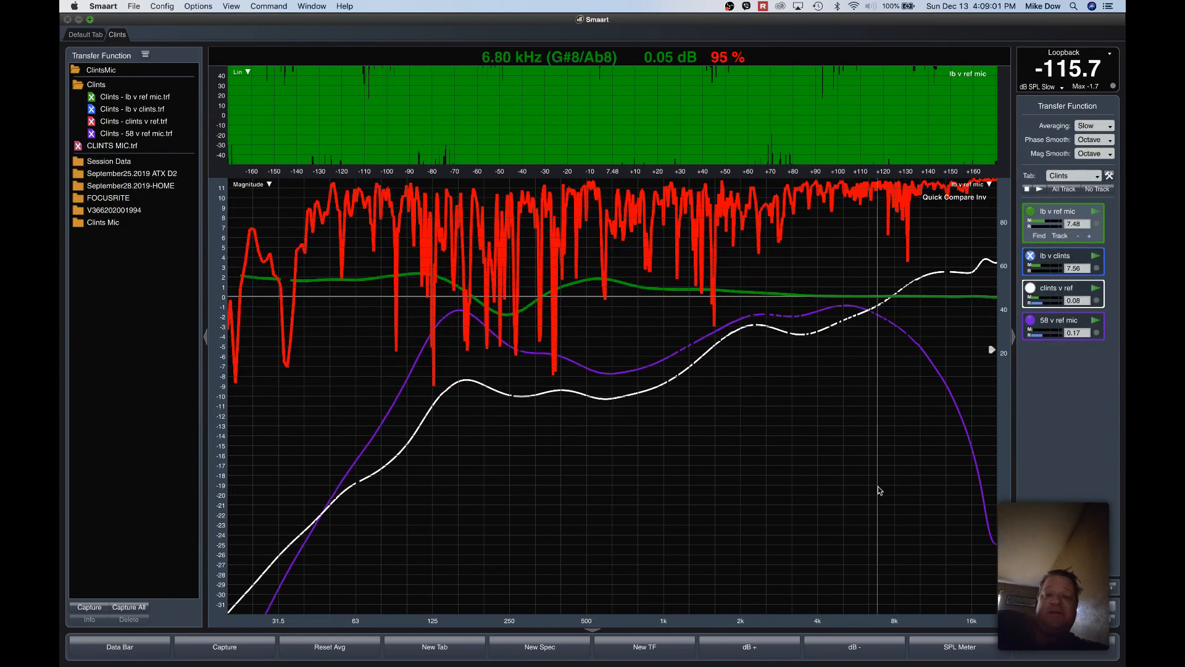
{"action": "mouse_move", "coordinate": [817, 427]}
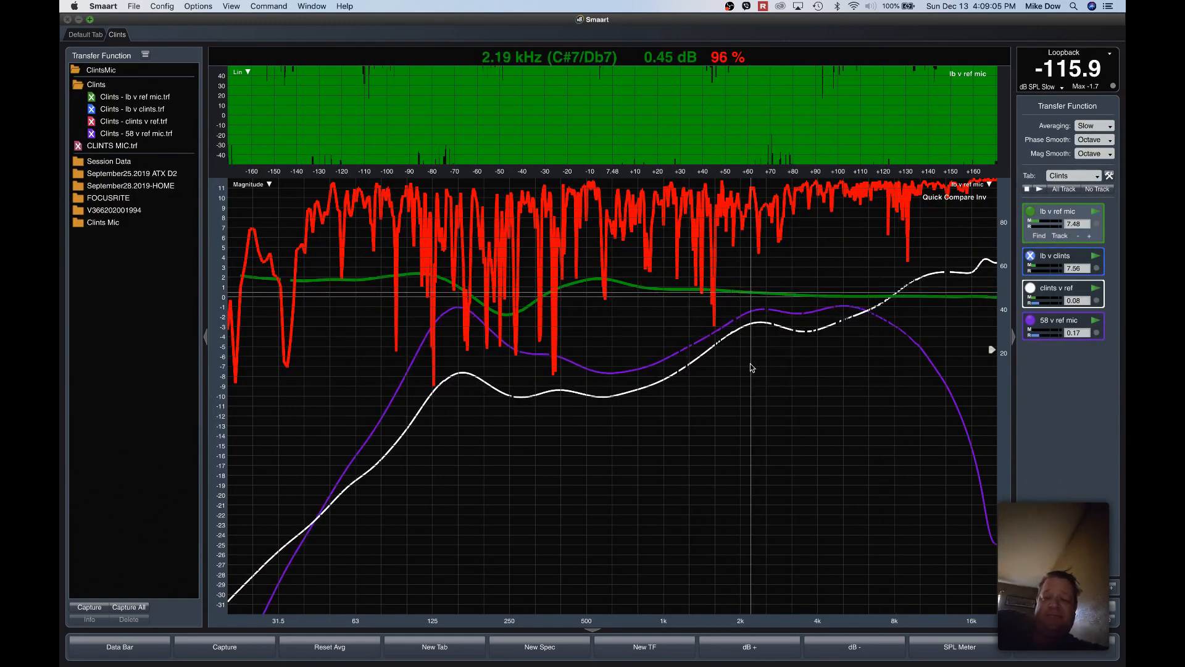
{"action": "mouse_move", "coordinate": [694, 399]}
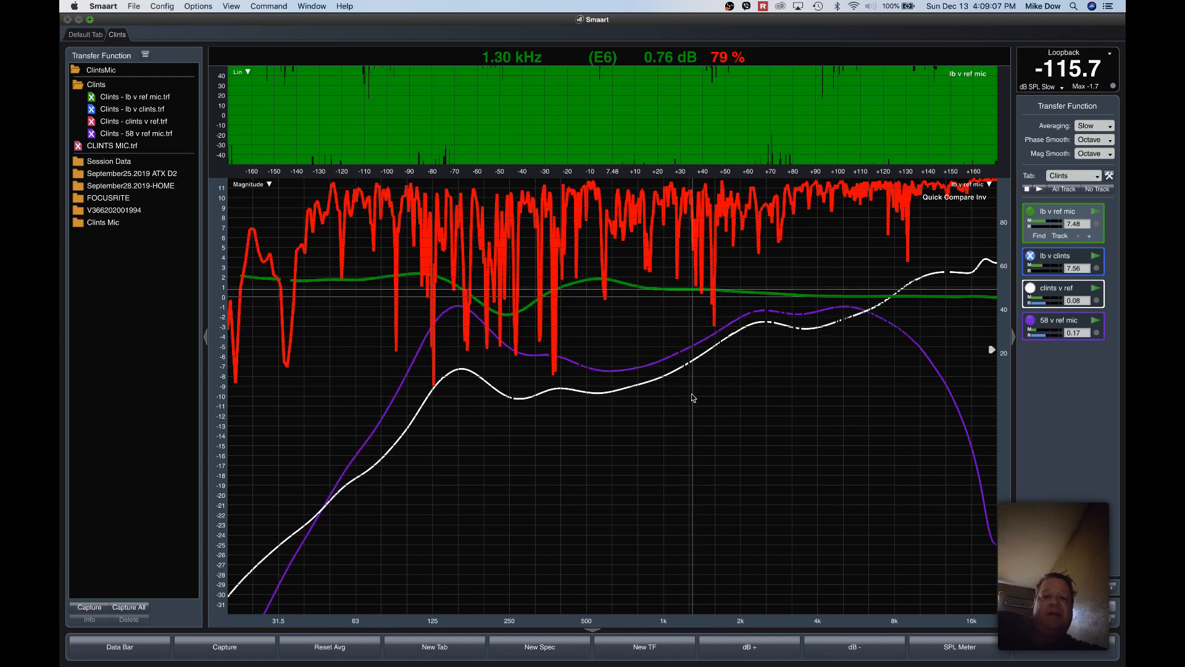
{"action": "mouse_move", "coordinate": [701, 396]}
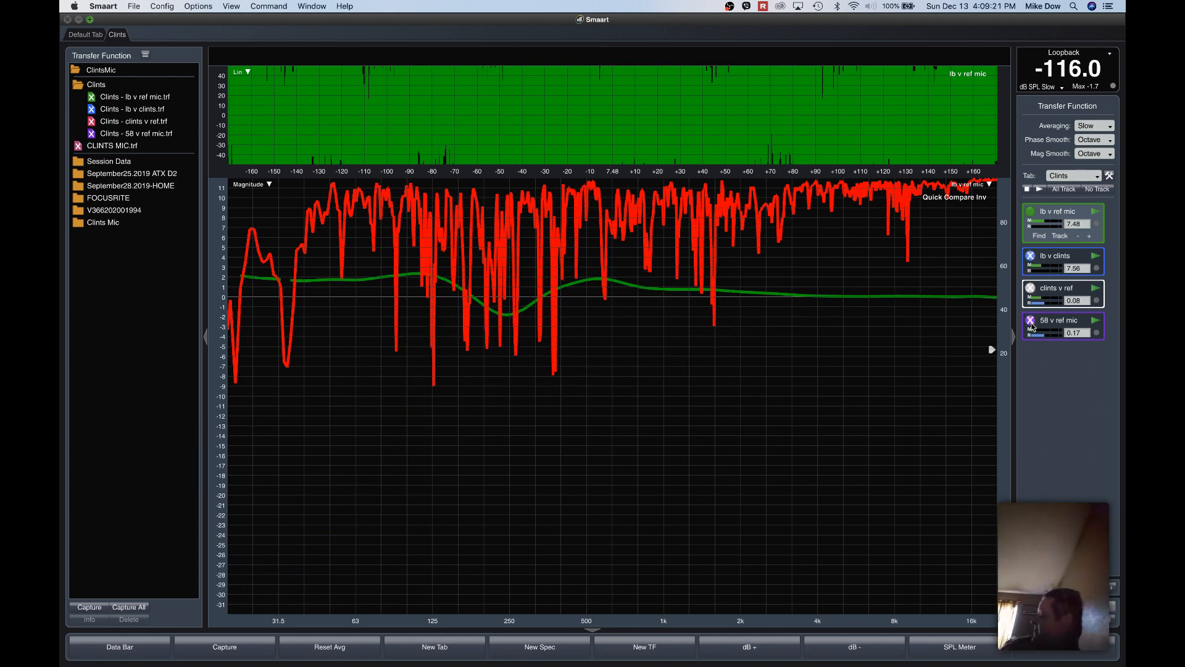
{"action": "mouse_move", "coordinate": [1018, 388]}
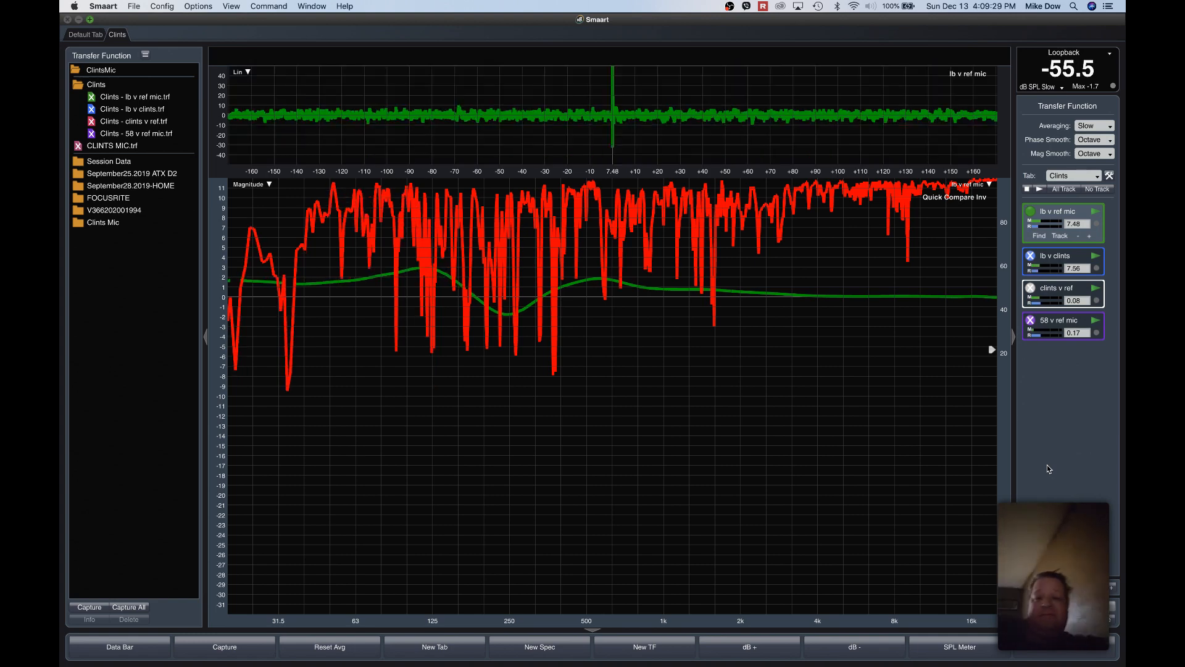
{"action": "mouse_move", "coordinate": [951, 399]}
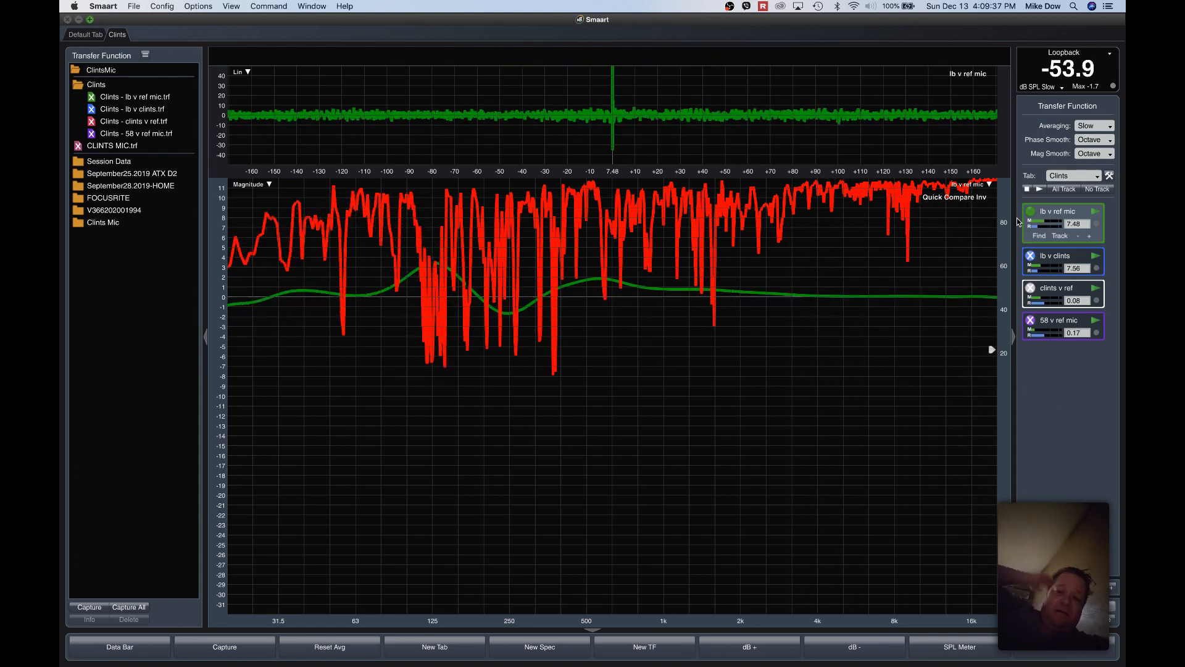
{"action": "mouse_move", "coordinate": [302, 304]}
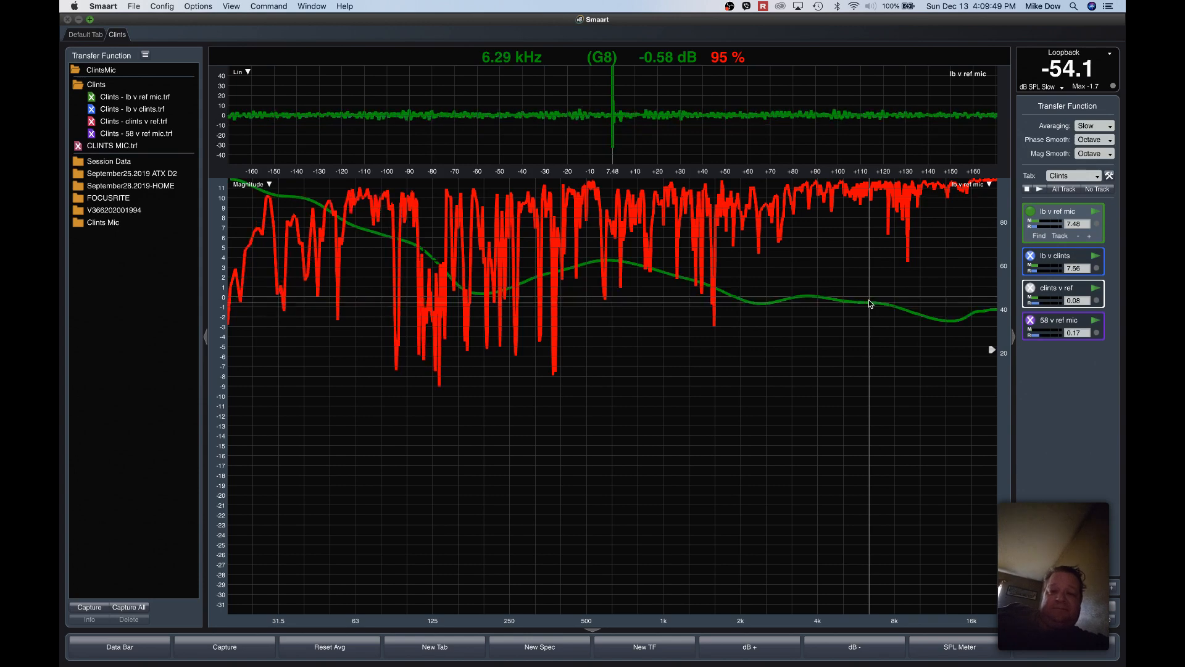
{"action": "mouse_move", "coordinate": [689, 312]}
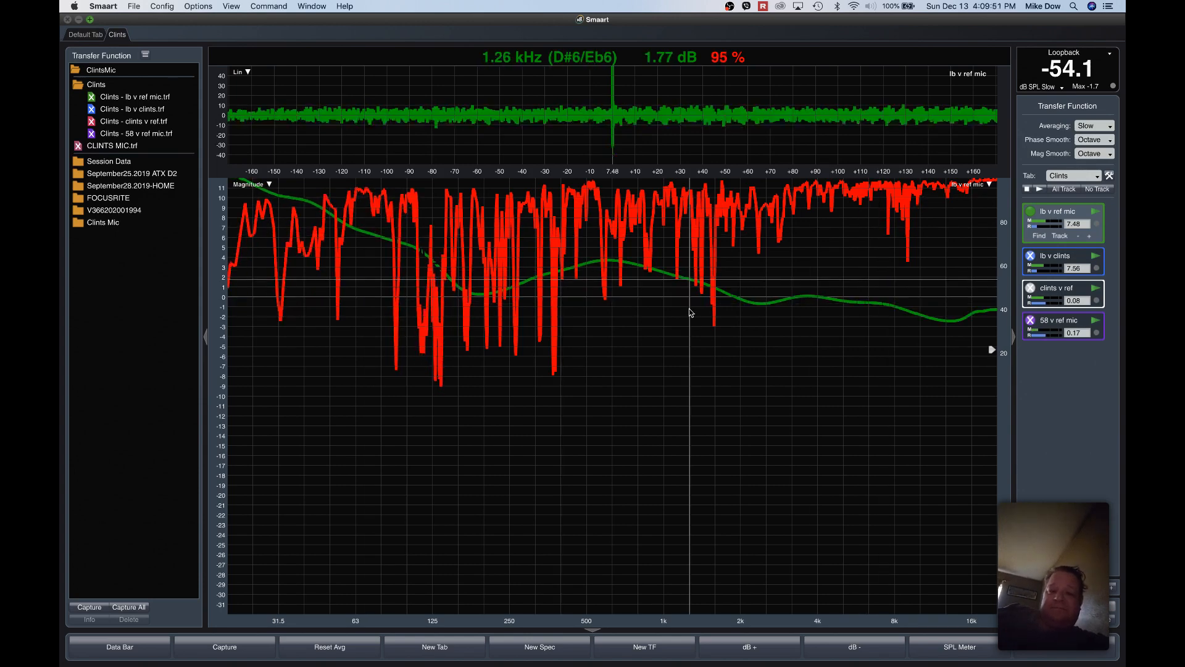
{"action": "mouse_move", "coordinate": [261, 238]}
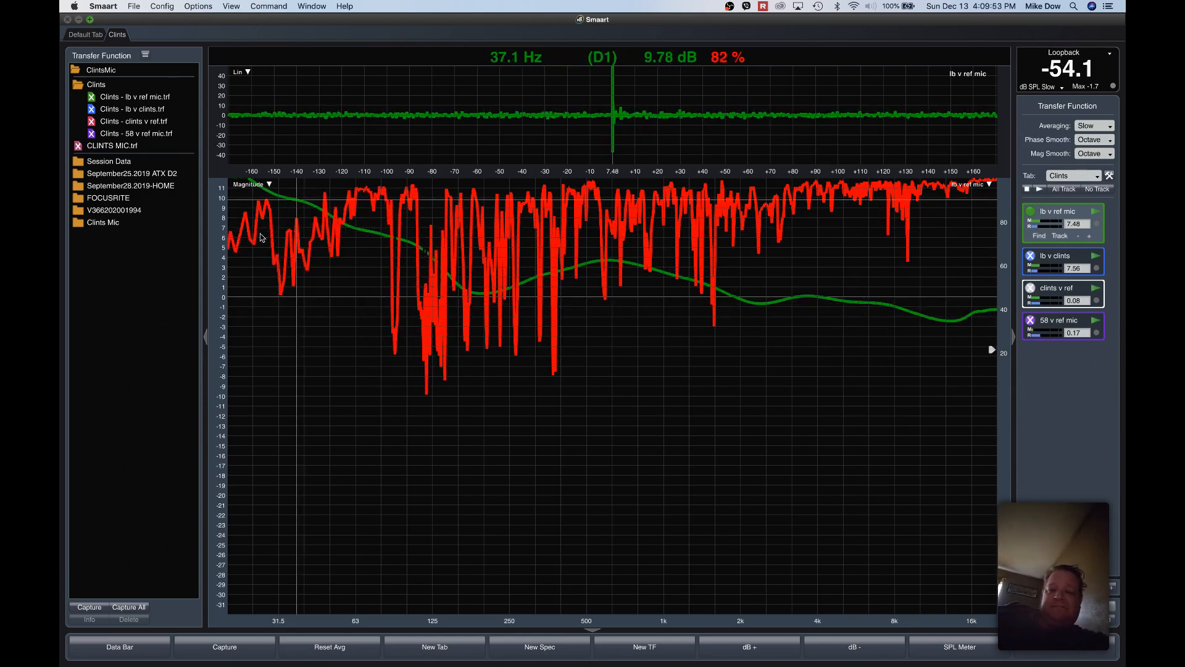
{"action": "mouse_move", "coordinate": [827, 295]}
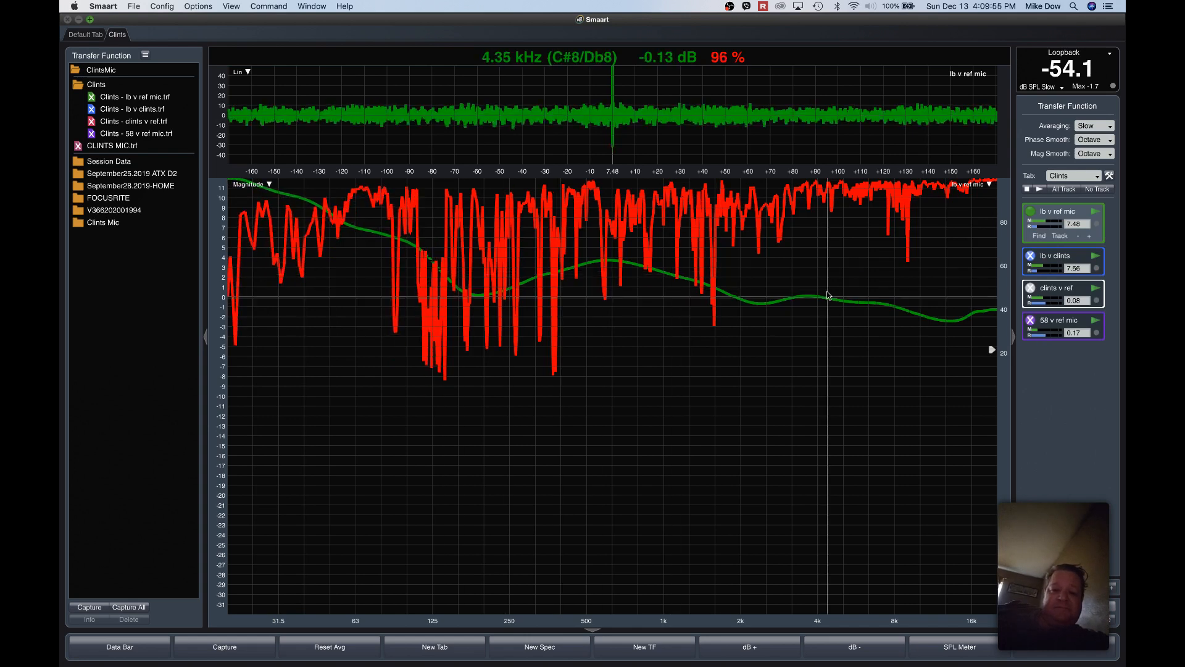
{"action": "mouse_move", "coordinate": [408, 289]}
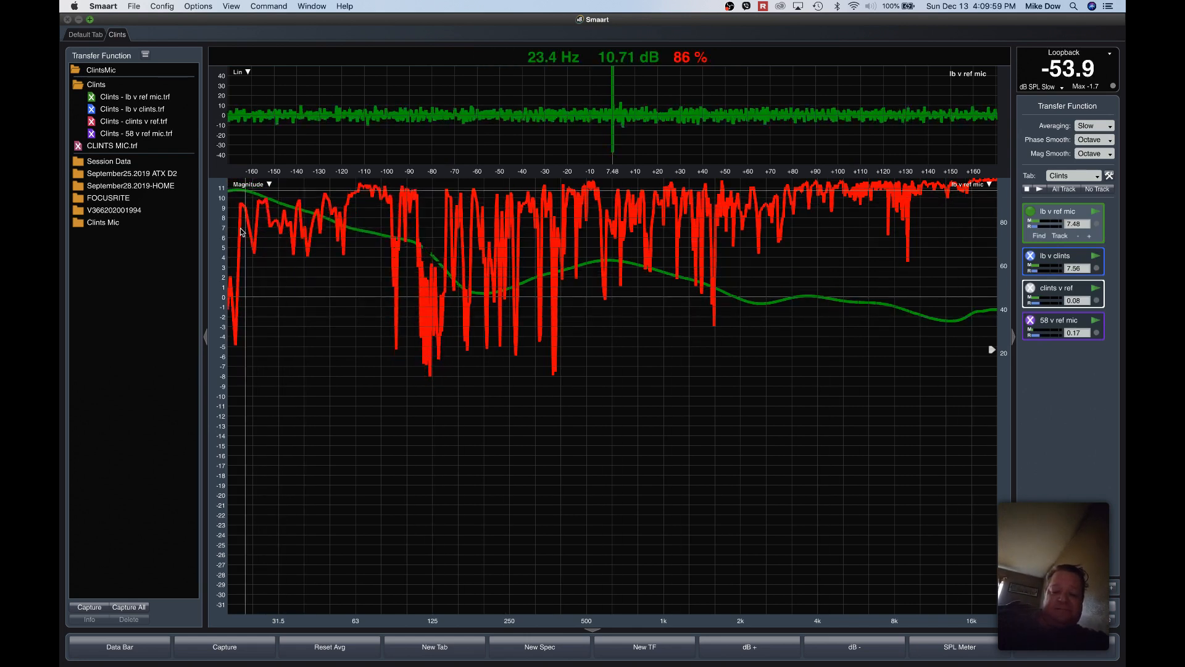
{"action": "mouse_move", "coordinate": [641, 292]}
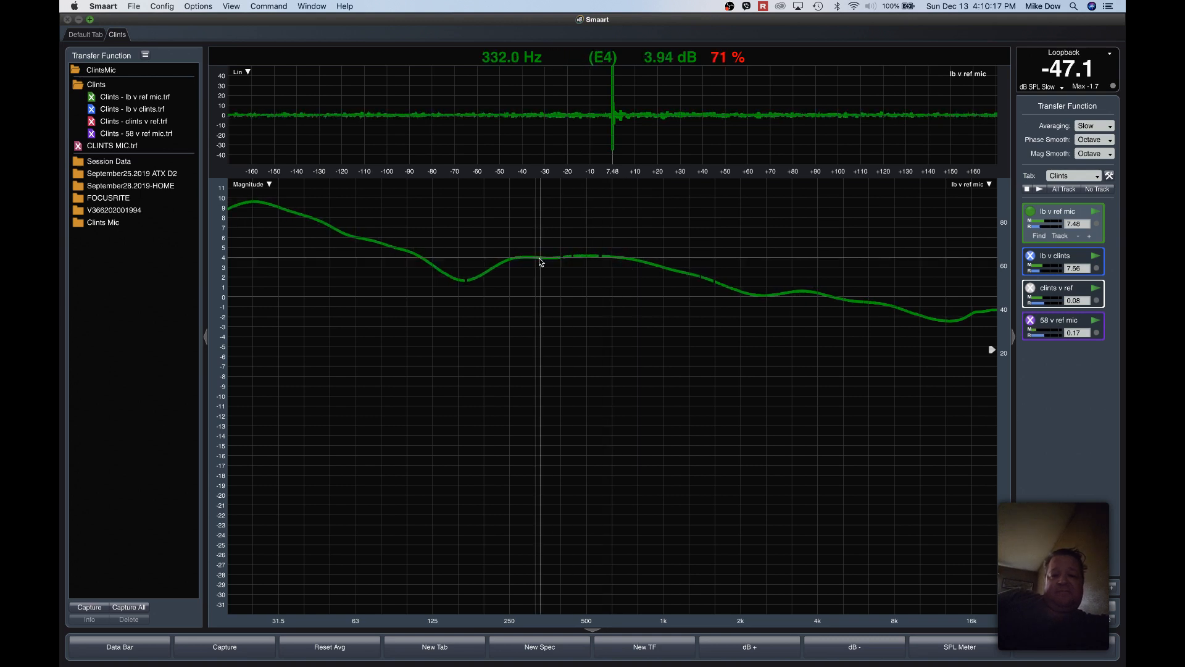
{"action": "mouse_move", "coordinate": [374, 264]}
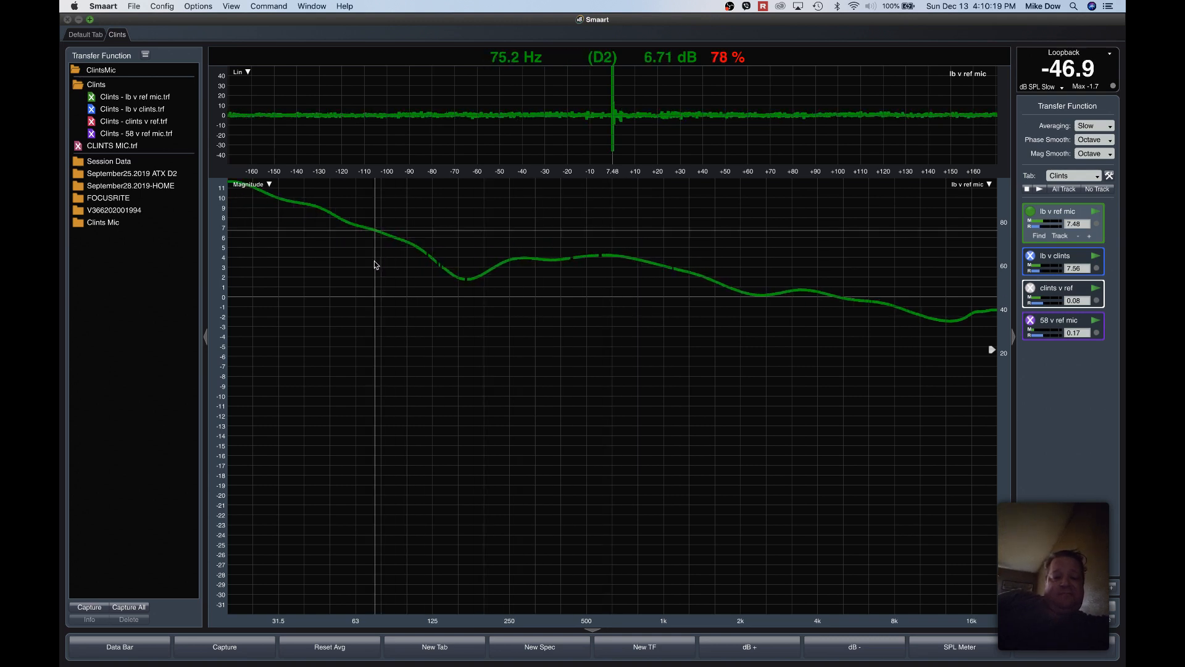
{"action": "mouse_move", "coordinate": [625, 265]}
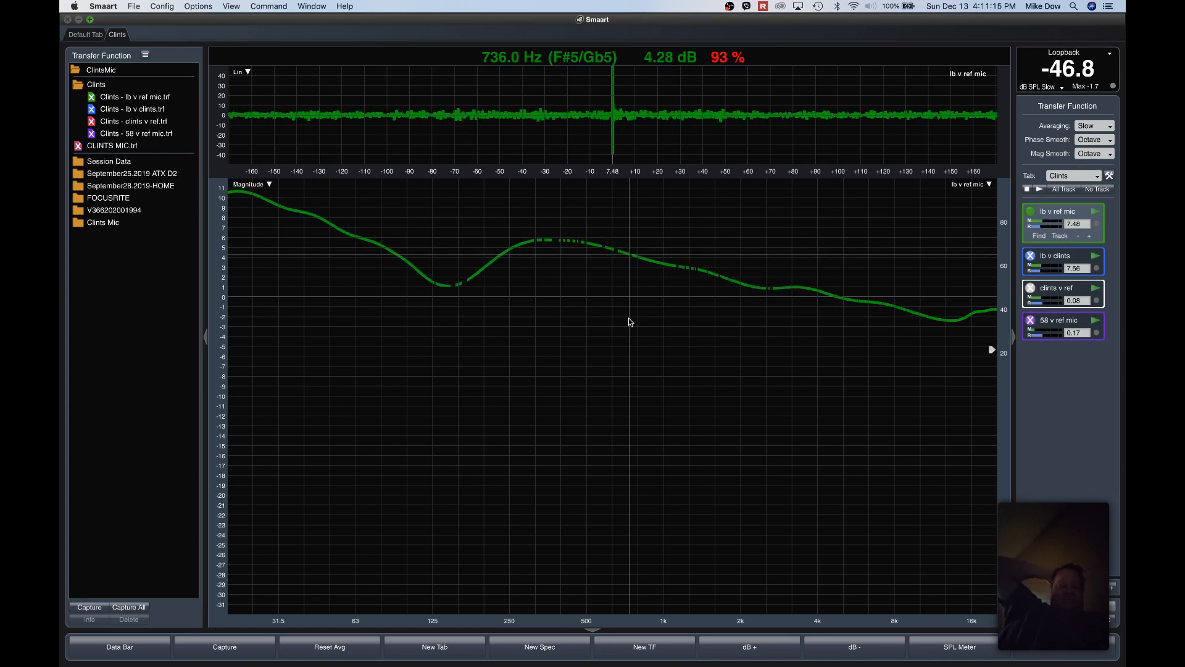
{"action": "mouse_move", "coordinate": [552, 313]}
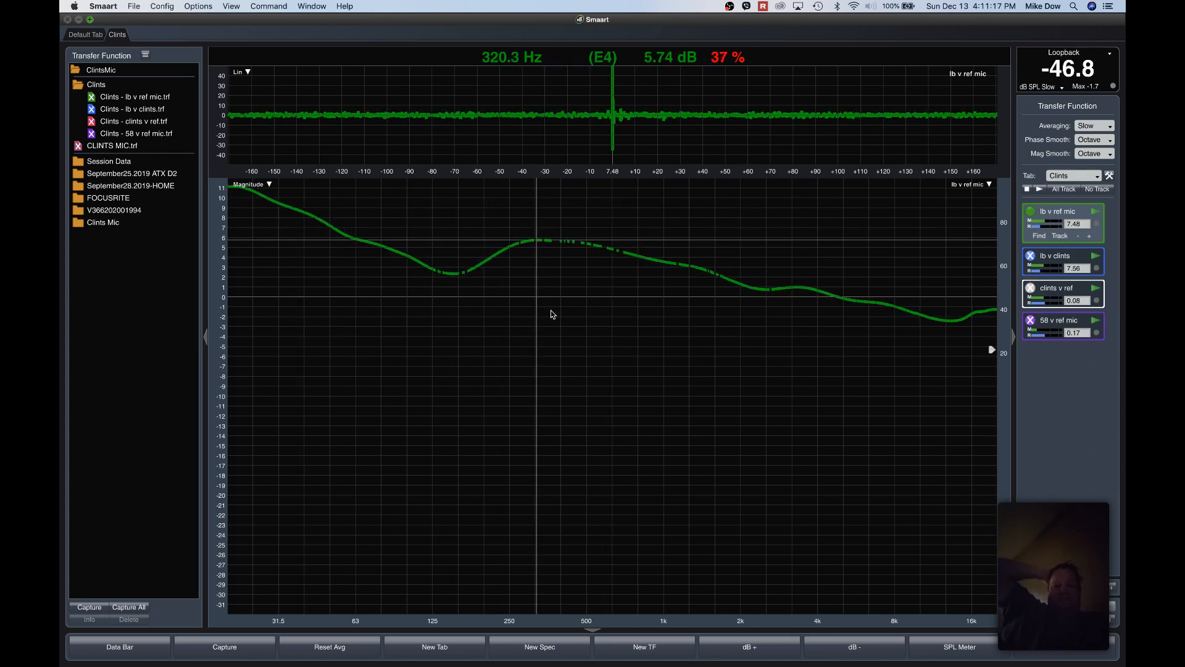
{"action": "mouse_move", "coordinate": [624, 307]}
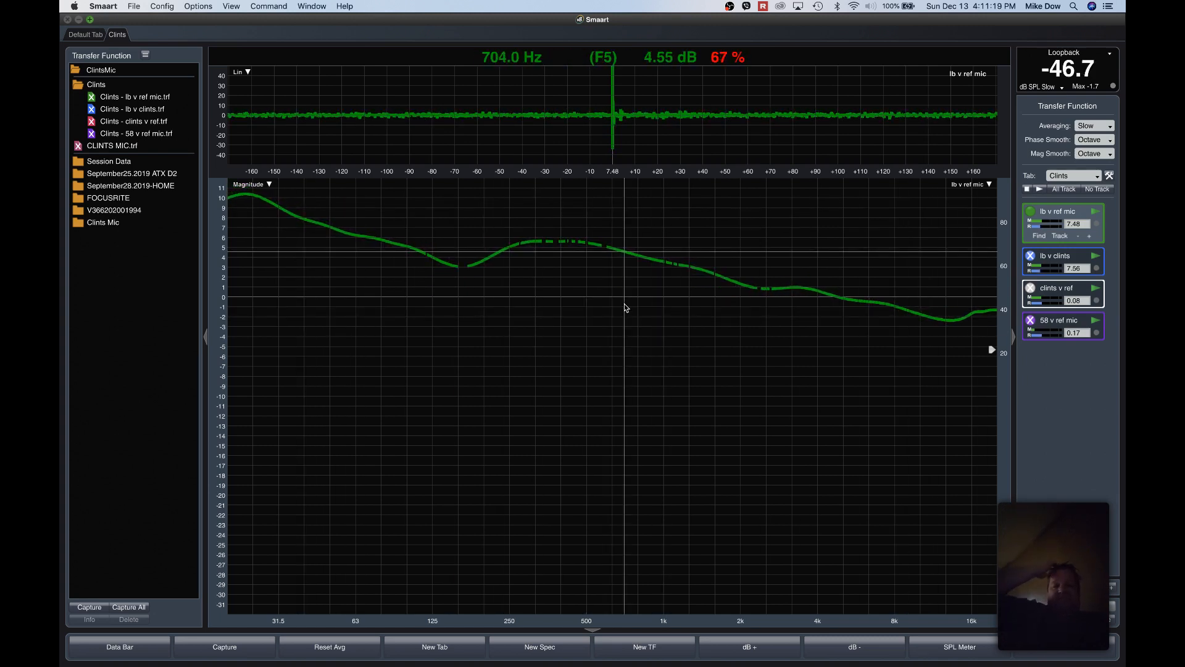
{"action": "mouse_move", "coordinate": [471, 304]}
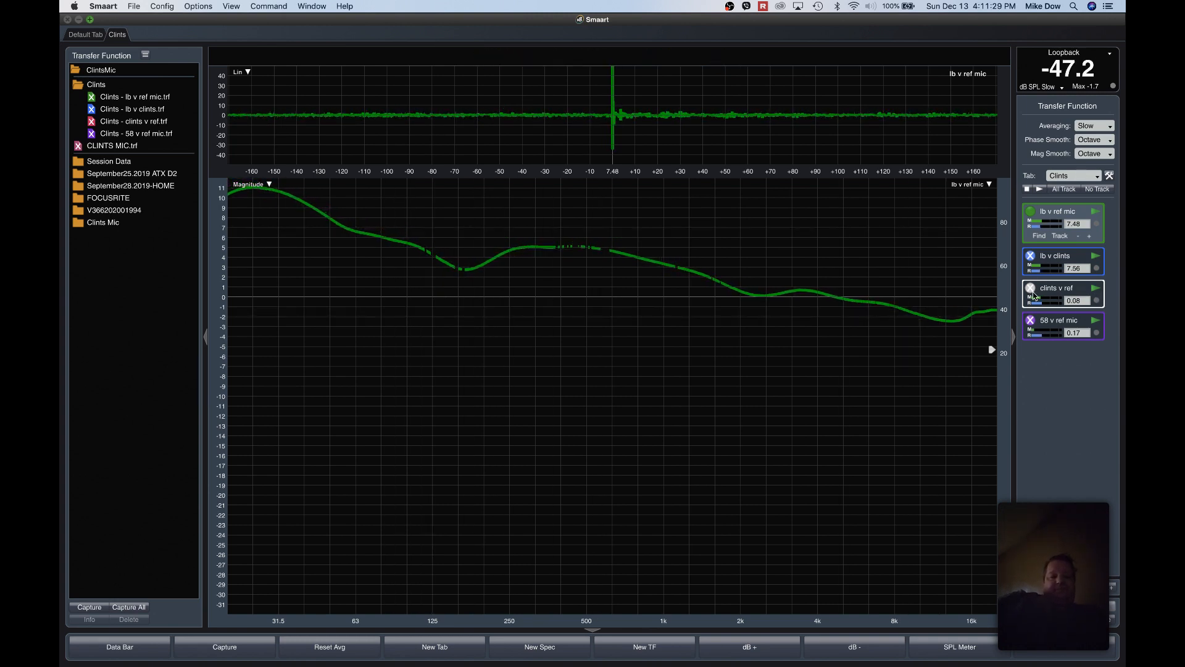
- Start the clints v ref measurement so its white curve plots beside the green trace
{"action": "left_click", "coordinate": [1030, 287]}
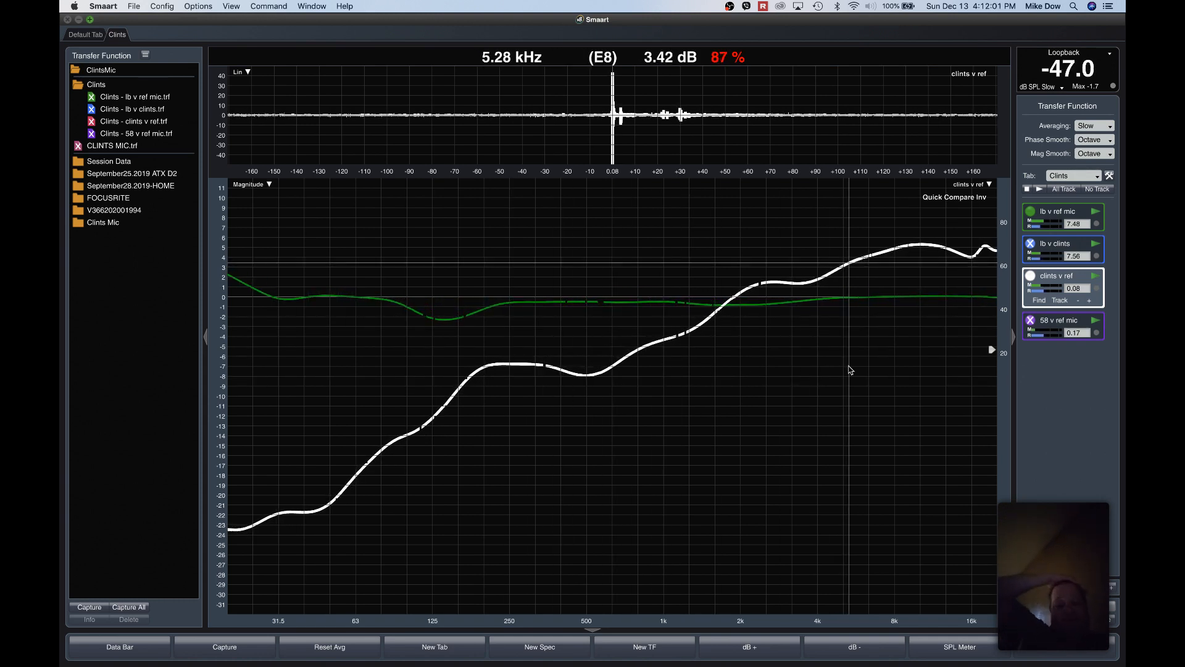
{"action": "mouse_move", "coordinate": [744, 387]}
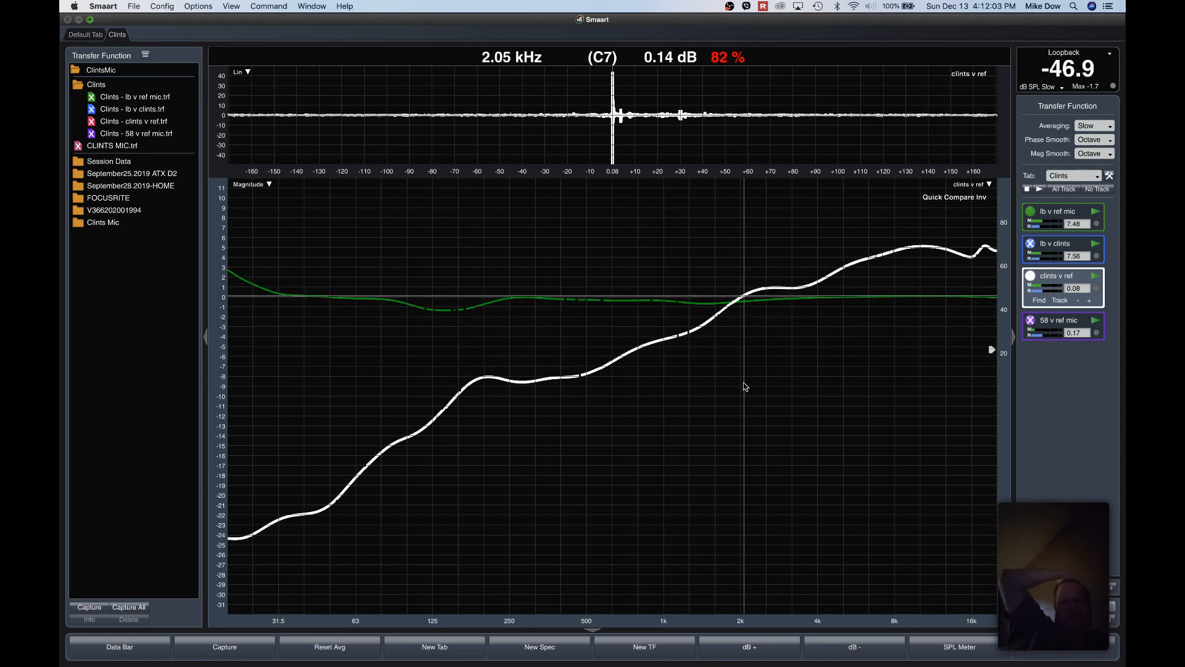
{"action": "mouse_move", "coordinate": [734, 385]}
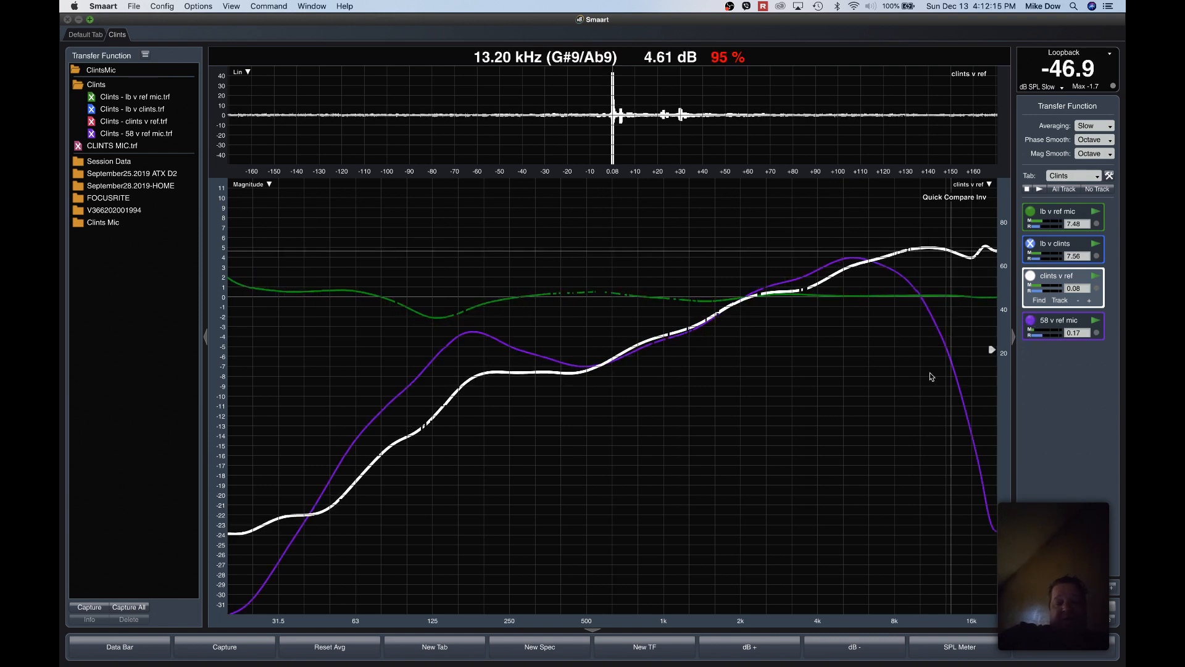
{"action": "mouse_move", "coordinate": [646, 414]}
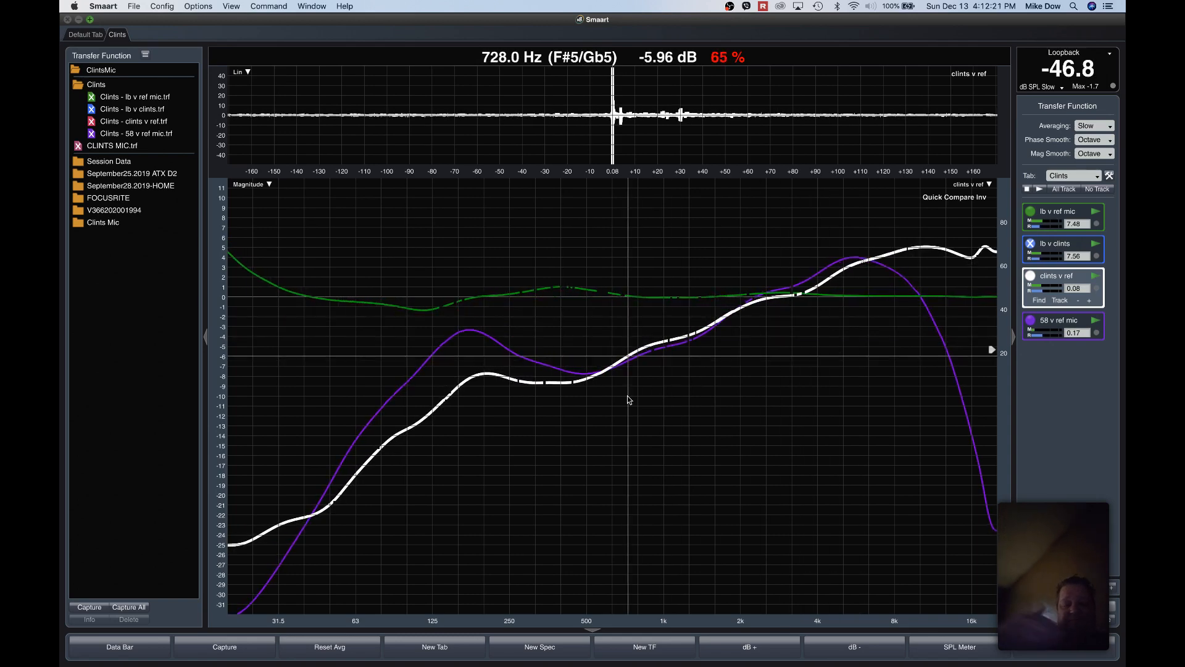
{"action": "mouse_move", "coordinate": [898, 351]}
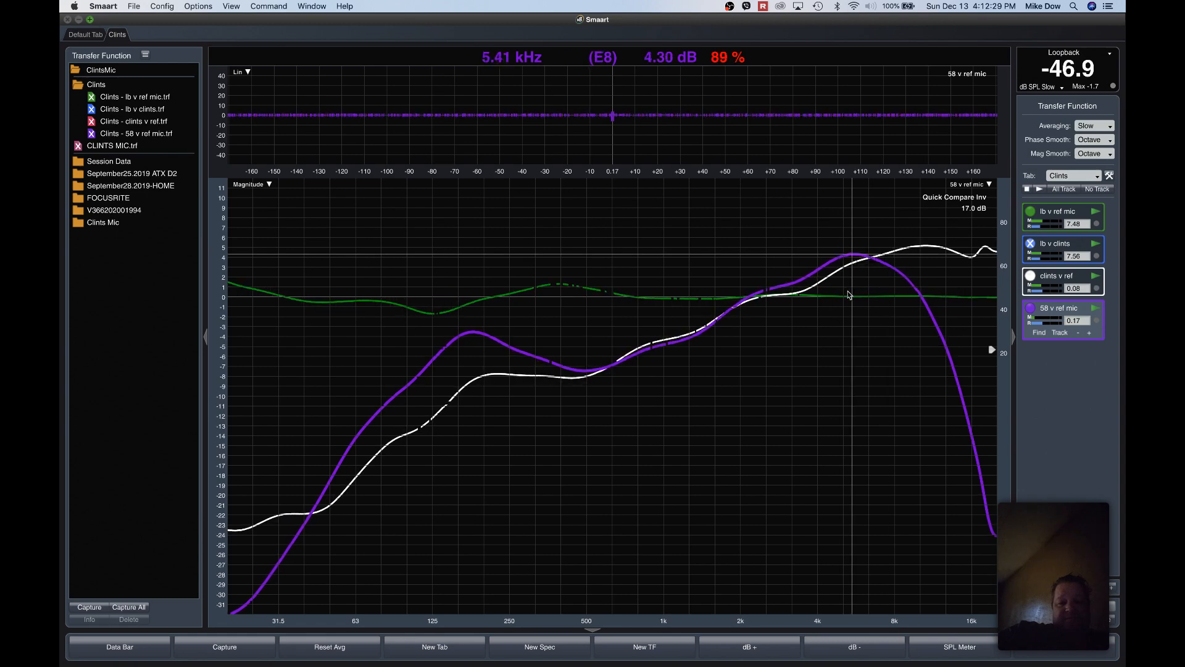
{"action": "mouse_move", "coordinate": [943, 340]}
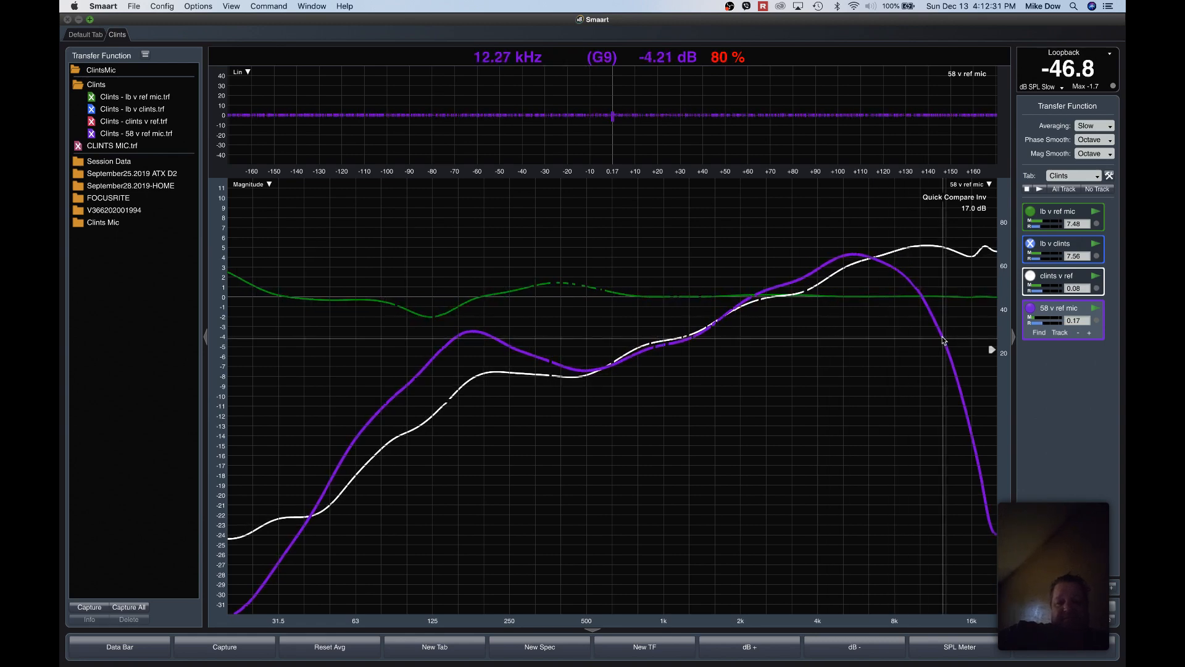
{"action": "mouse_move", "coordinate": [971, 406]}
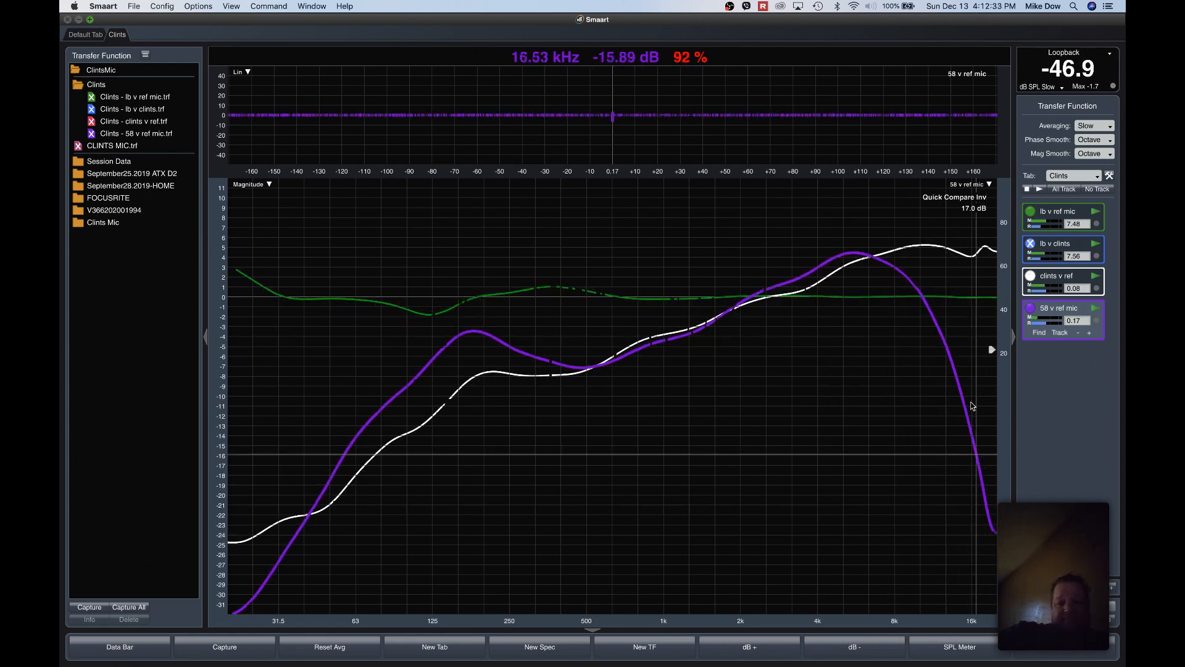
{"action": "mouse_move", "coordinate": [911, 275]}
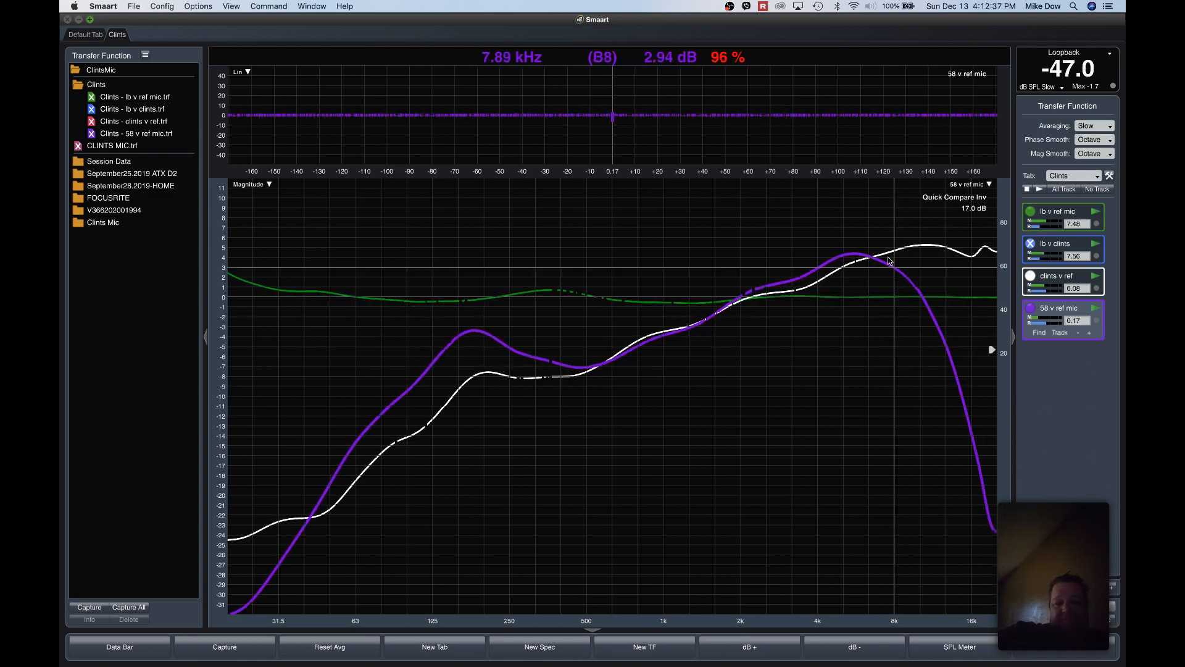
{"action": "mouse_move", "coordinate": [492, 345]}
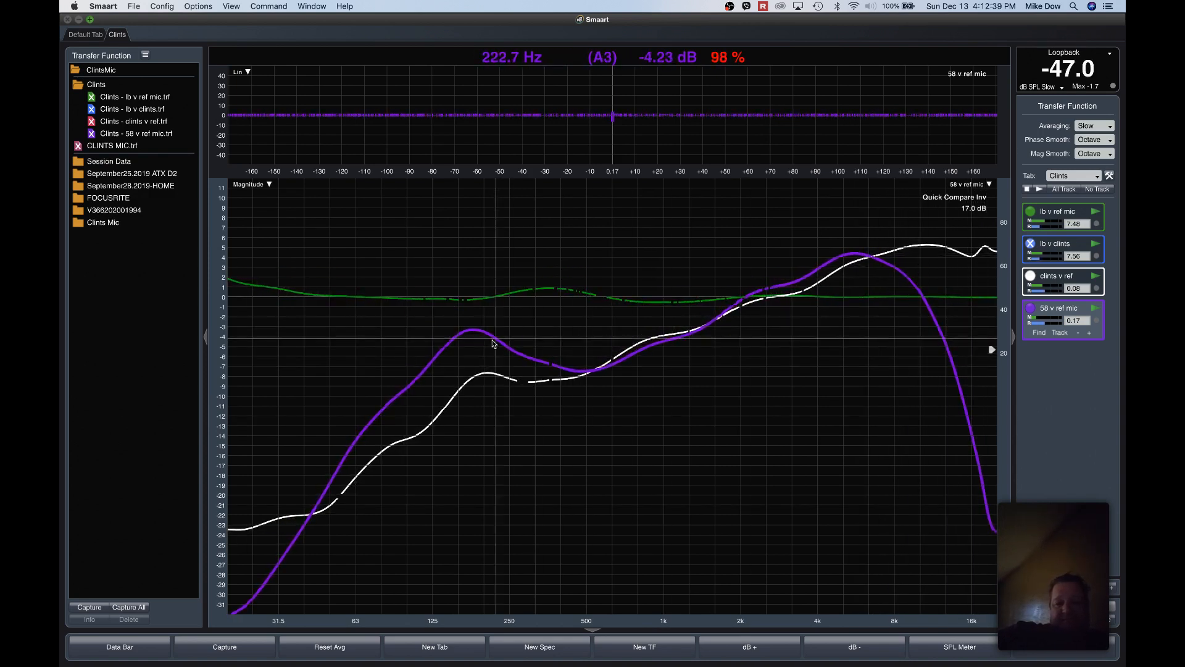
{"action": "mouse_move", "coordinate": [837, 288]}
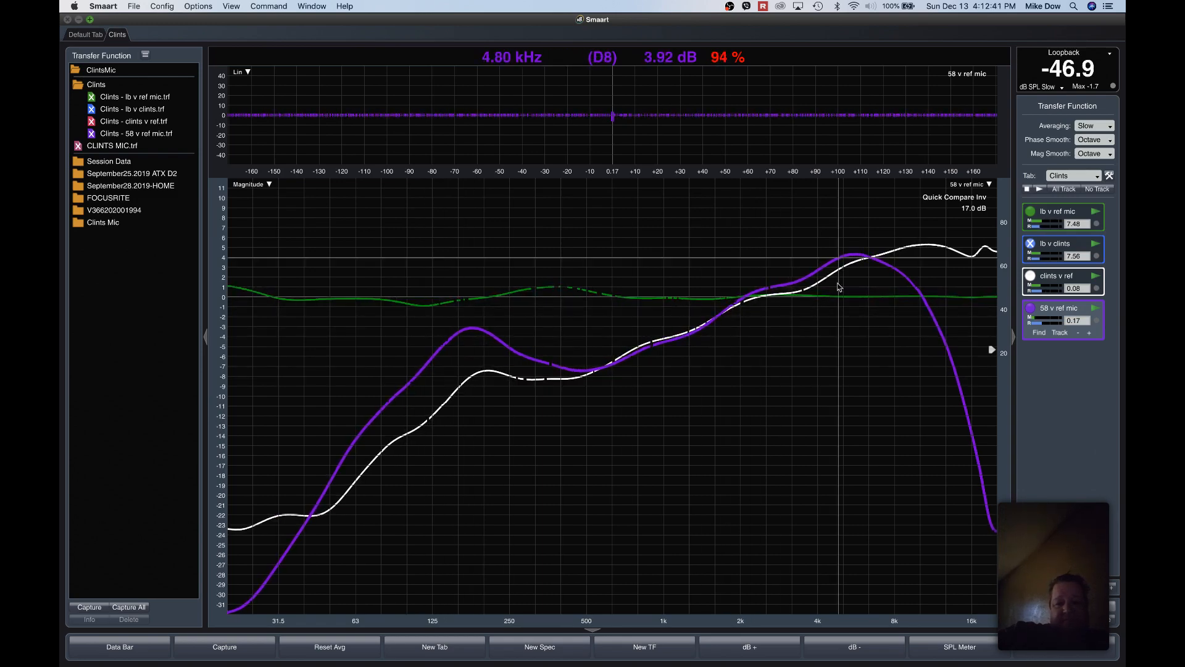
{"action": "mouse_move", "coordinate": [935, 252]}
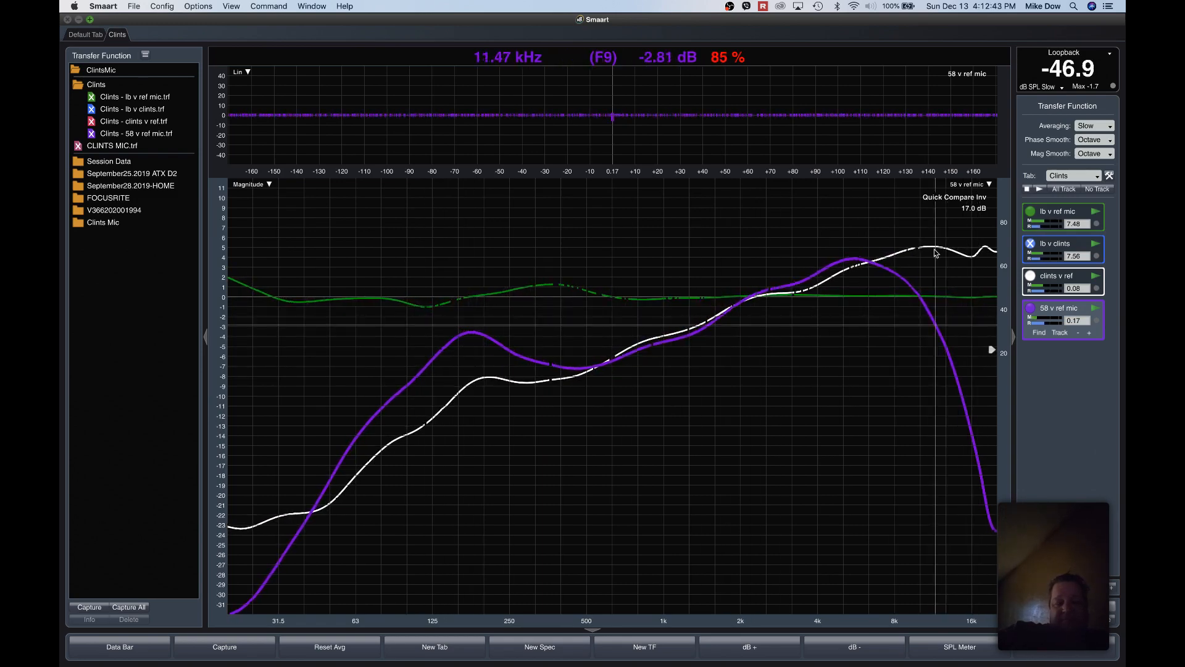
{"action": "mouse_move", "coordinate": [696, 325]}
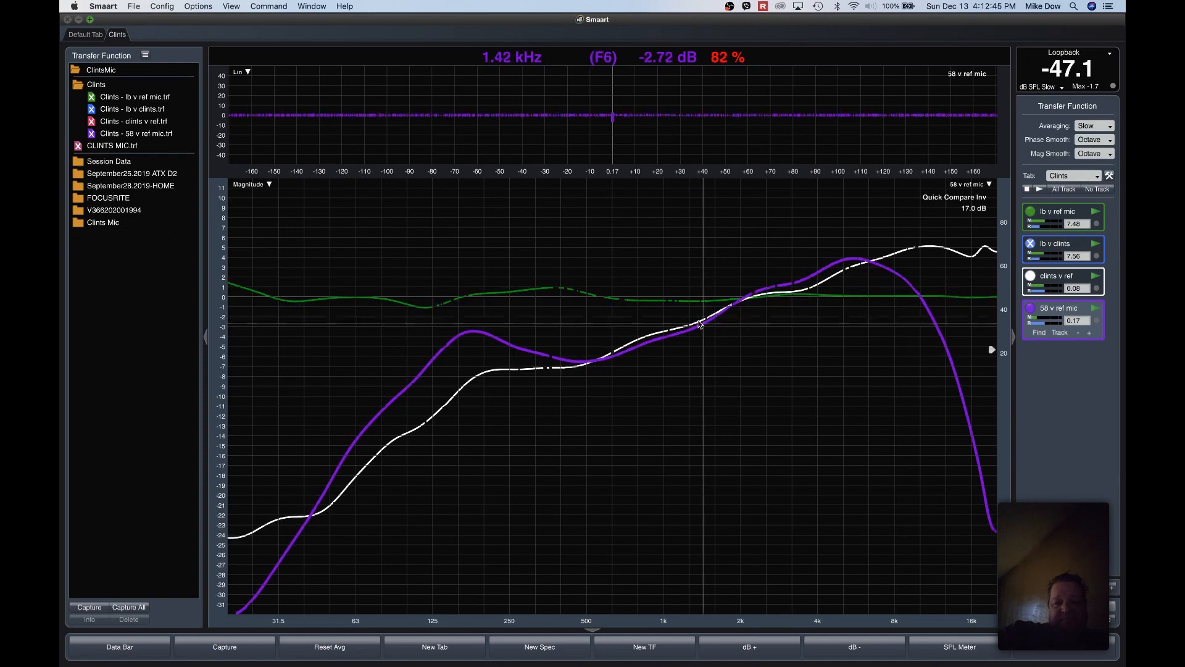
{"action": "mouse_move", "coordinate": [565, 370]}
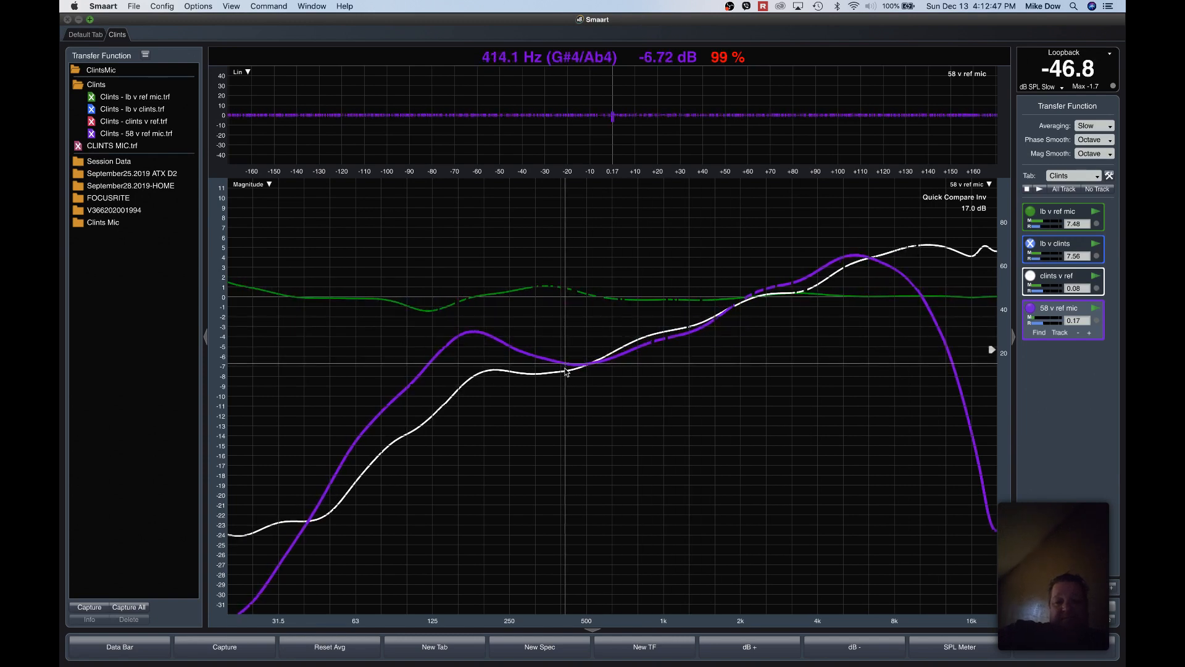
{"action": "mouse_move", "coordinate": [574, 371]}
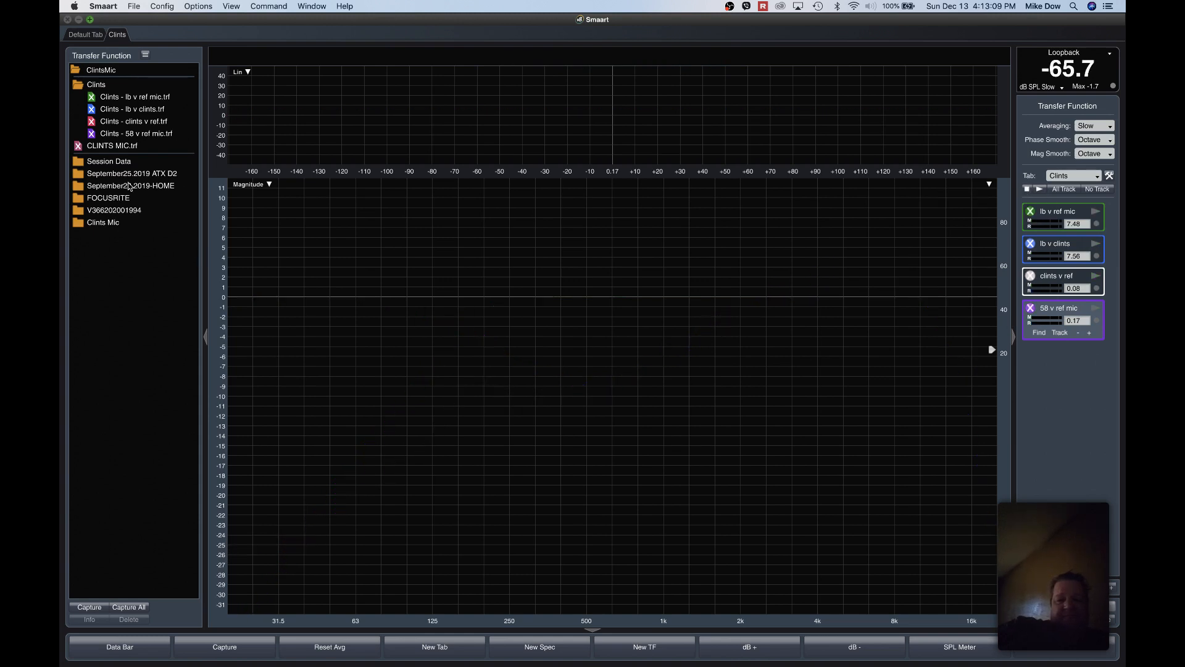
{"action": "left_click", "coordinate": [132, 133]}
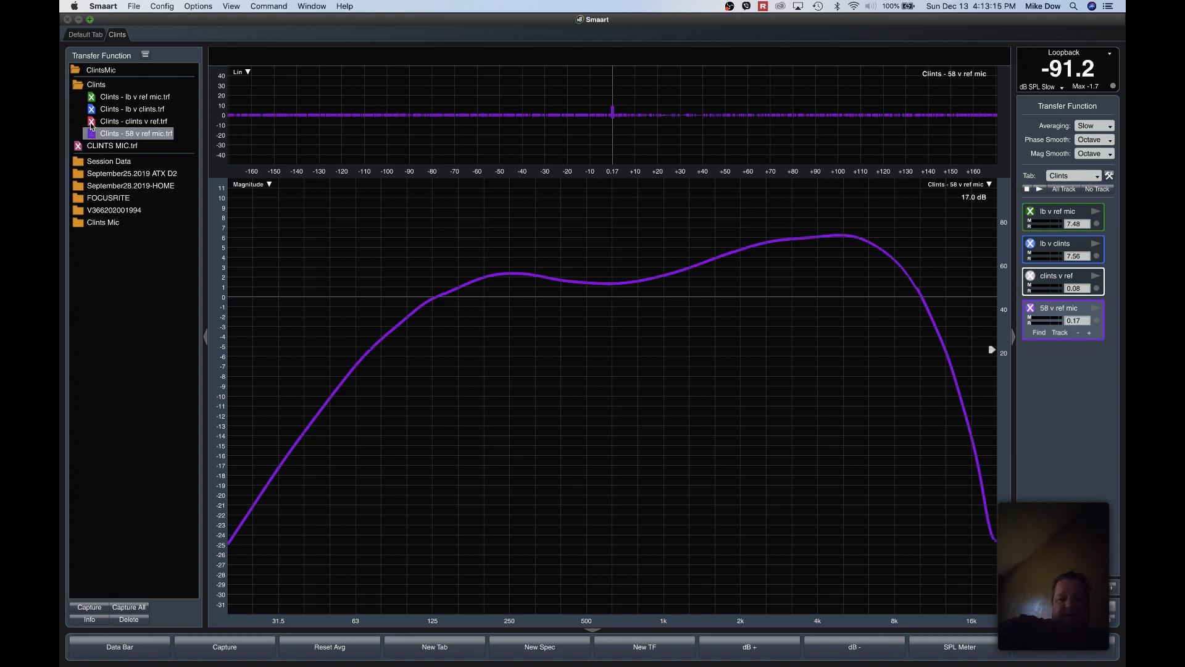
{"action": "left_click", "coordinate": [133, 121]}
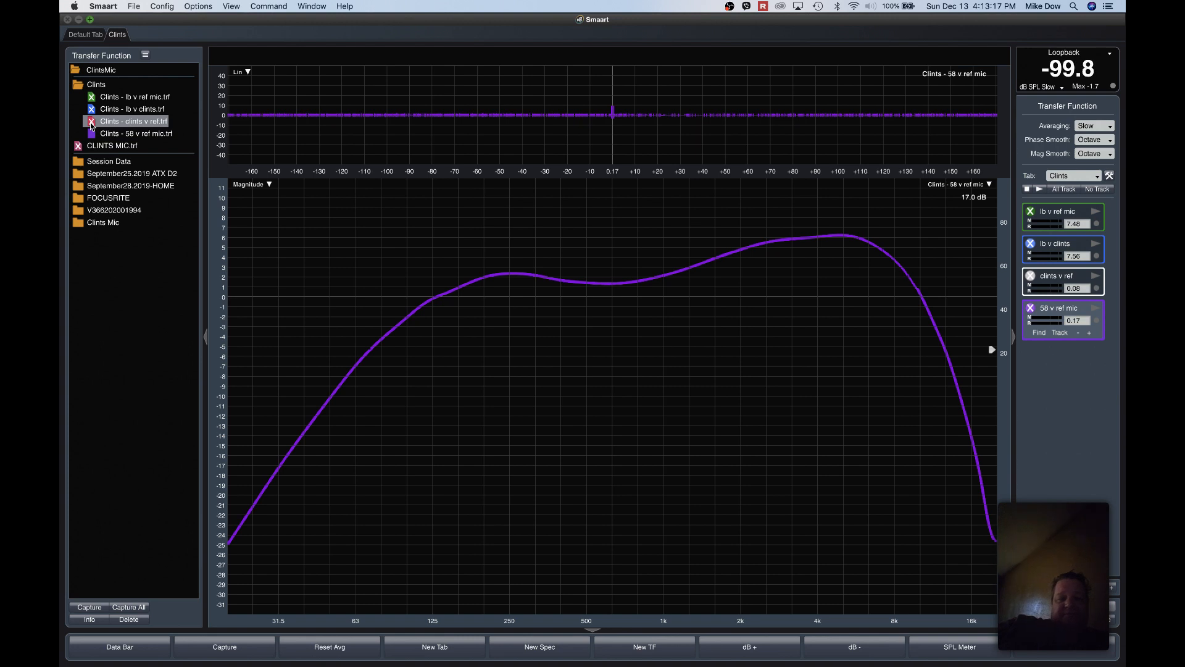
{"action": "left_click", "coordinate": [133, 122]}
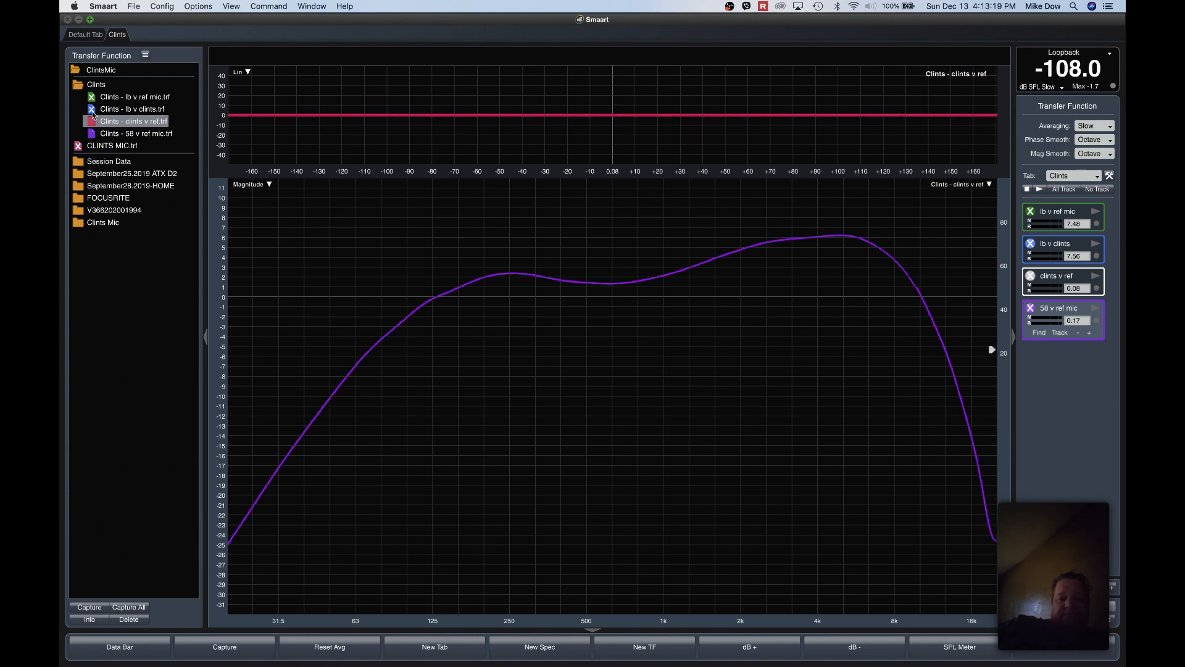
{"action": "left_click", "coordinate": [135, 96]}
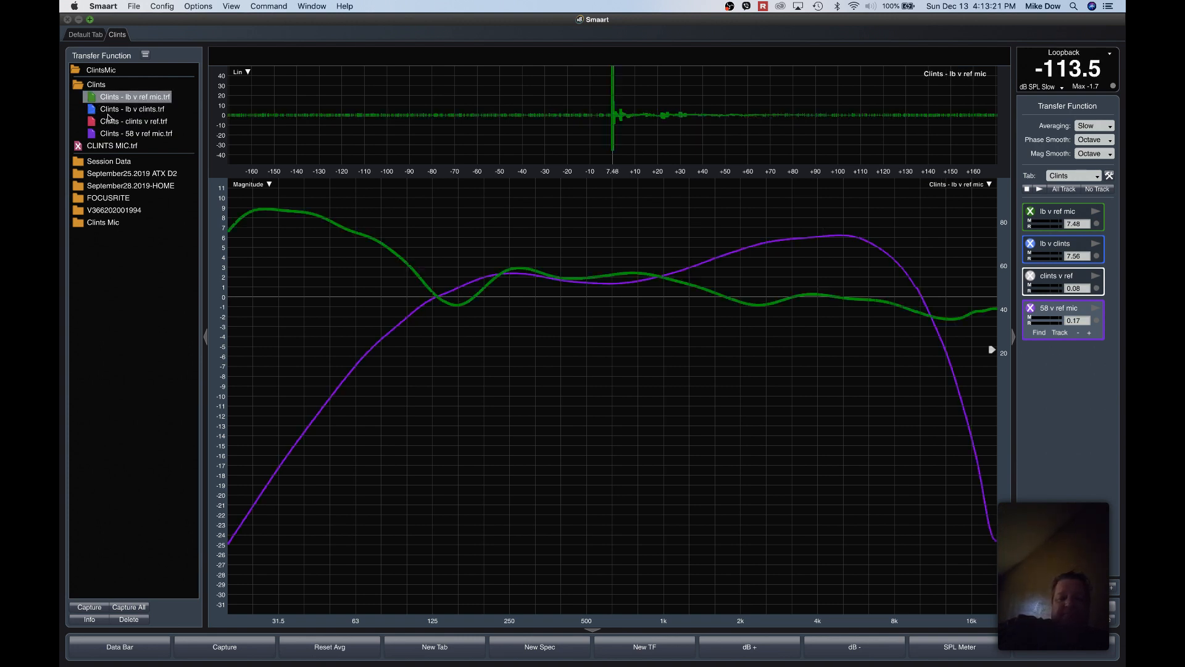
{"action": "mouse_move", "coordinate": [610, 287]}
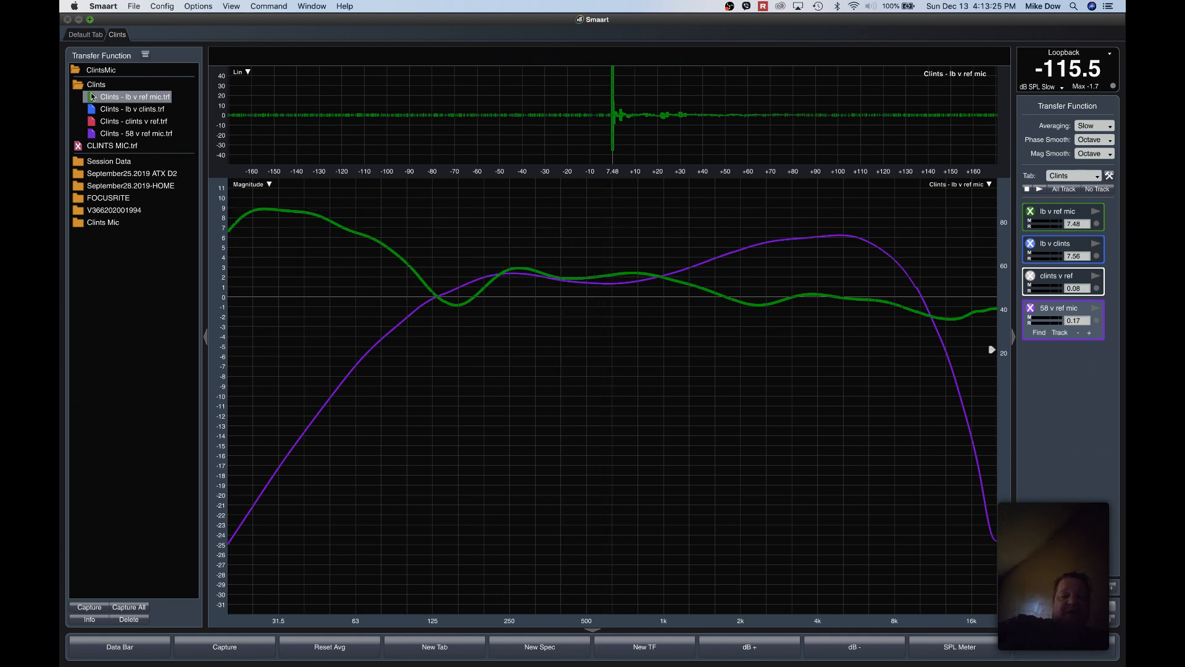
{"action": "left_click", "coordinate": [132, 108]}
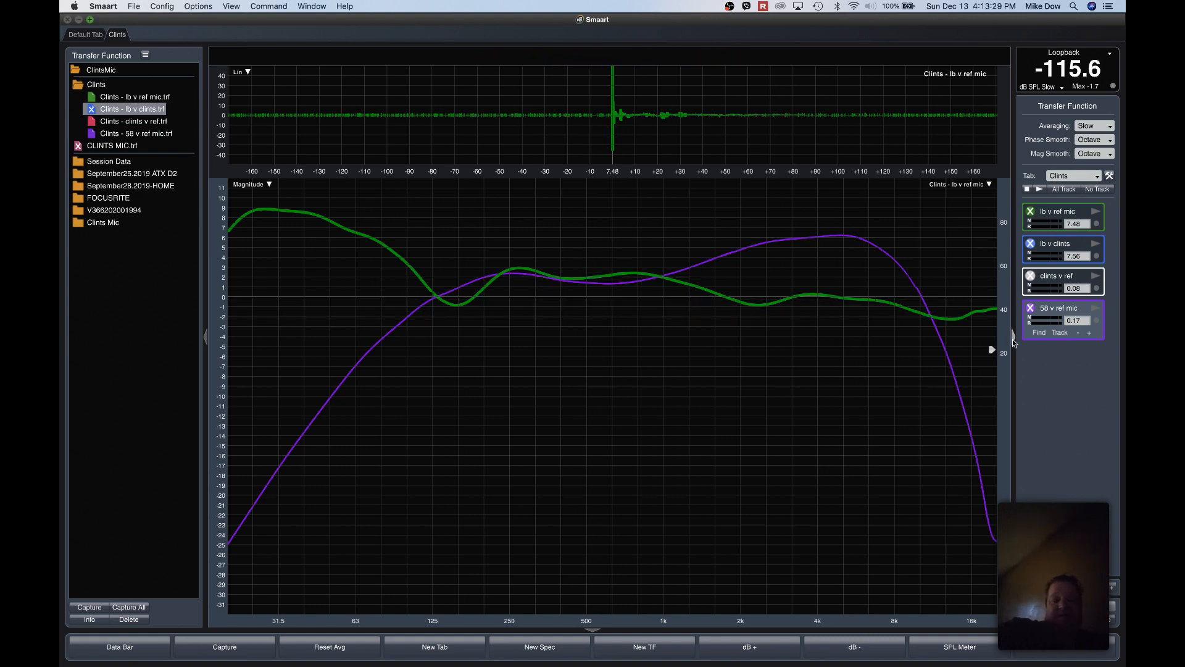
{"action": "left_click", "coordinate": [135, 121]}
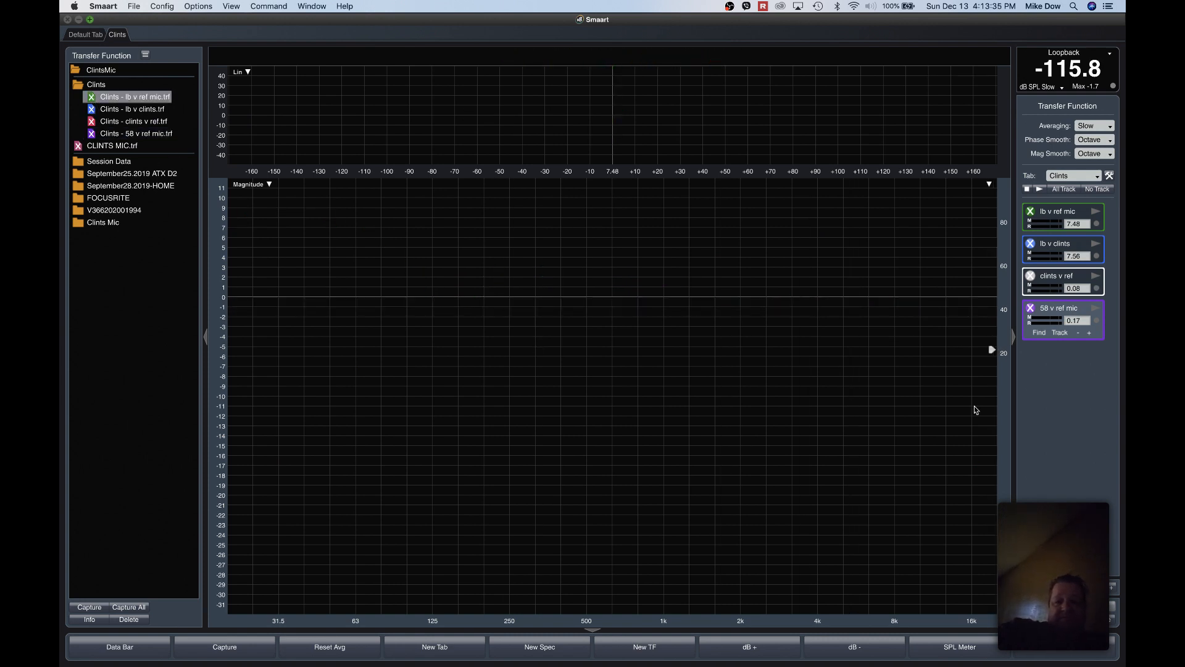
- Re-enable the live traces and Capture All four transfer functions as group Clints-1
{"action": "left_click", "coordinate": [1038, 188]}
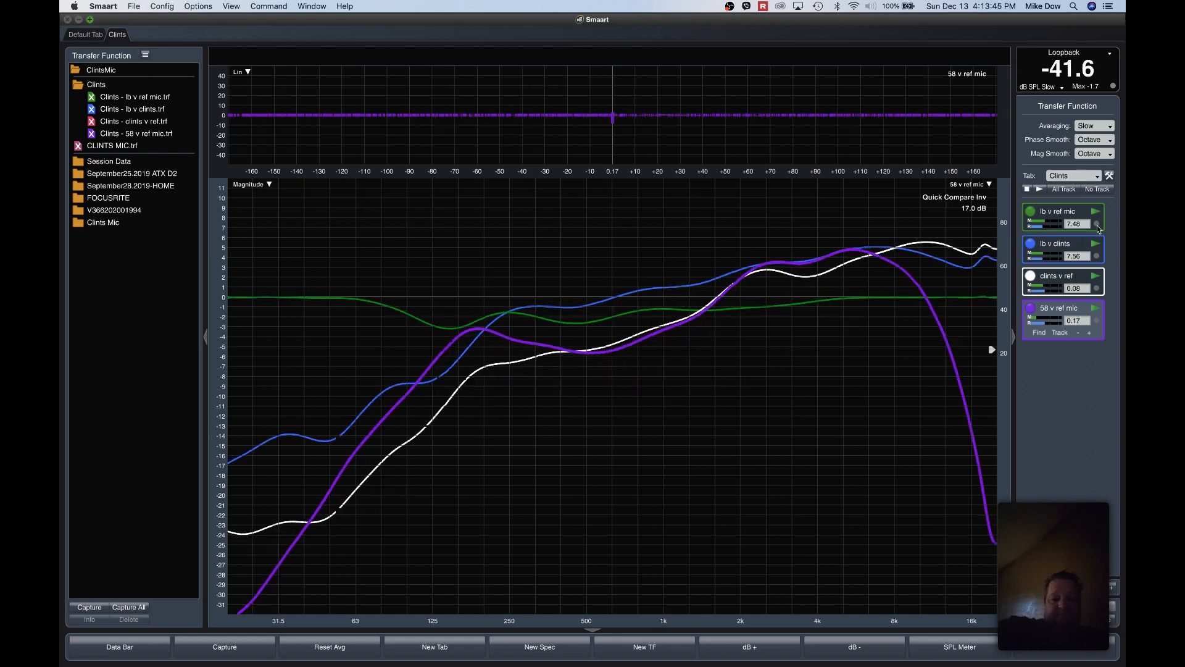
{"action": "left_click", "coordinate": [1059, 211]}
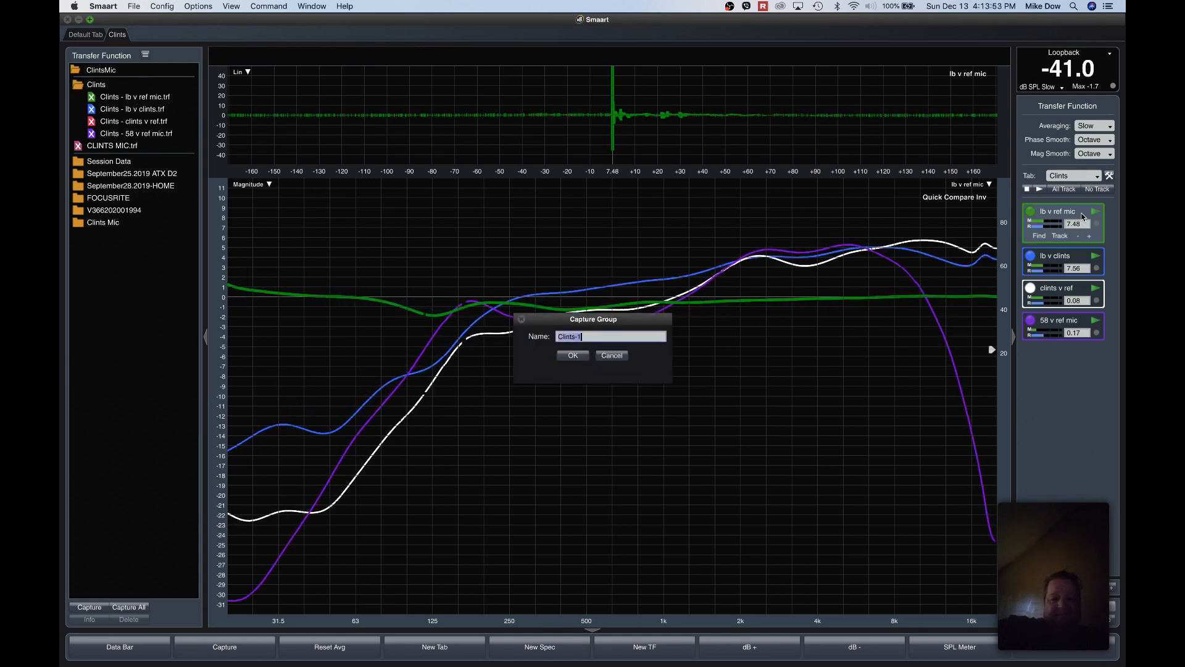
{"action": "left_click", "coordinate": [572, 356]}
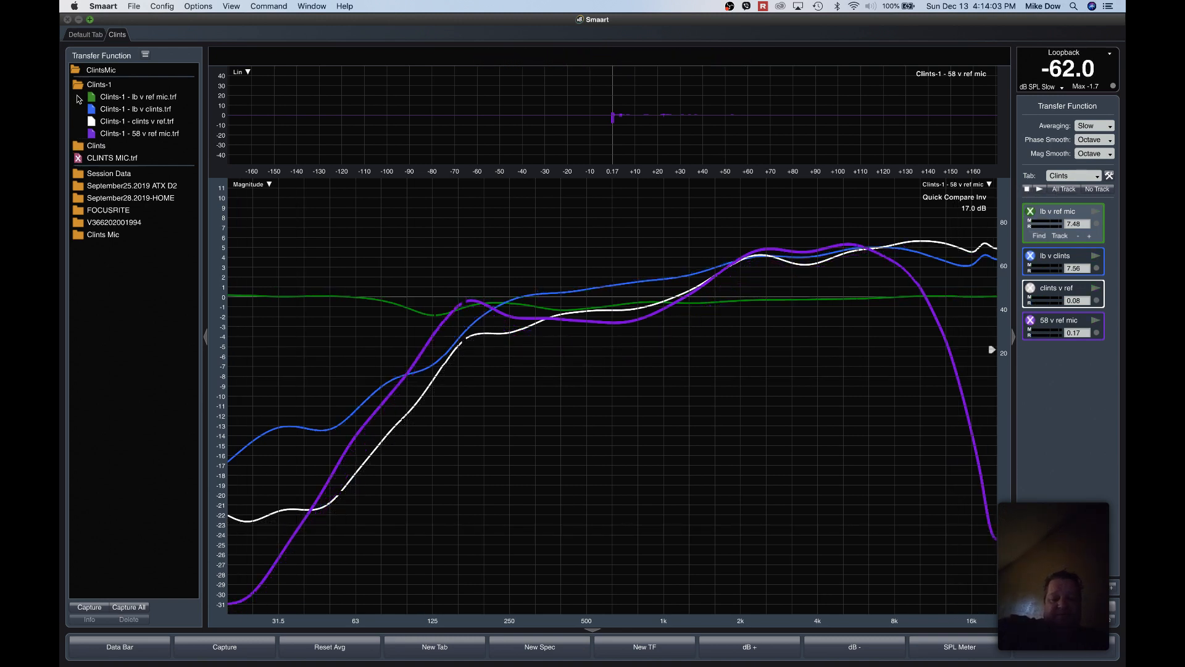
- Display the captured lb v clints.trf, then clints v ref.trf from the Clints-1 folder
{"action": "left_click", "coordinate": [137, 108]}
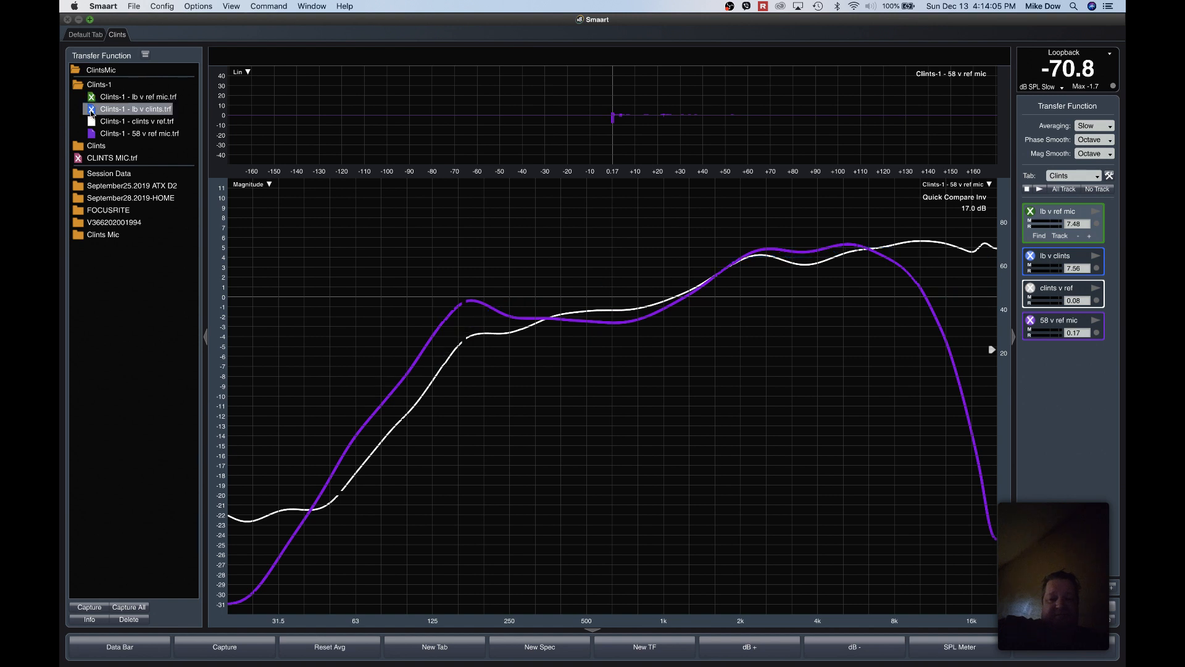
{"action": "mouse_move", "coordinate": [153, 141]}
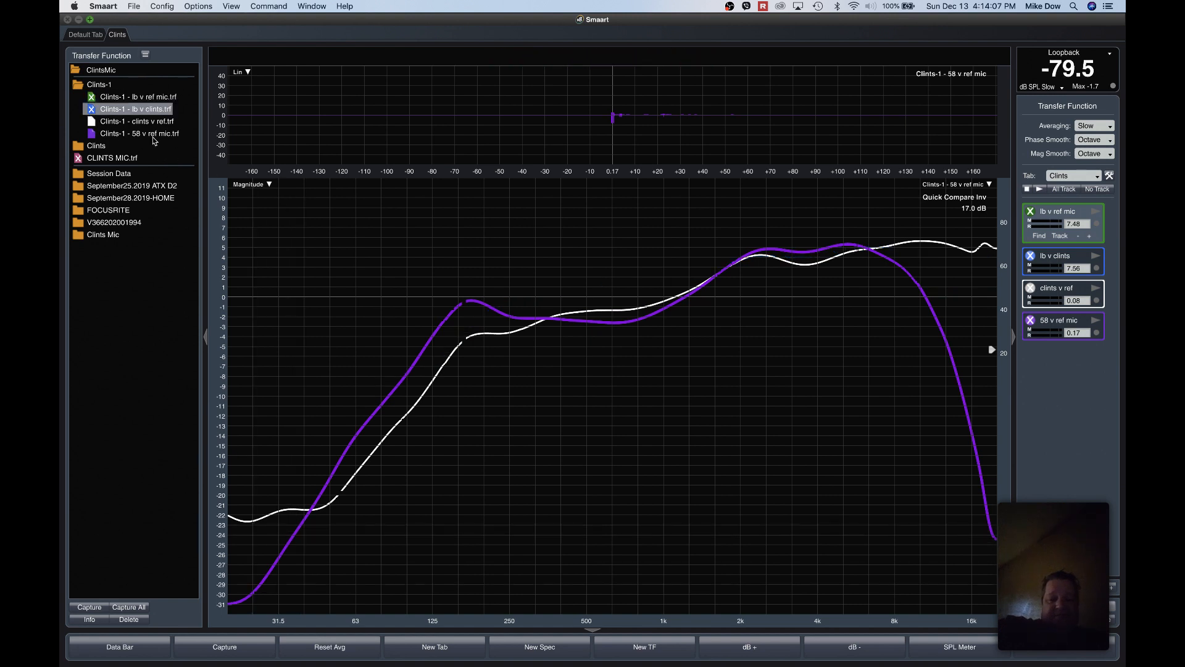
{"action": "left_click", "coordinate": [137, 121]}
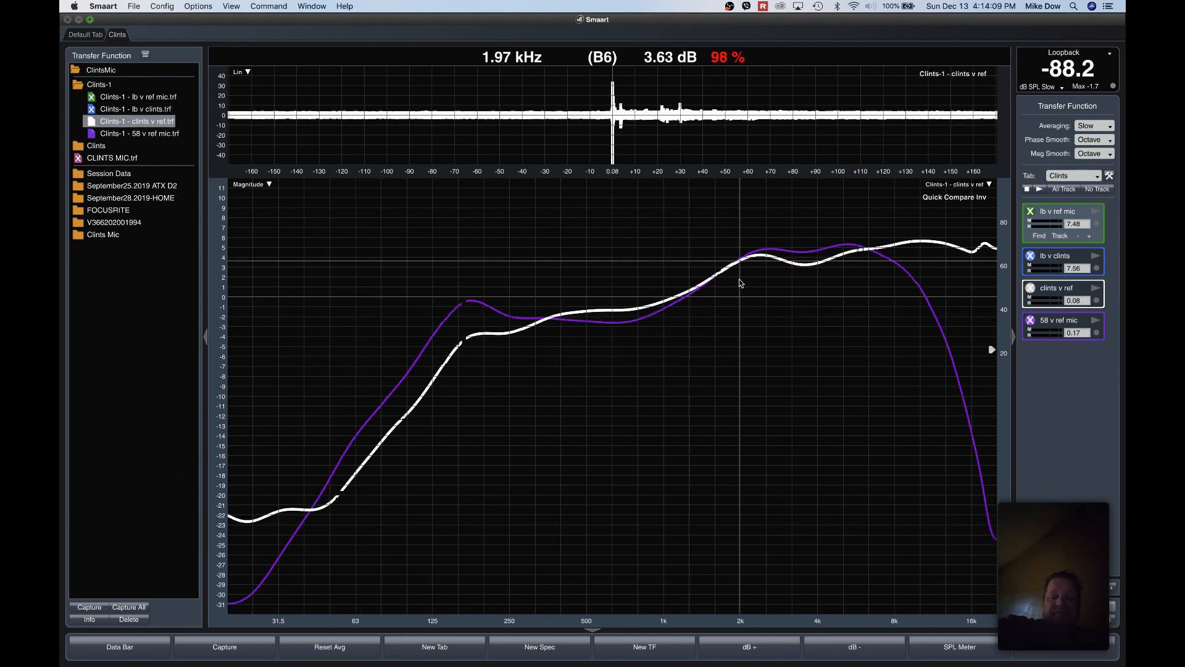
{"action": "mouse_move", "coordinate": [833, 274]}
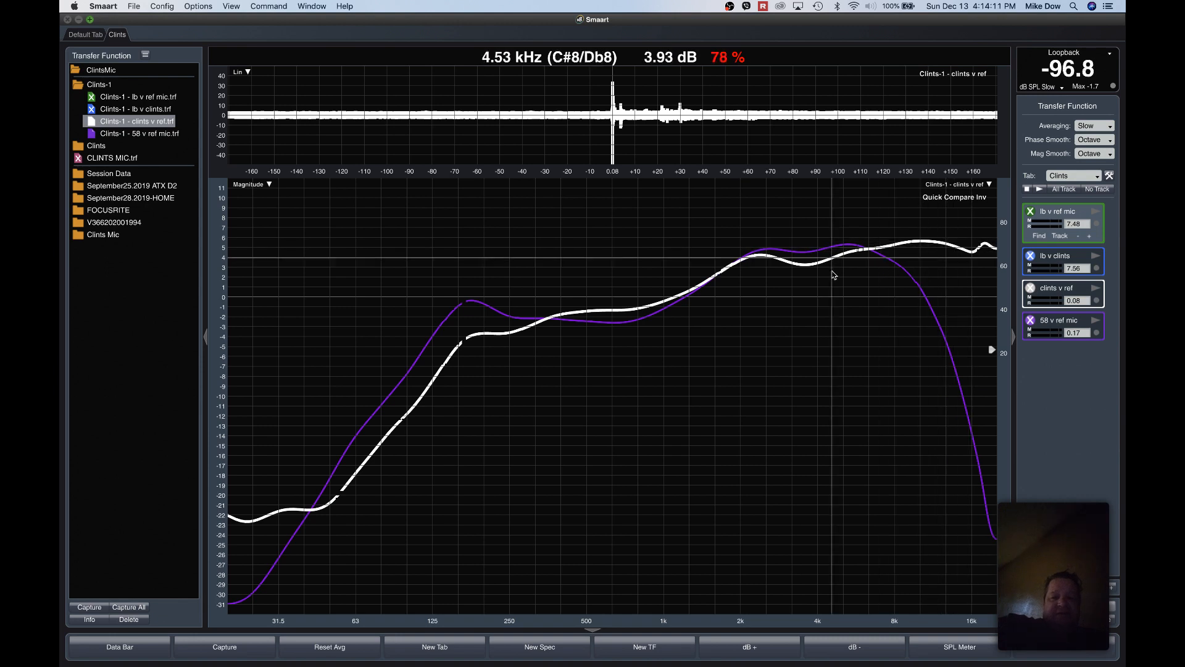
{"action": "mouse_move", "coordinate": [755, 302]}
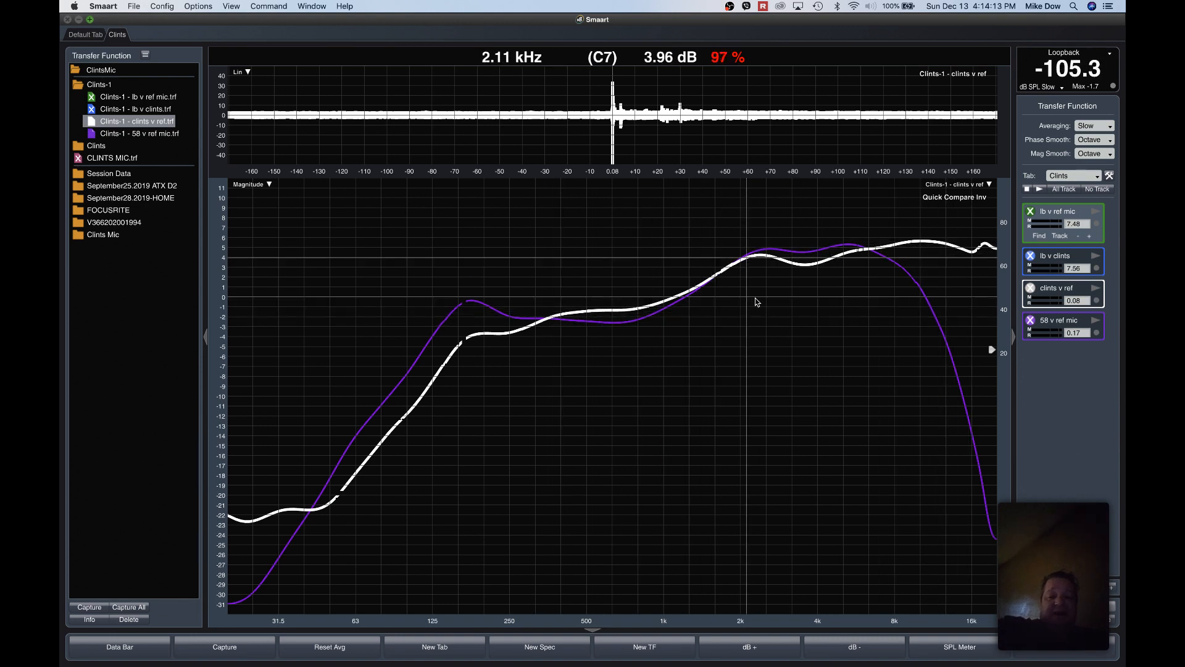
{"action": "mouse_move", "coordinate": [678, 288]}
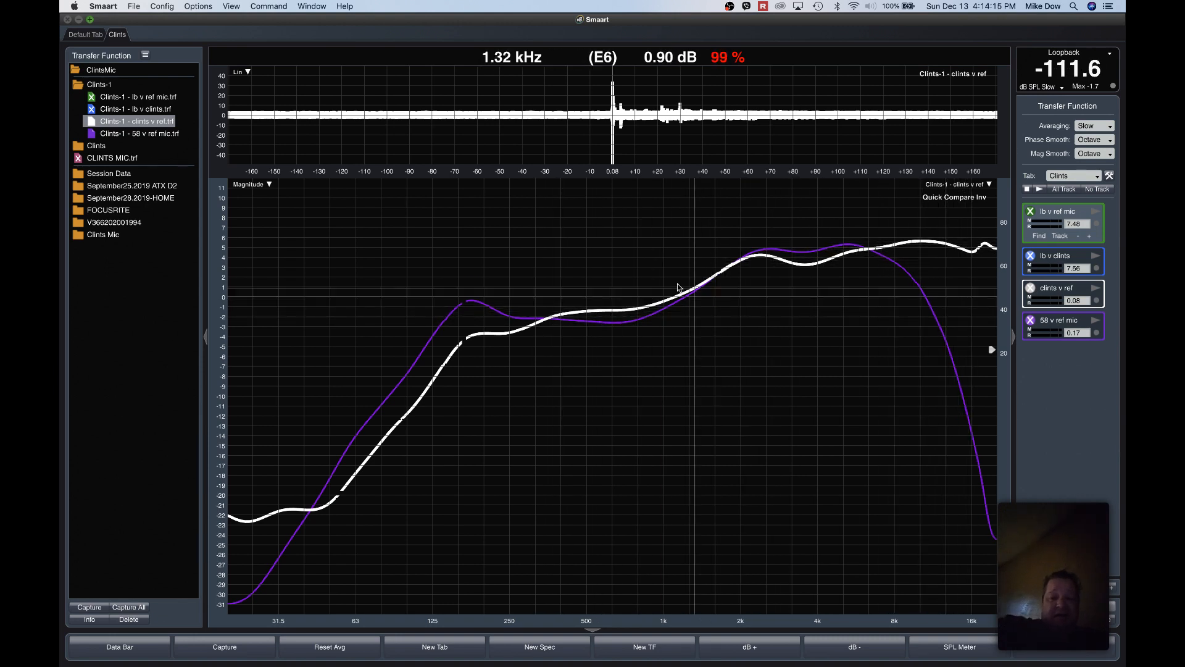
{"action": "mouse_move", "coordinate": [770, 262]}
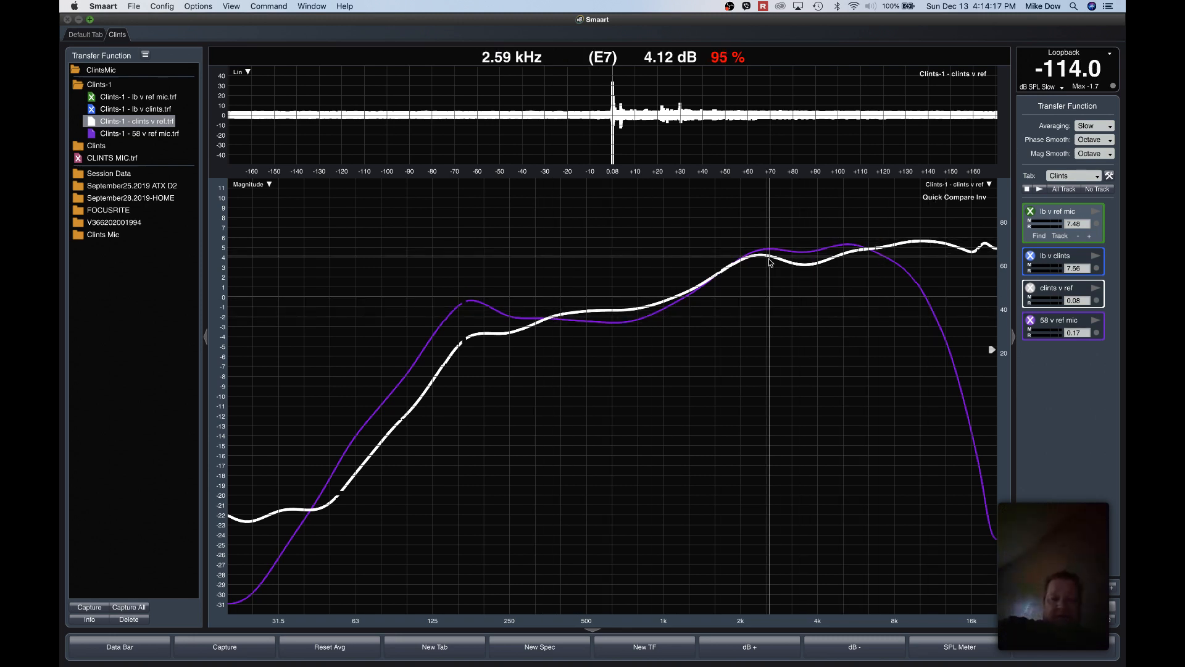
{"action": "mouse_move", "coordinate": [474, 339]}
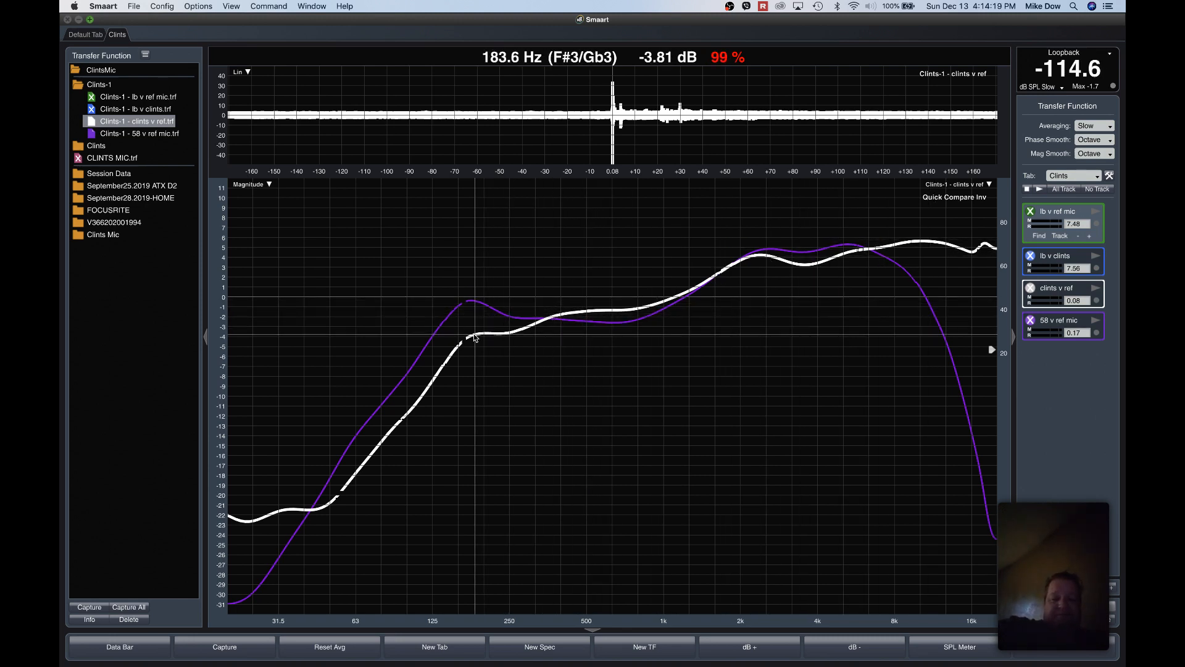
{"action": "mouse_move", "coordinate": [508, 342]}
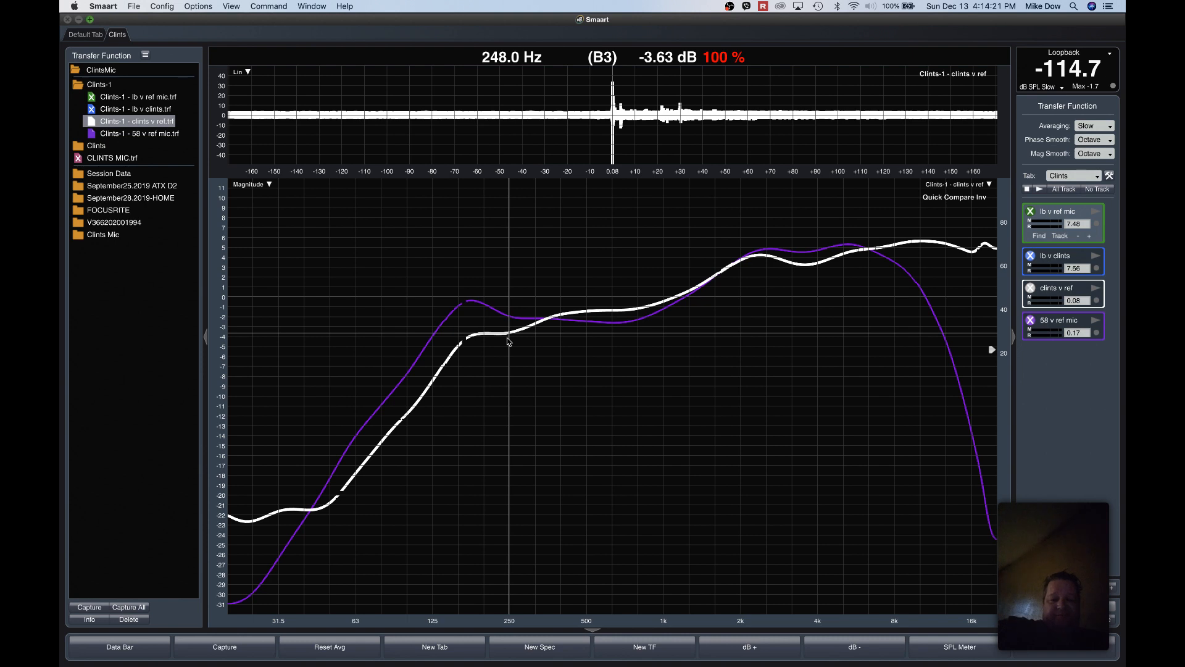
{"action": "mouse_move", "coordinate": [845, 276]}
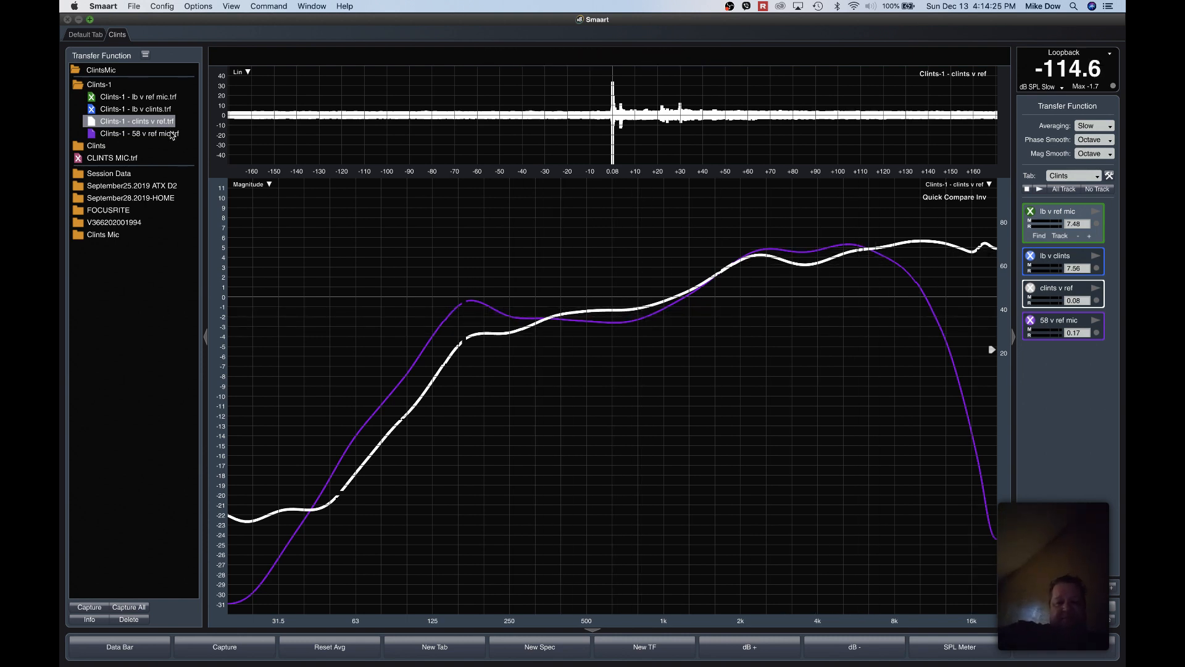
- Make the captured 58 v ref mic the active trace over the clints v ref curve
{"action": "left_click", "coordinate": [140, 133]}
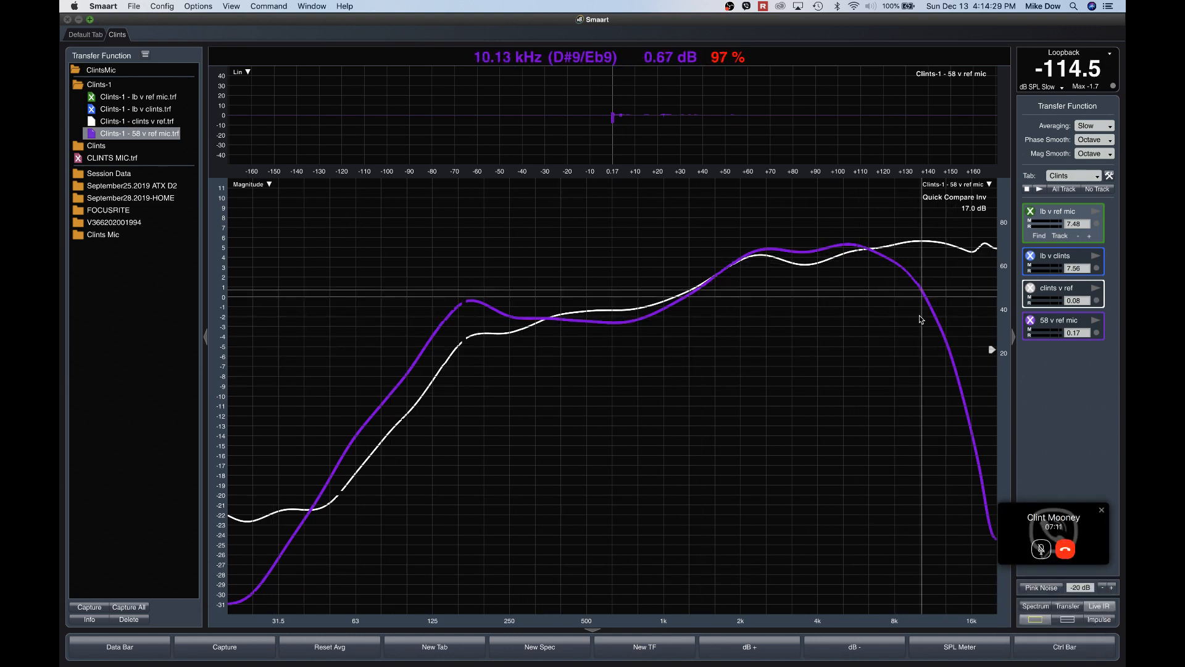
{"action": "mouse_move", "coordinate": [965, 294]}
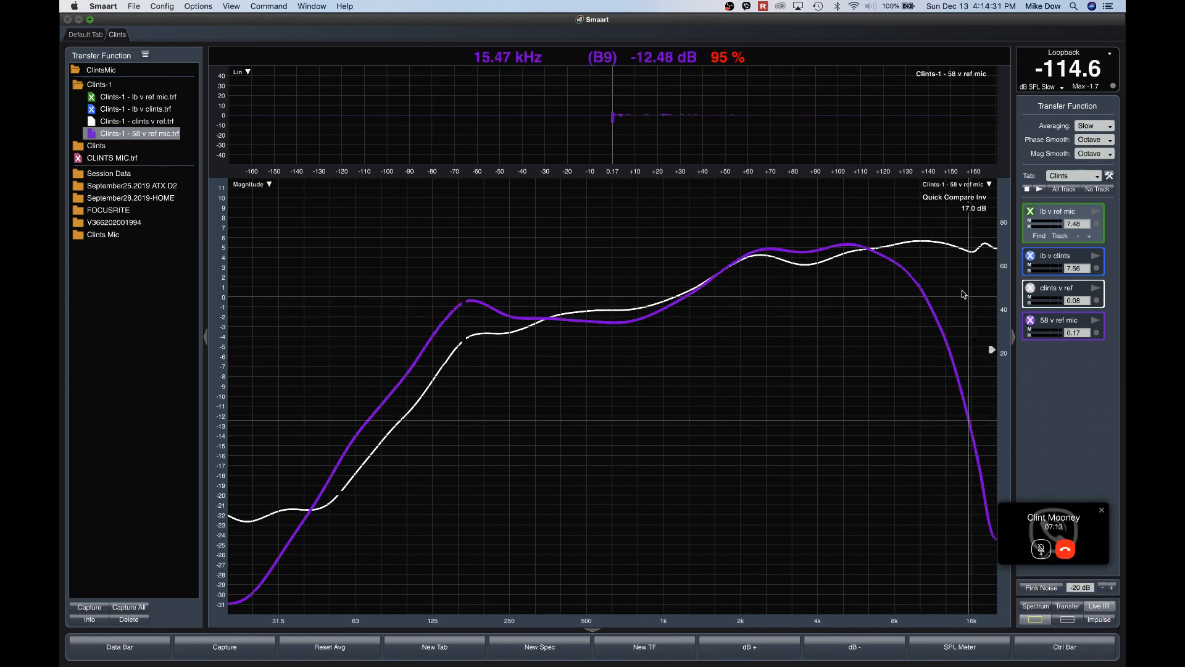
{"action": "mouse_move", "coordinate": [470, 348]}
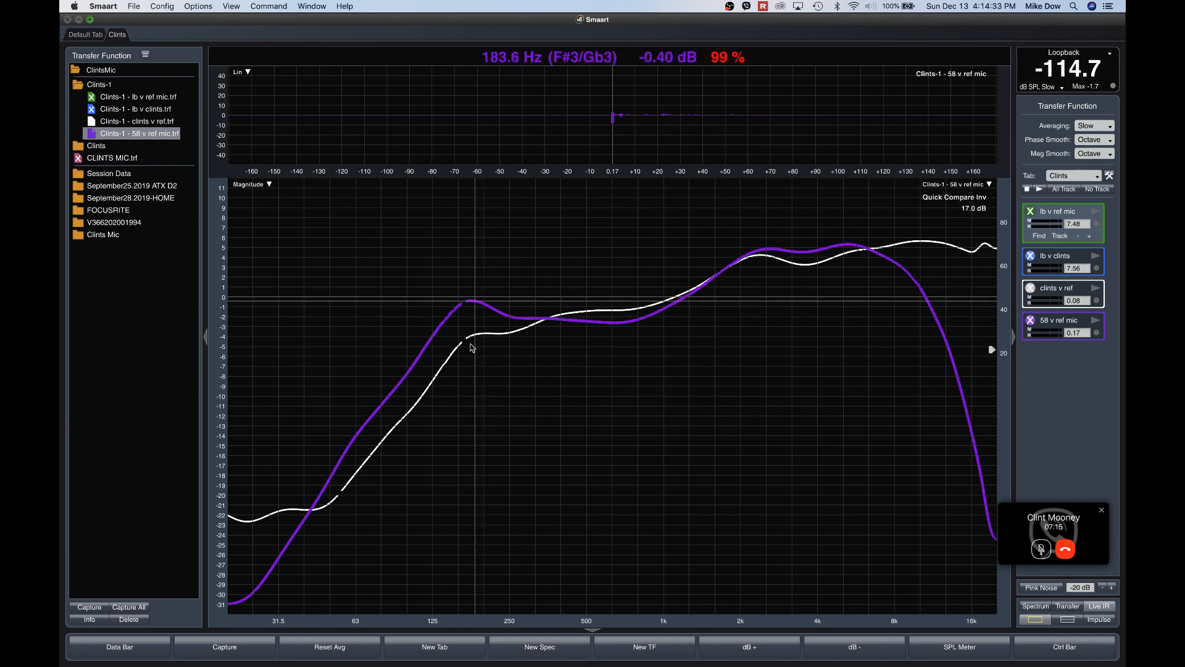
{"action": "mouse_move", "coordinate": [394, 378]}
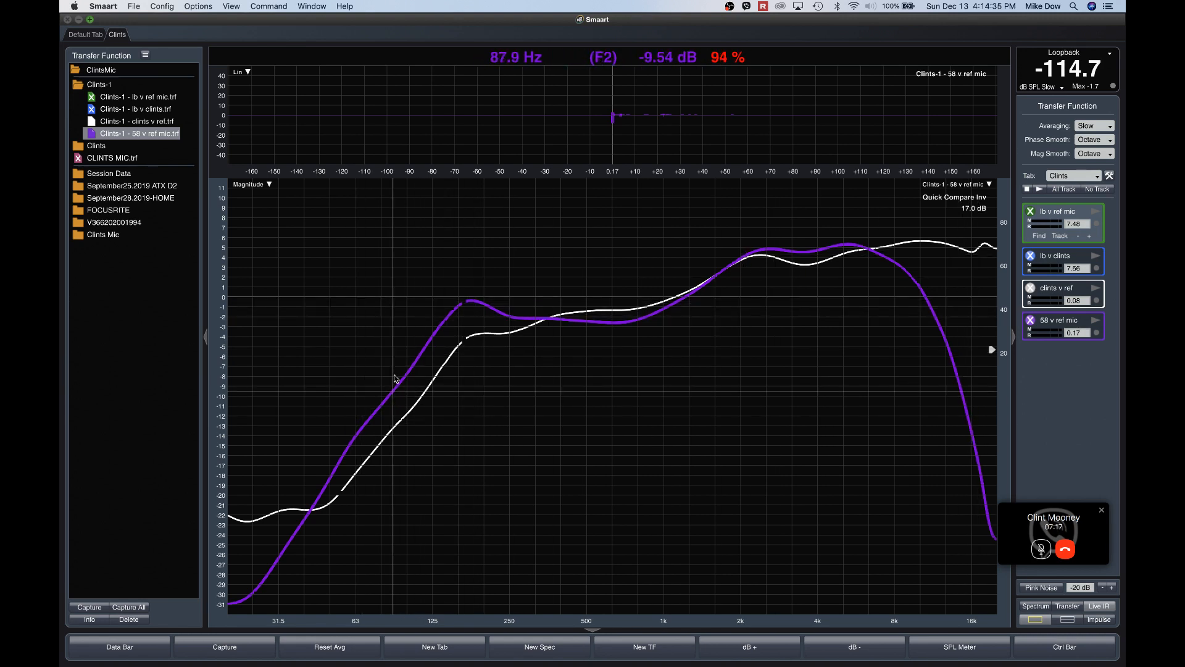
{"action": "mouse_move", "coordinate": [370, 391]}
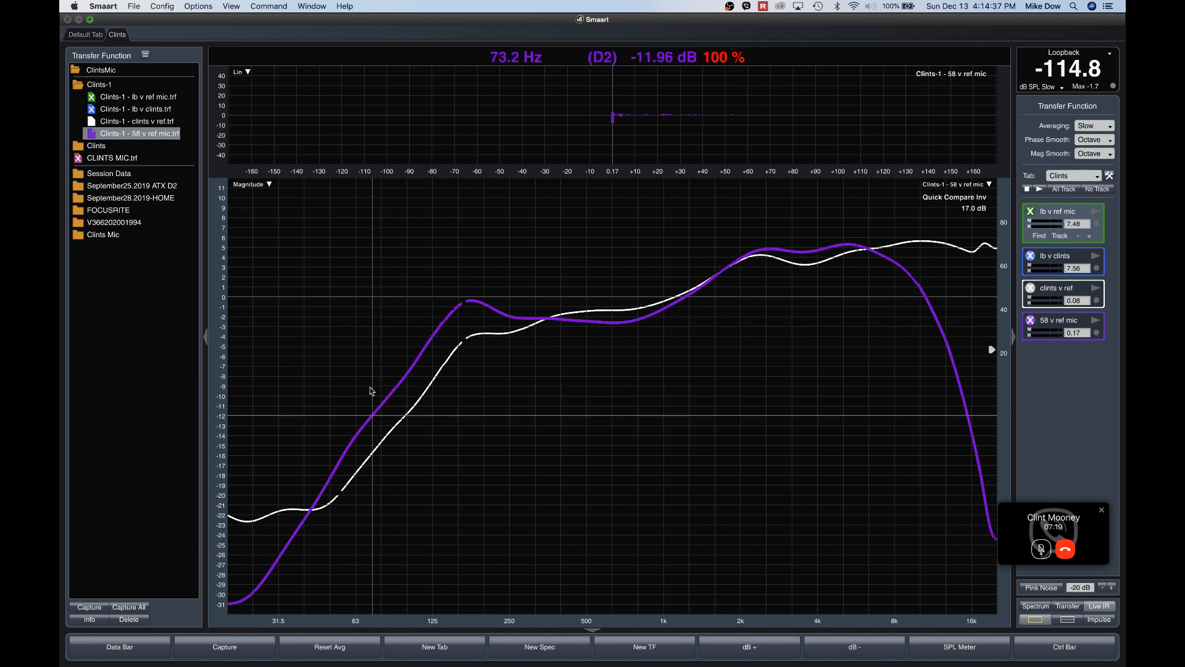
{"action": "mouse_move", "coordinate": [316, 440]}
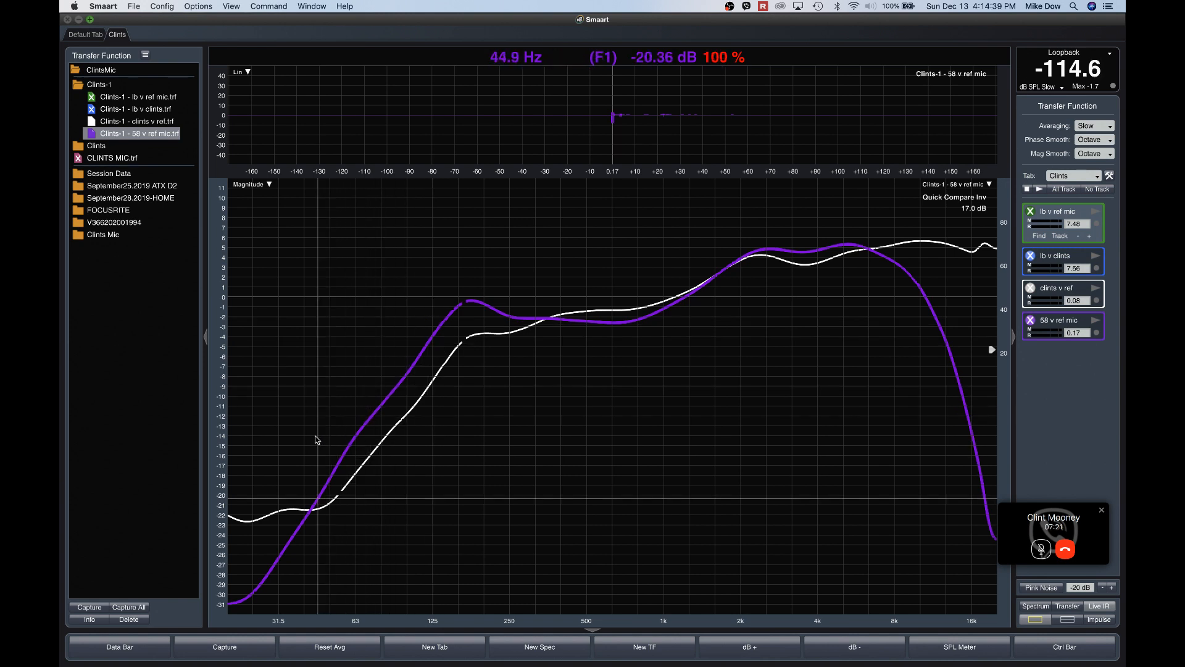
{"action": "mouse_move", "coordinate": [321, 431]}
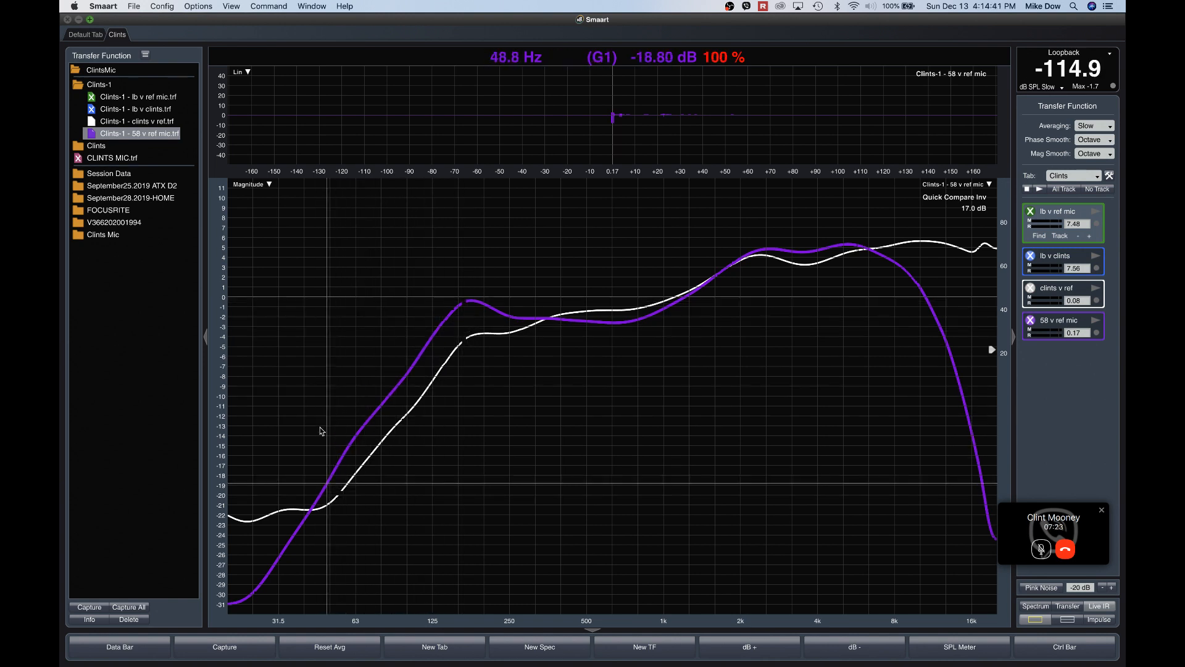
{"action": "mouse_move", "coordinate": [467, 307]}
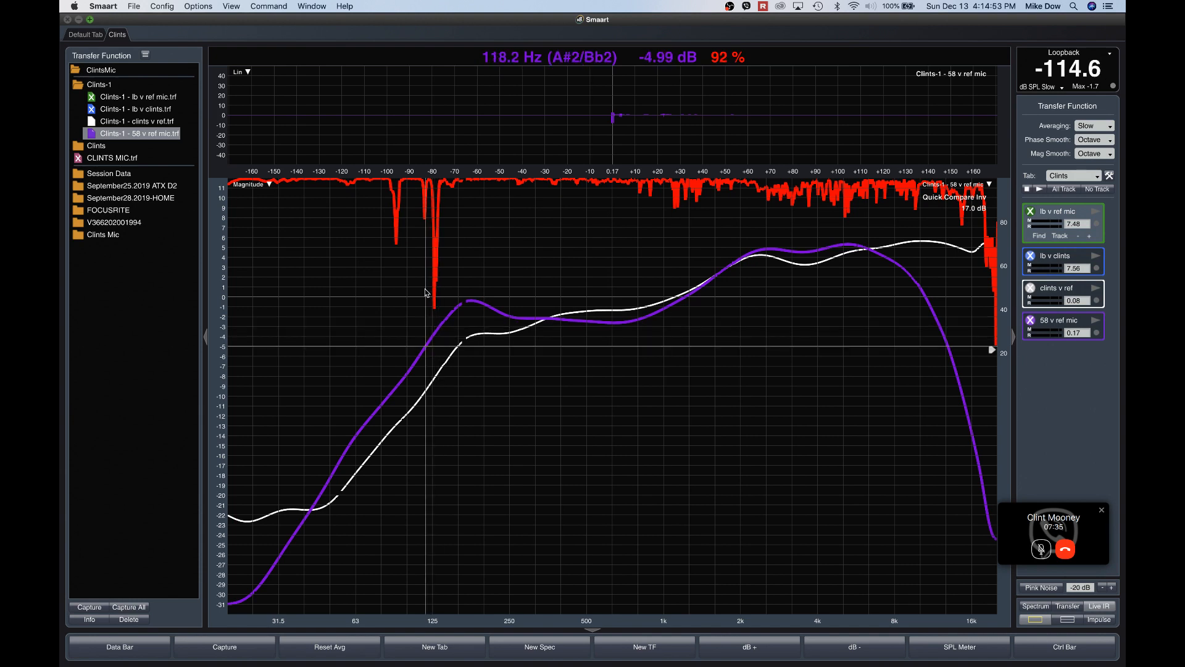
{"action": "mouse_move", "coordinate": [410, 299]}
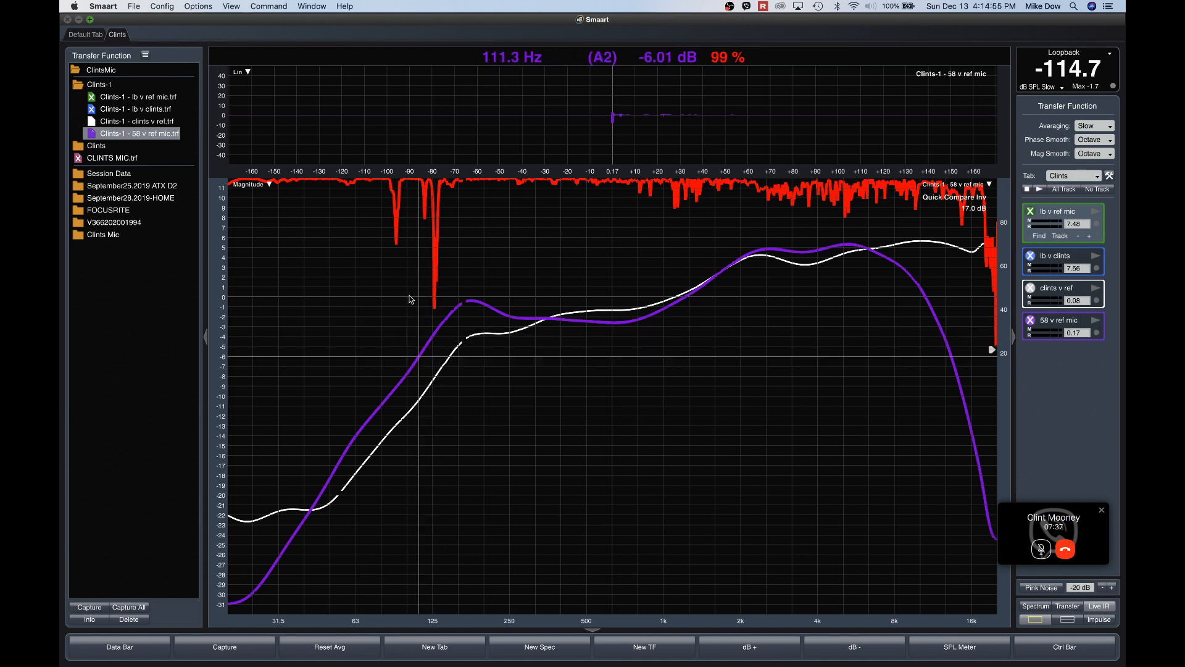
{"action": "mouse_move", "coordinate": [922, 220]}
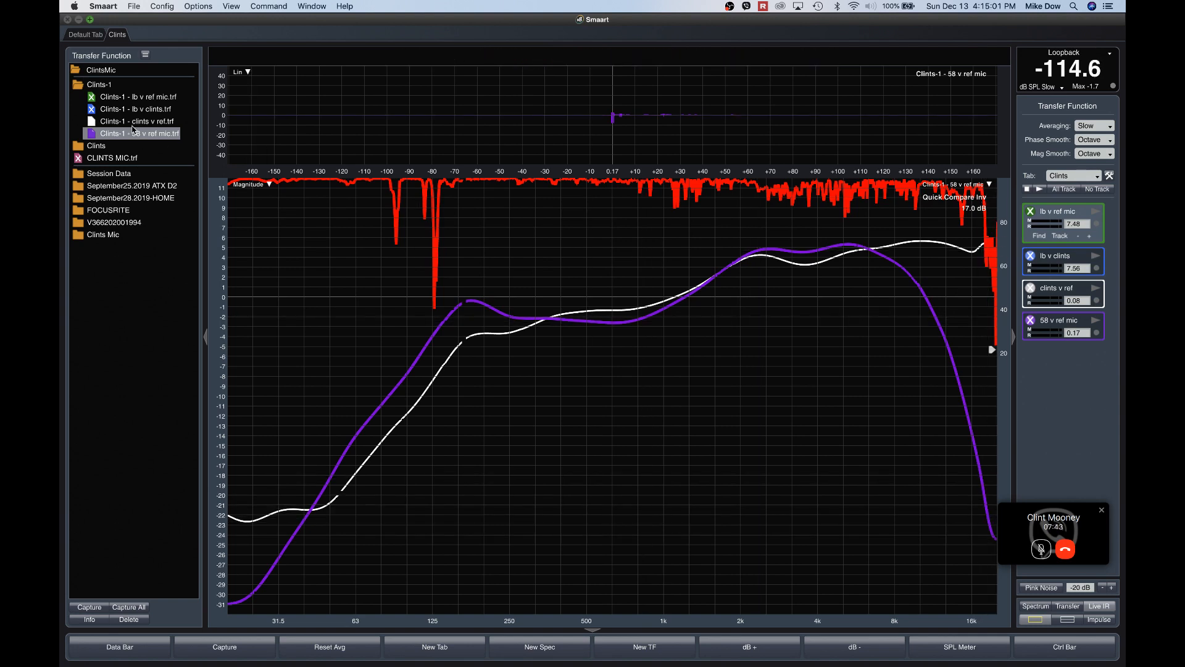
{"action": "left_click", "coordinate": [139, 121]}
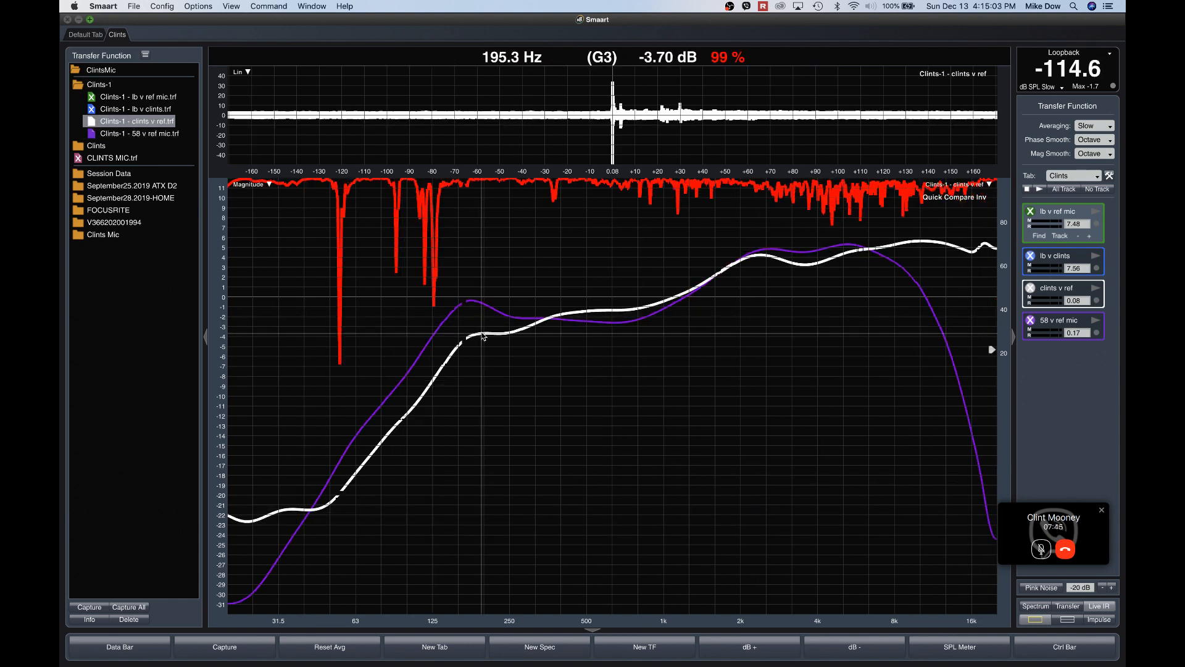
{"action": "mouse_move", "coordinate": [1043, 362]}
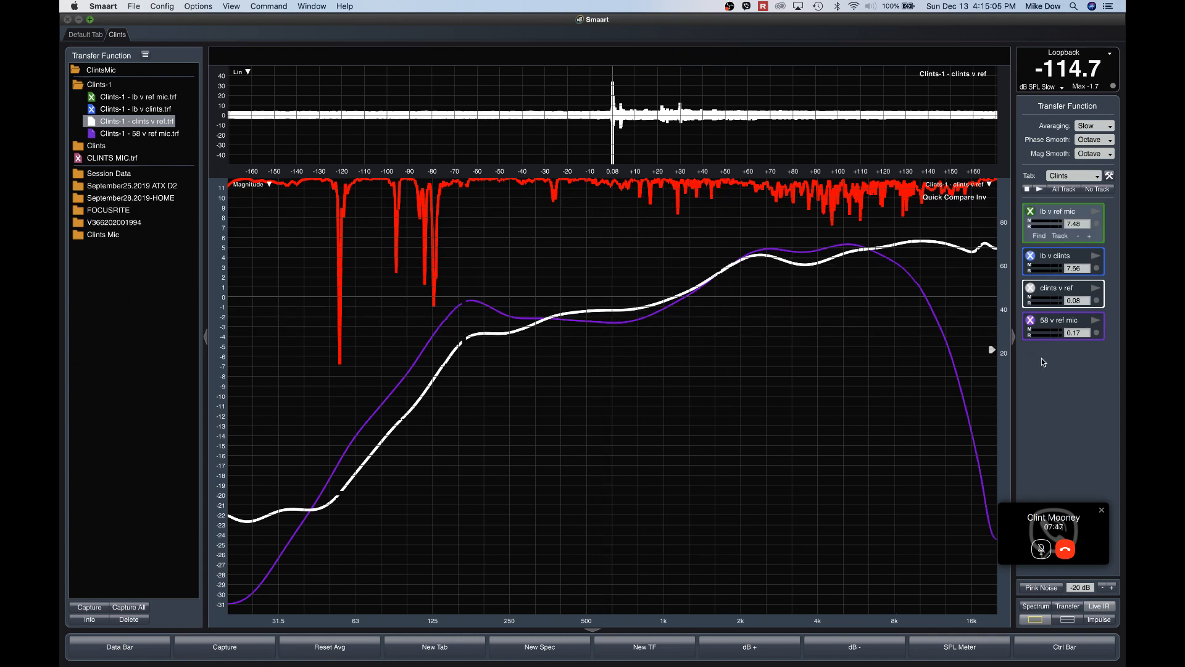
{"action": "mouse_move", "coordinate": [1038, 379]}
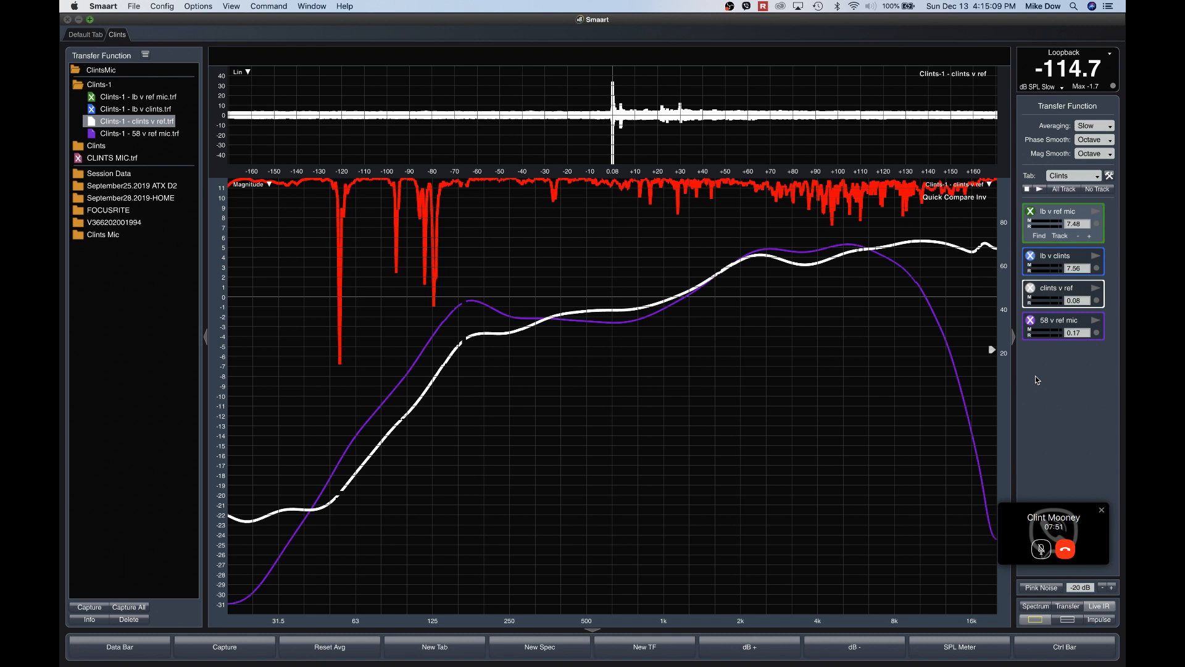
{"action": "mouse_move", "coordinate": [978, 253]}
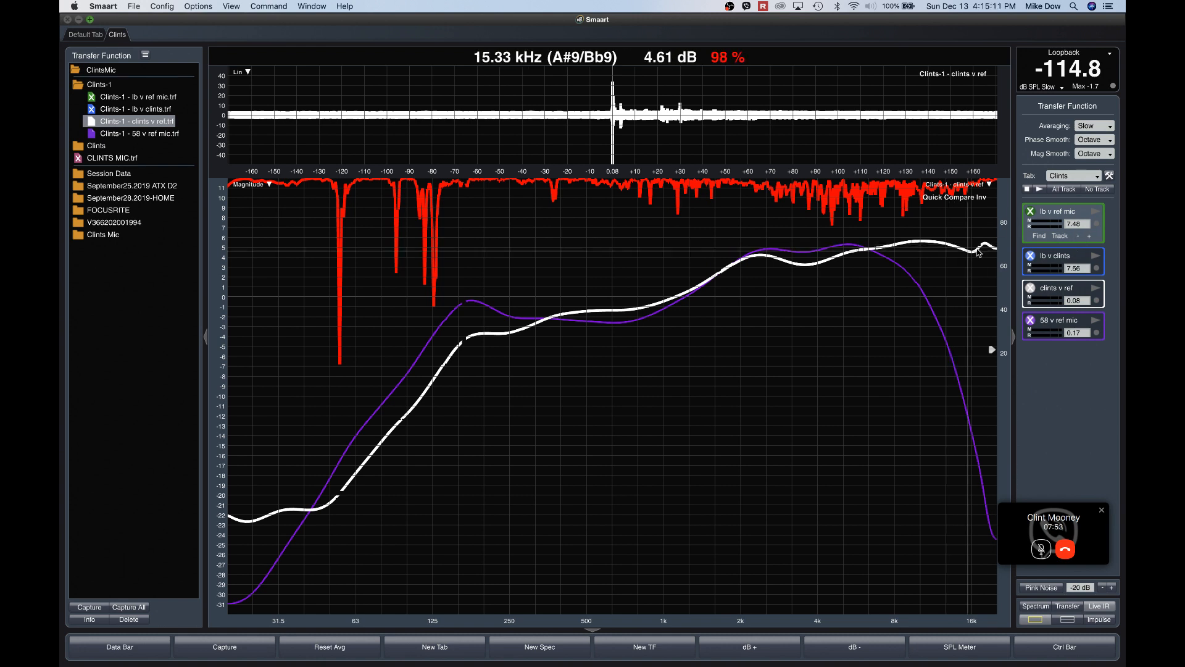
{"action": "mouse_move", "coordinate": [978, 261]}
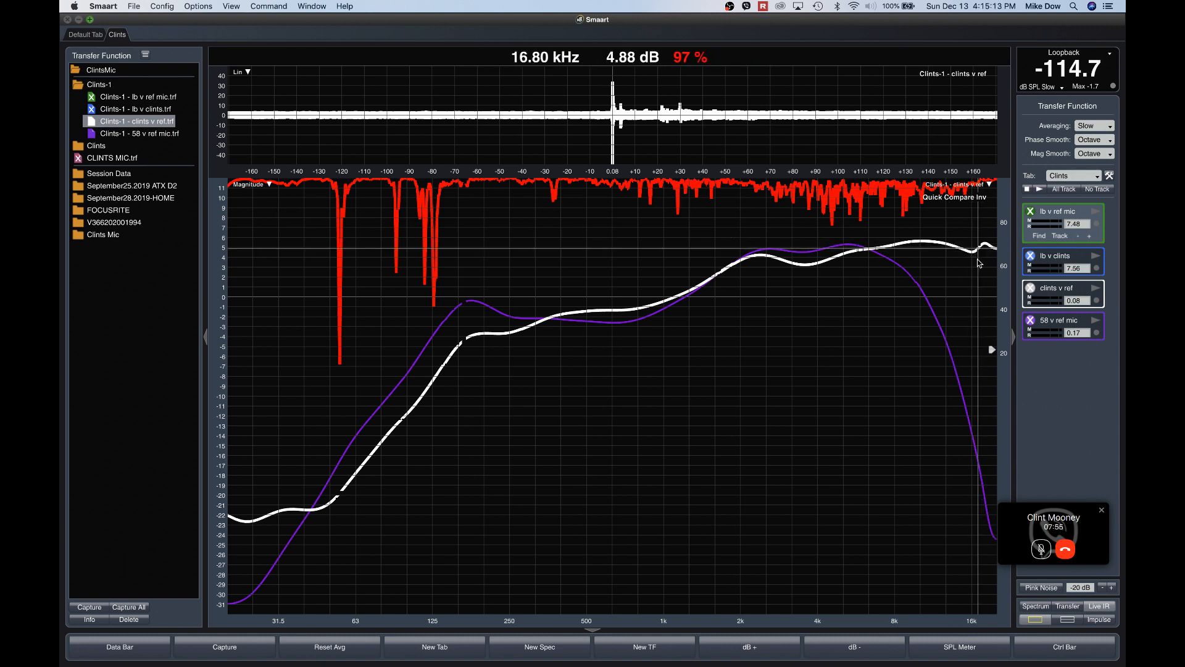
{"action": "mouse_move", "coordinate": [933, 251]}
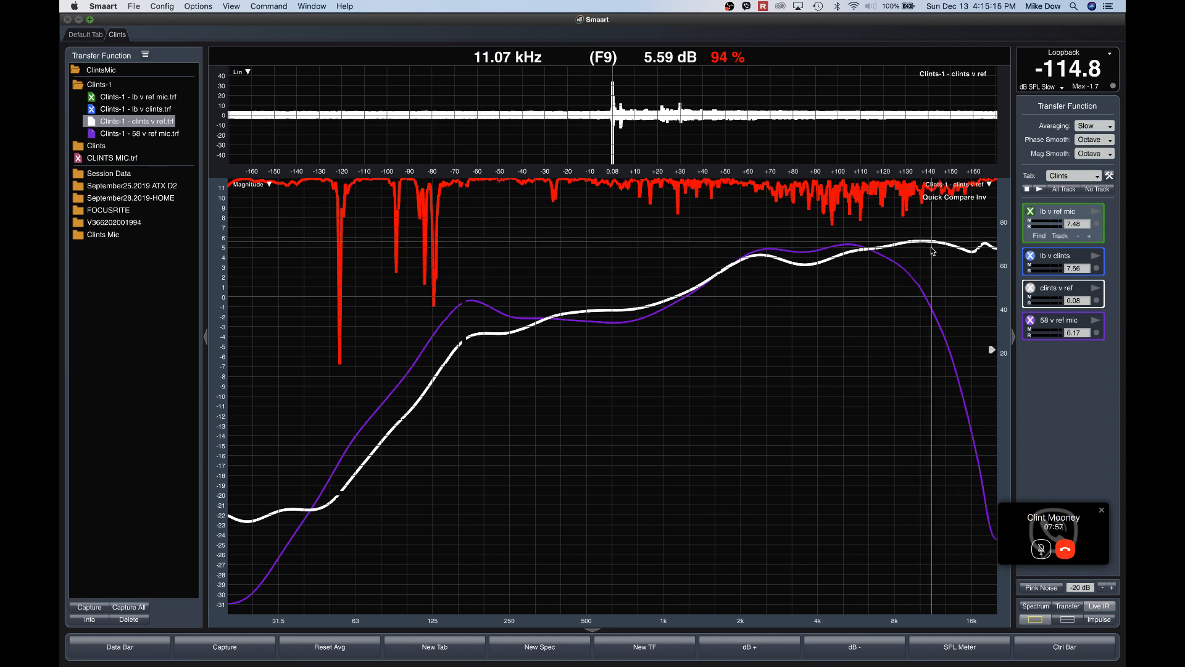
{"action": "mouse_move", "coordinate": [676, 288]}
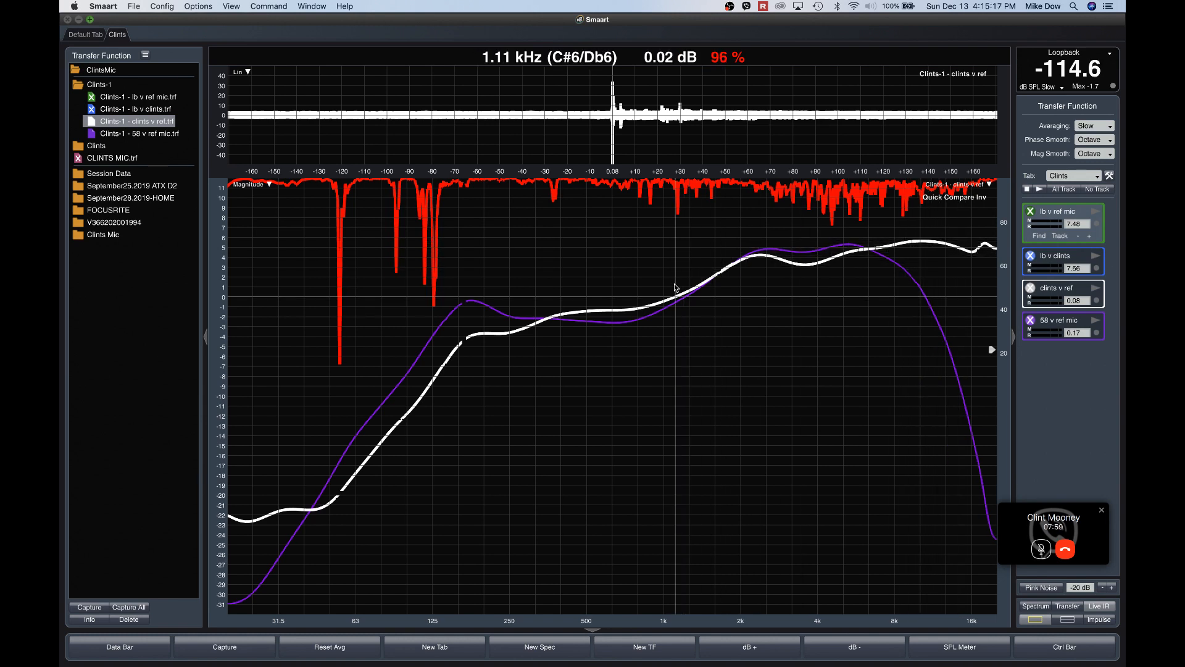
{"action": "mouse_move", "coordinate": [533, 288]}
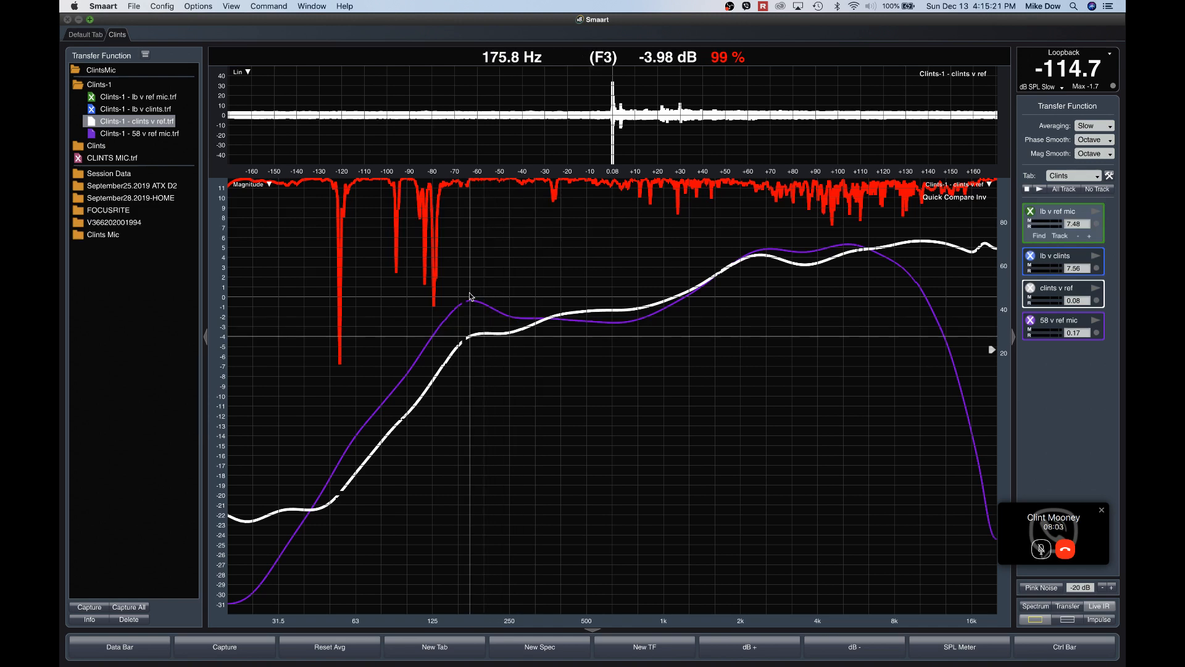
{"action": "mouse_move", "coordinate": [449, 304]}
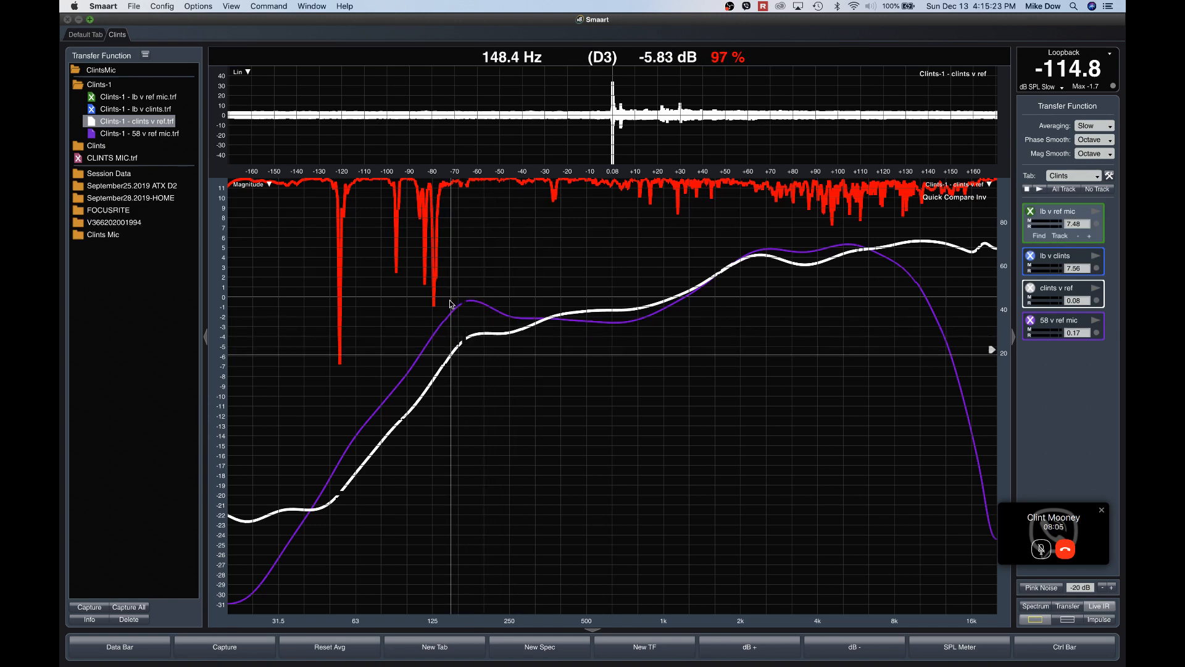
{"action": "mouse_move", "coordinate": [433, 309]}
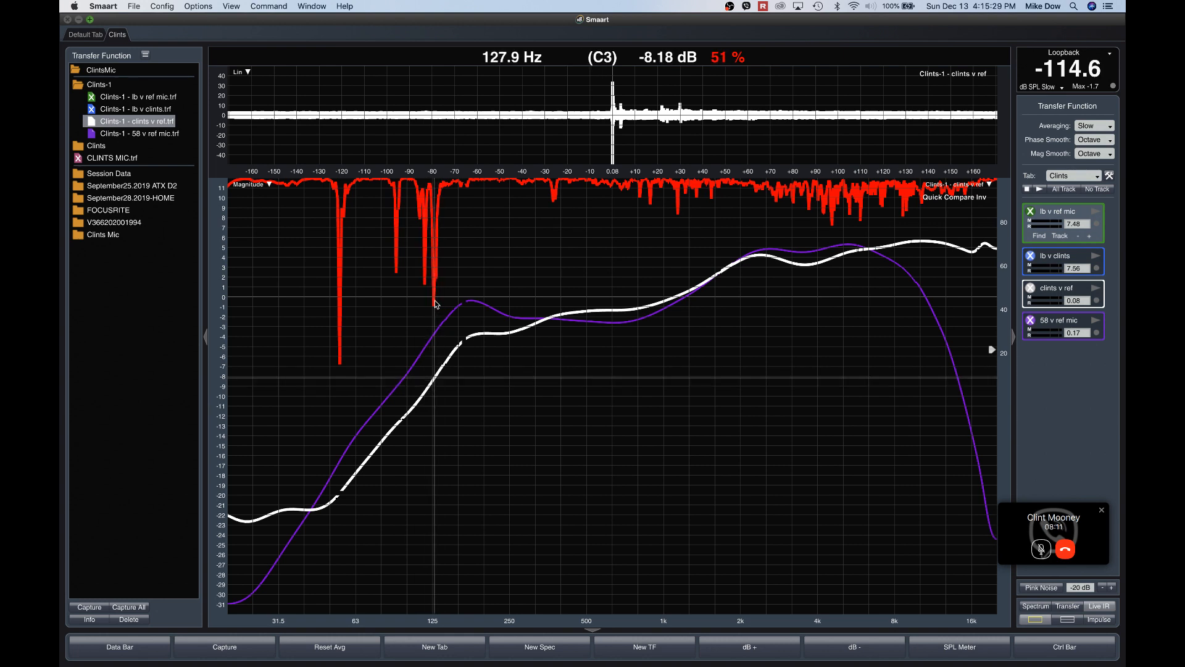
{"action": "mouse_move", "coordinate": [442, 299]}
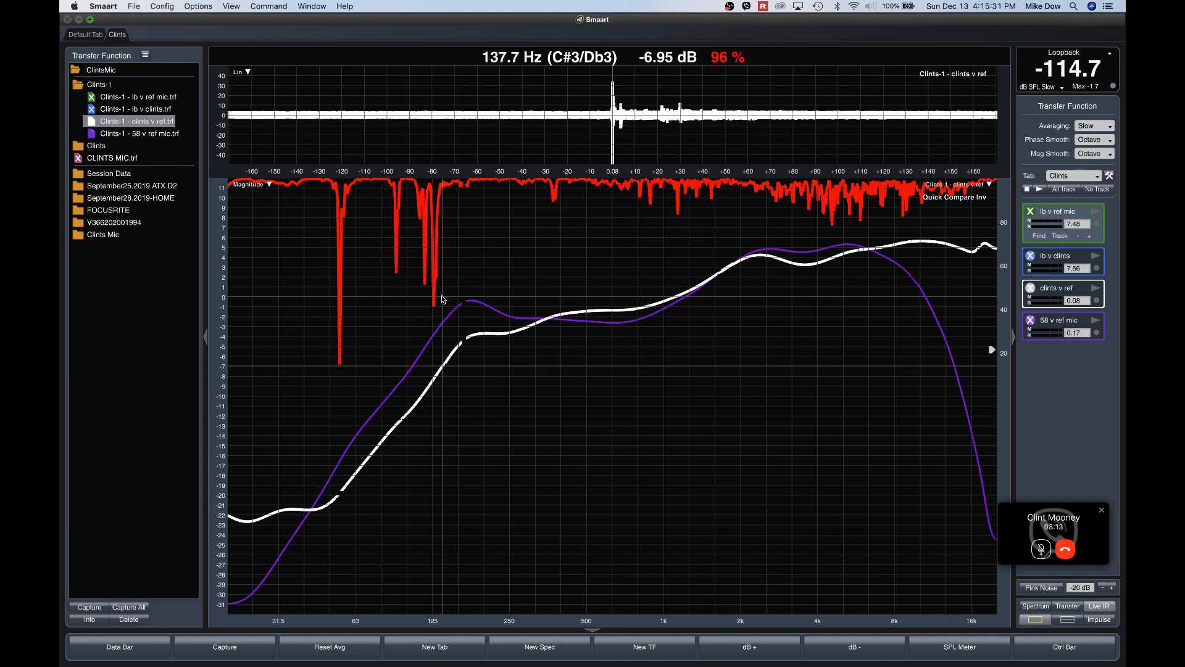
{"action": "mouse_move", "coordinate": [551, 288]}
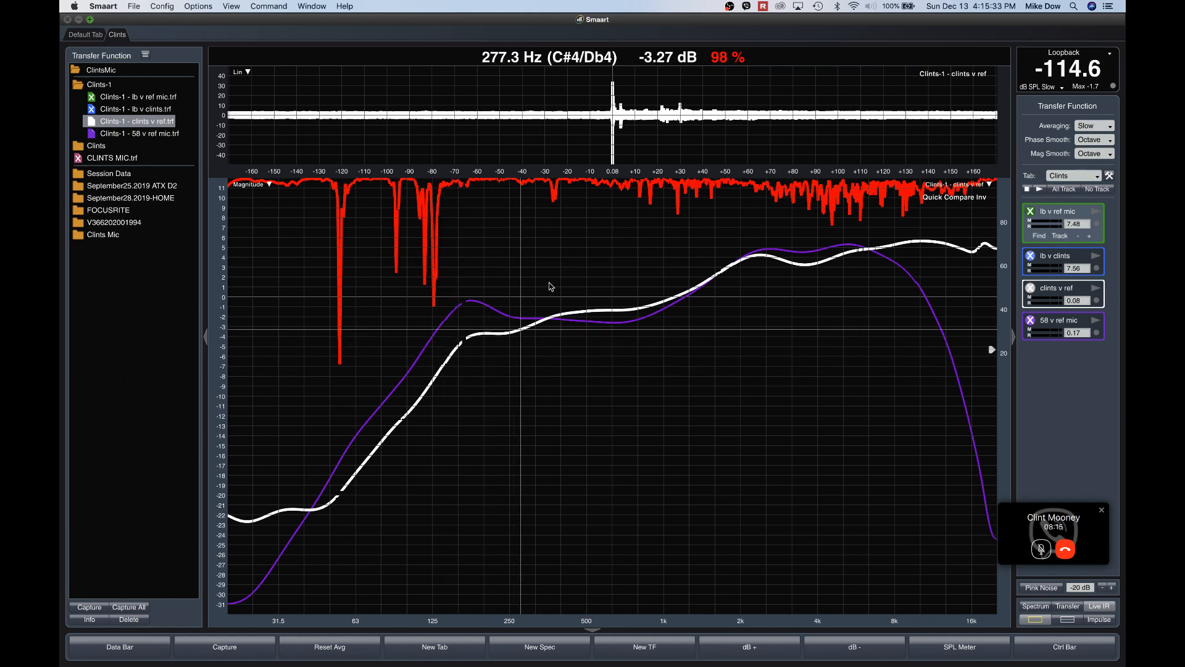
{"action": "mouse_move", "coordinate": [716, 267]}
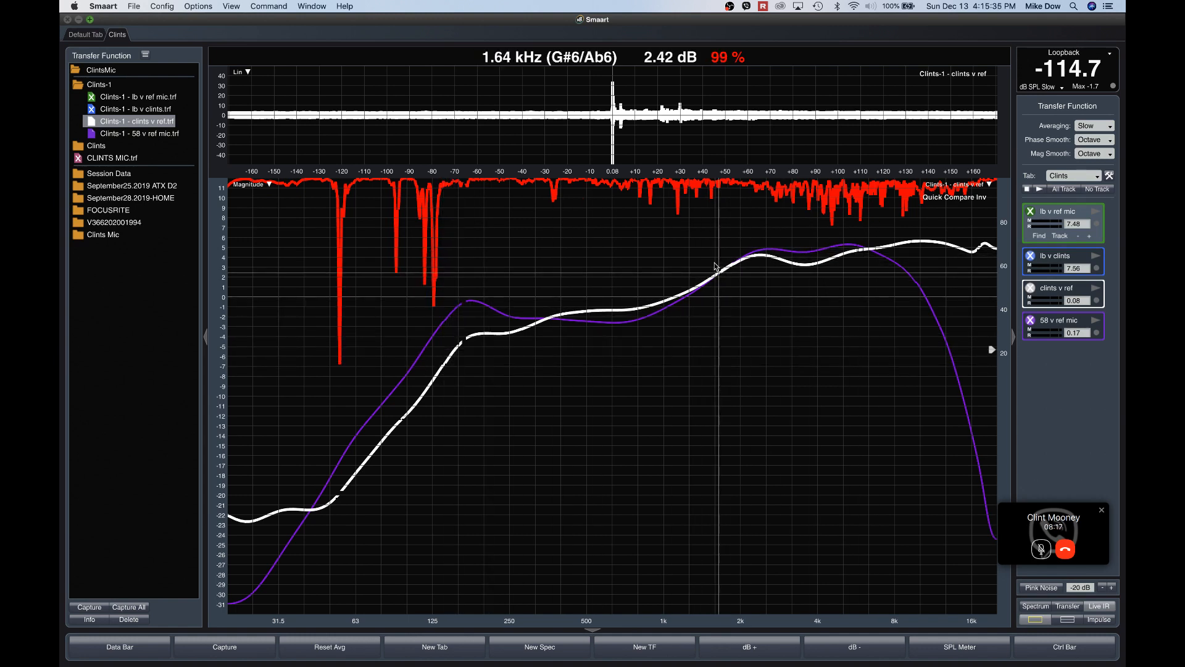
{"action": "mouse_move", "coordinate": [771, 253]}
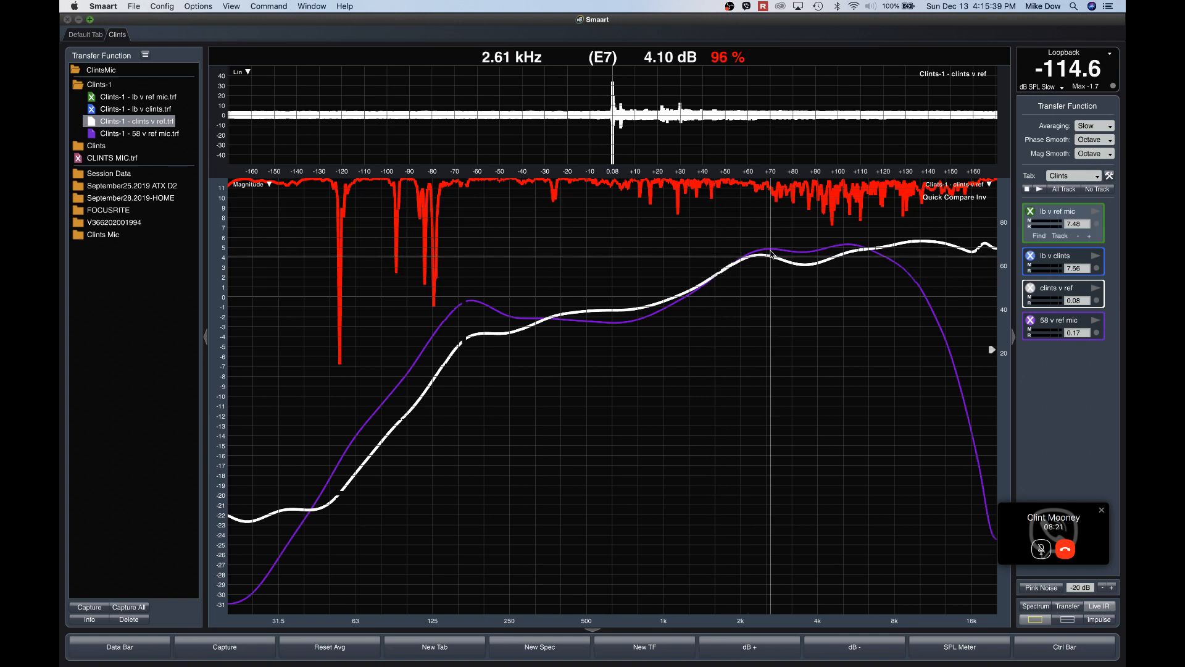
{"action": "mouse_move", "coordinate": [635, 294]}
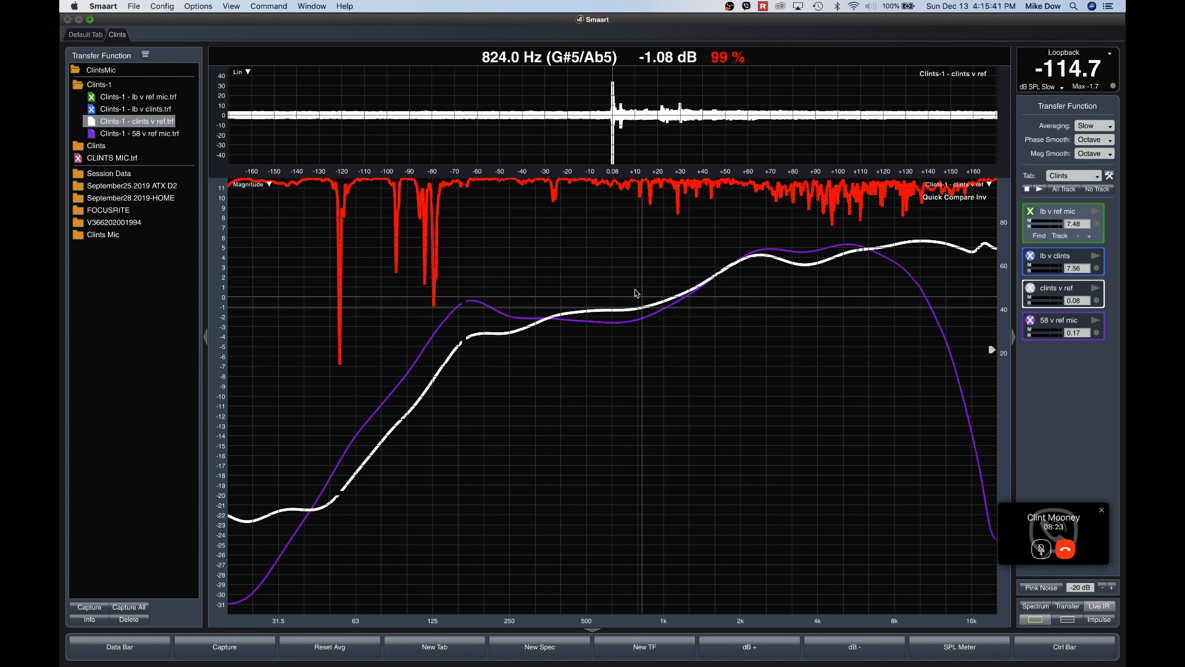
{"action": "mouse_move", "coordinate": [790, 268]}
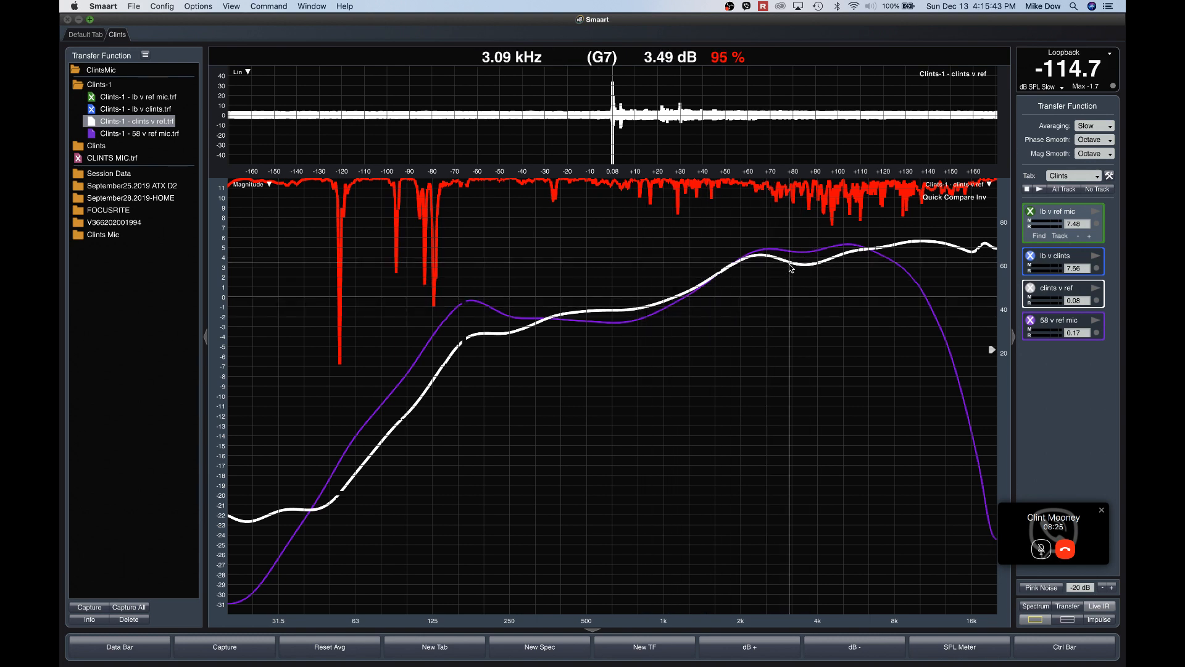
{"action": "mouse_move", "coordinate": [668, 293]}
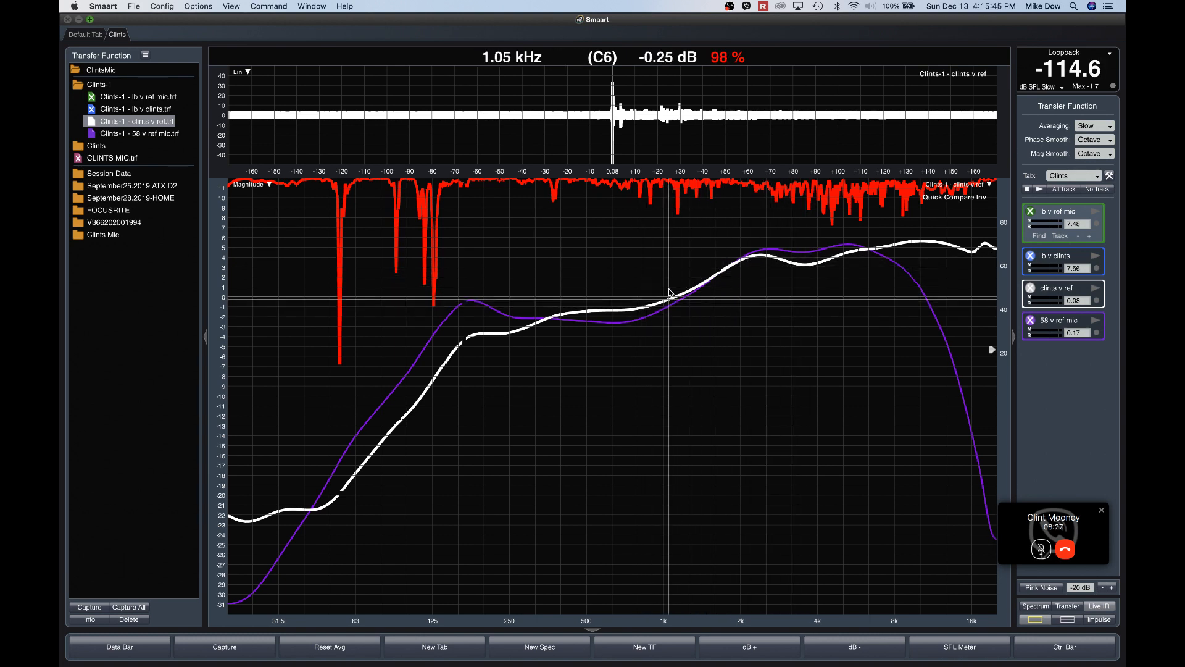
{"action": "mouse_move", "coordinate": [703, 285]}
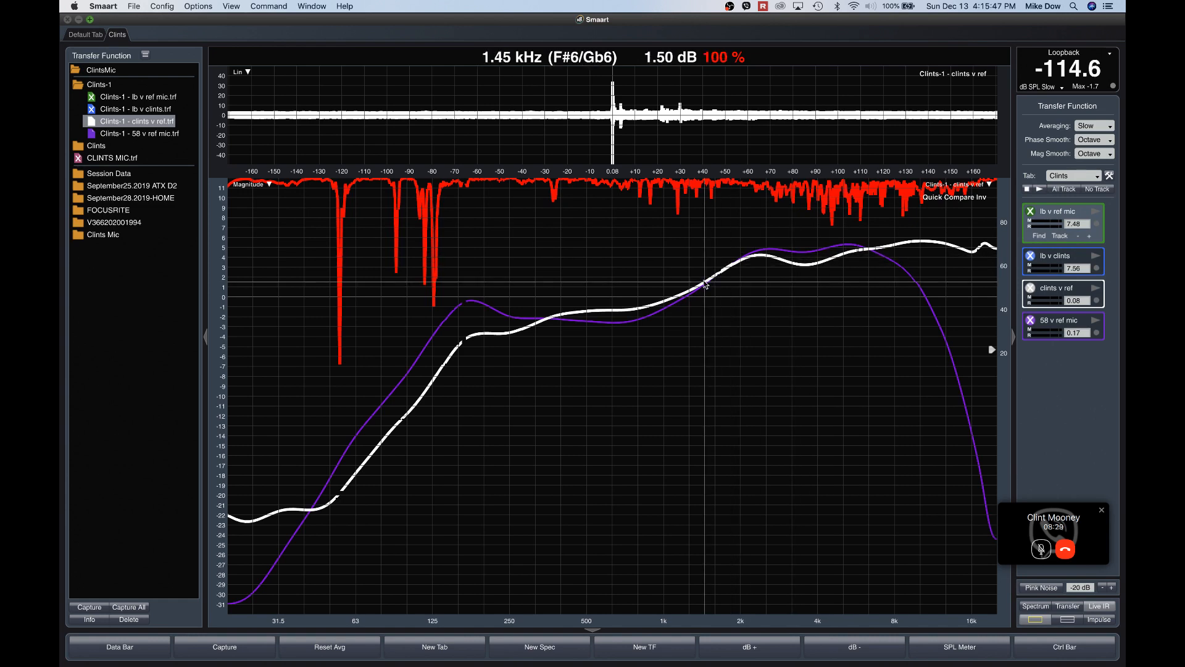
{"action": "mouse_move", "coordinate": [727, 289]}
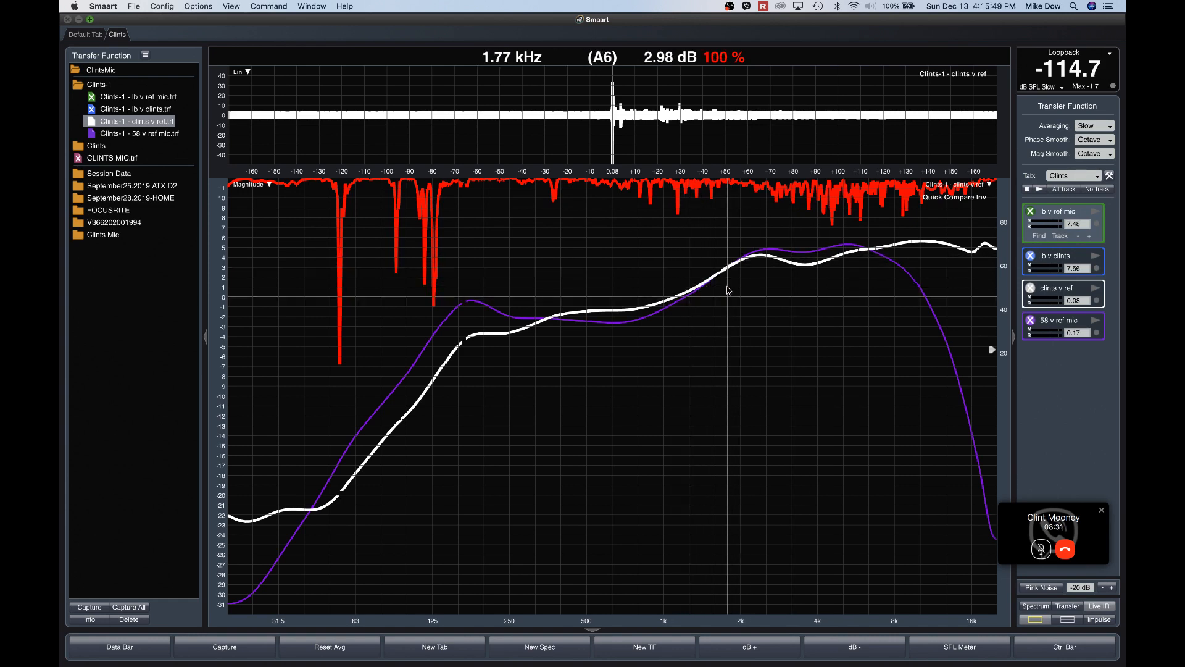
{"action": "mouse_move", "coordinate": [816, 278]}
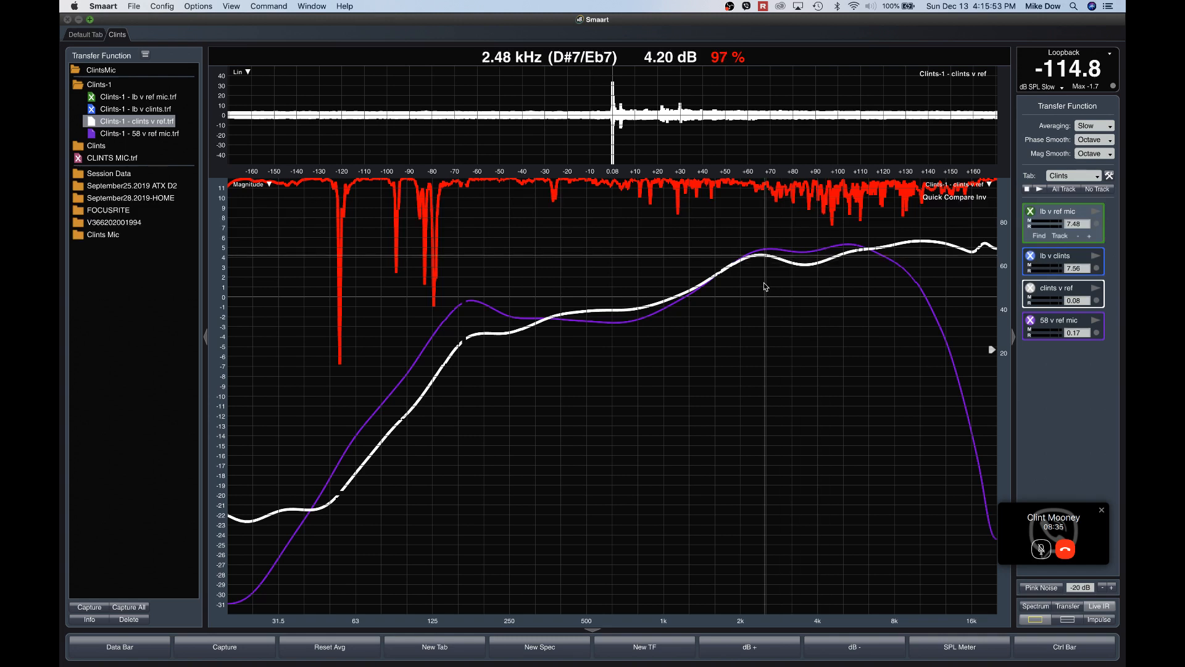
{"action": "mouse_move", "coordinate": [674, 298]}
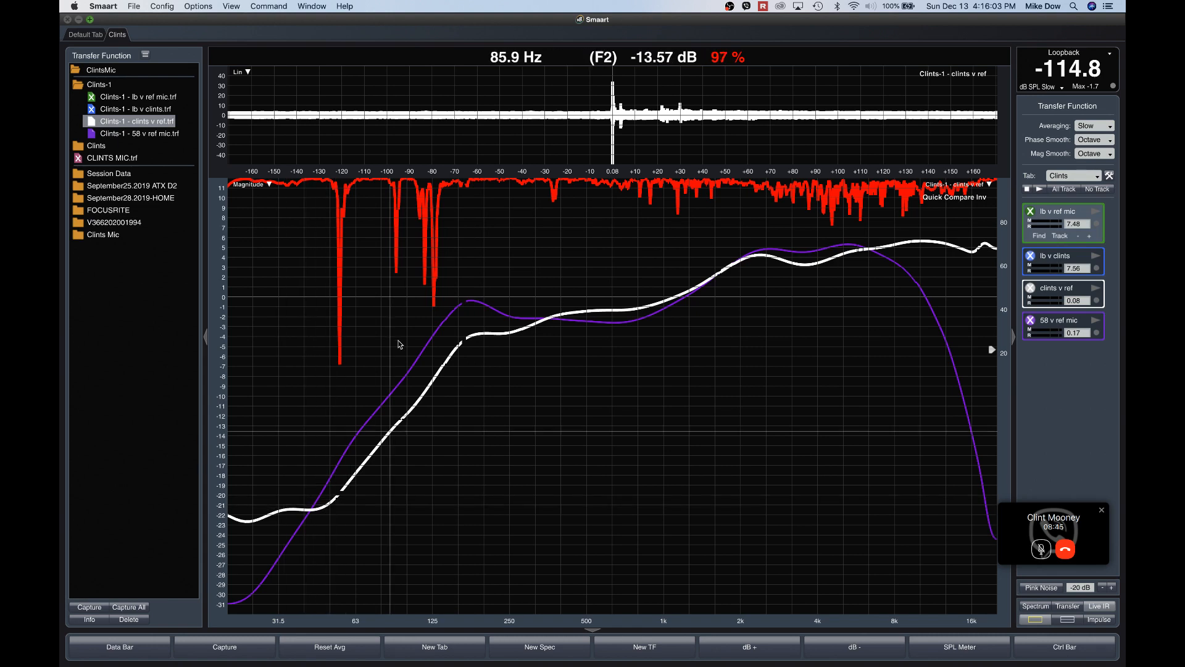
{"action": "mouse_move", "coordinate": [556, 299]}
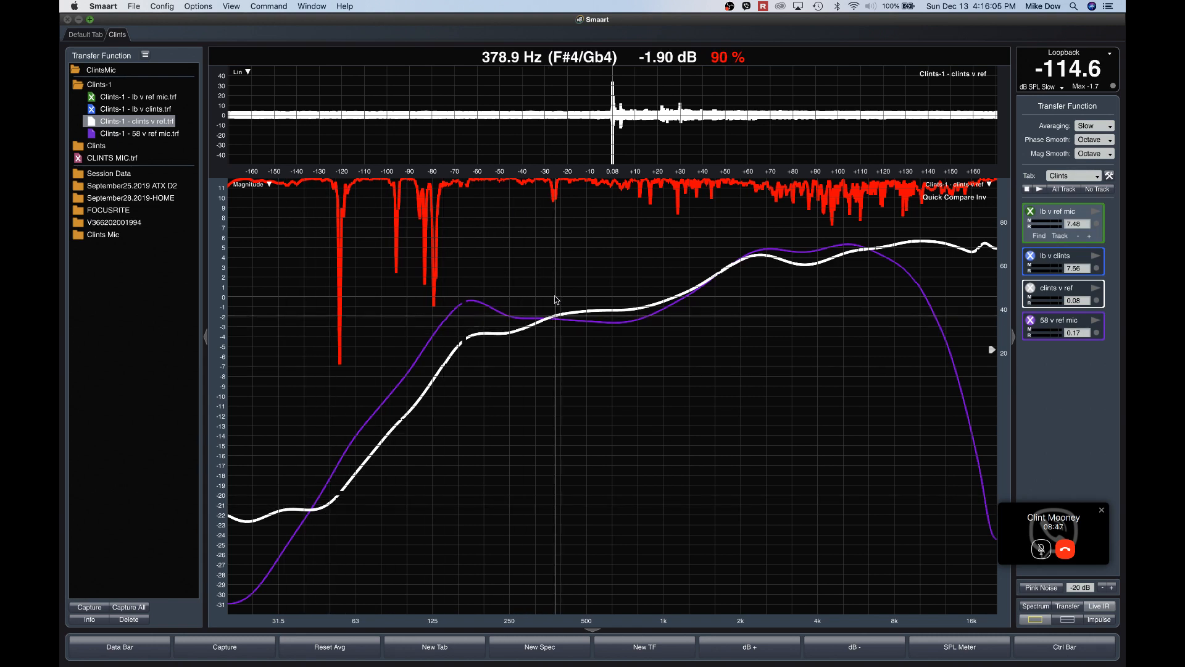
{"action": "mouse_move", "coordinate": [543, 301]}
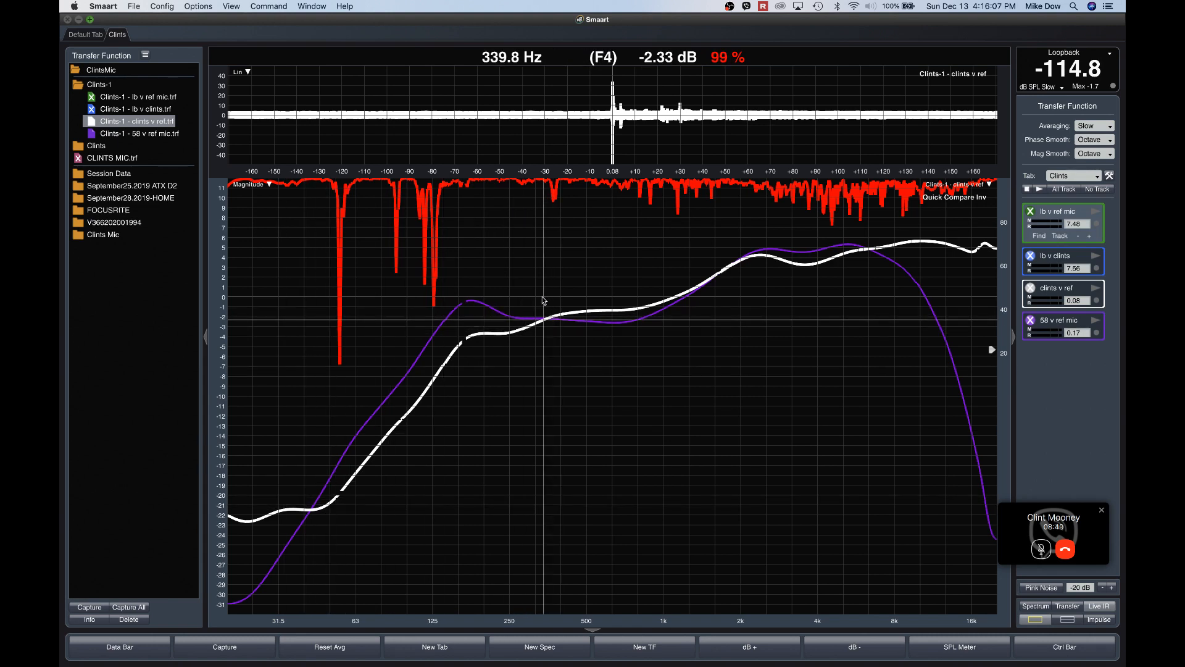
{"action": "mouse_move", "coordinate": [461, 316]}
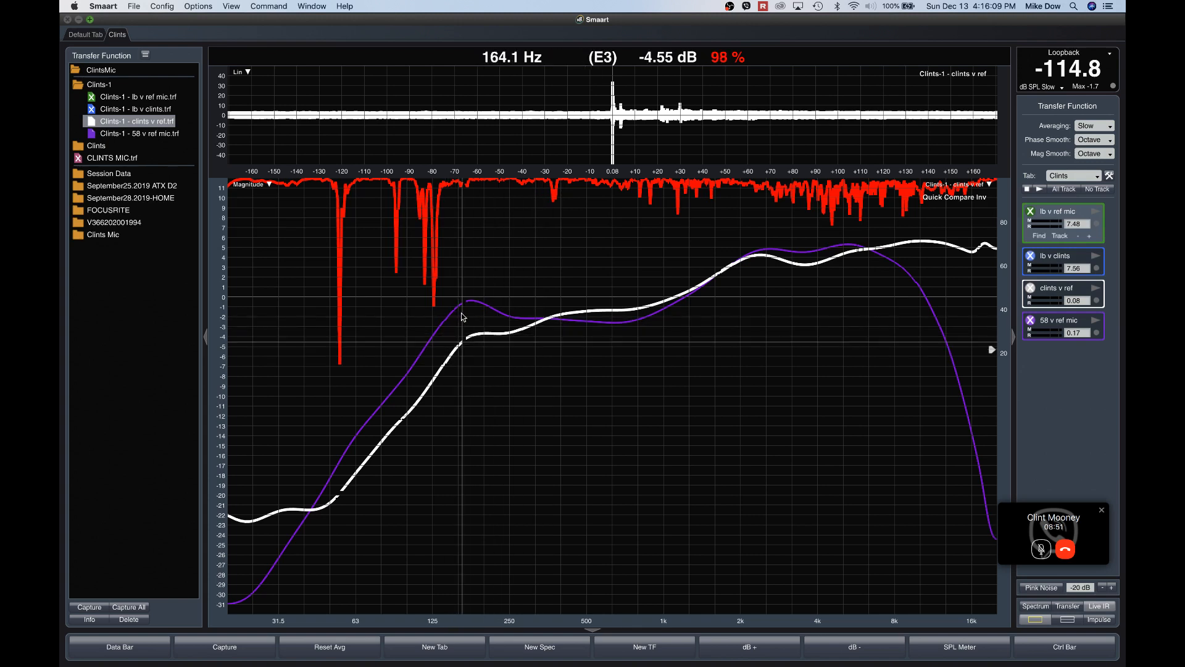
{"action": "mouse_move", "coordinate": [506, 311]}
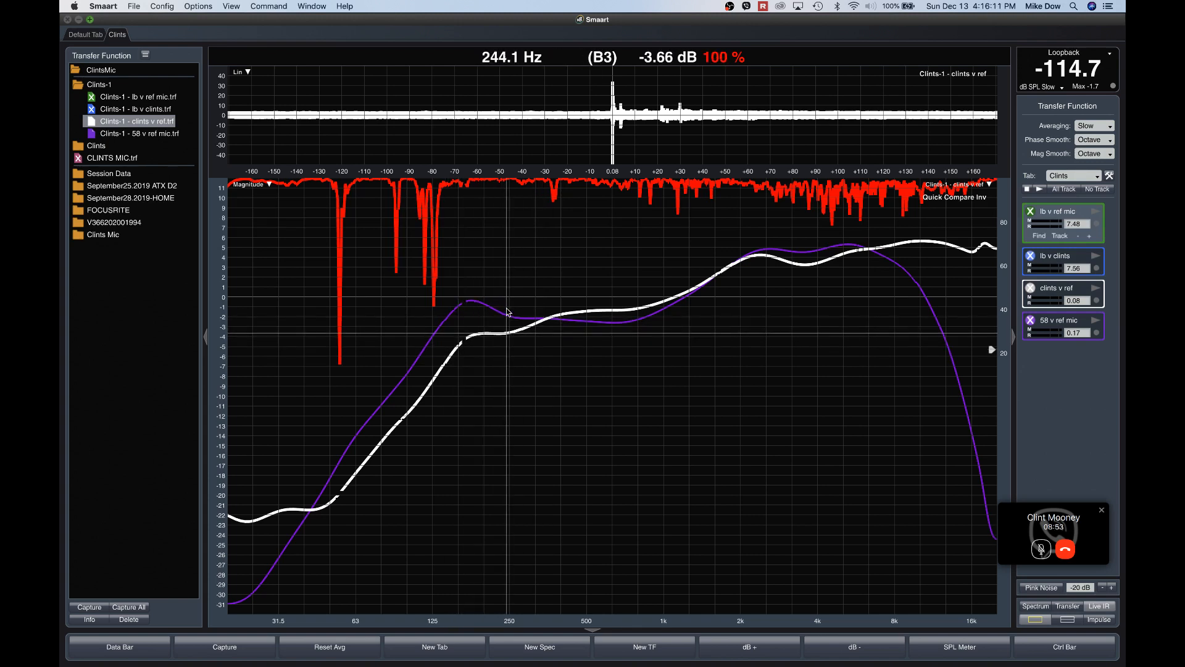
{"action": "mouse_move", "coordinate": [537, 307]}
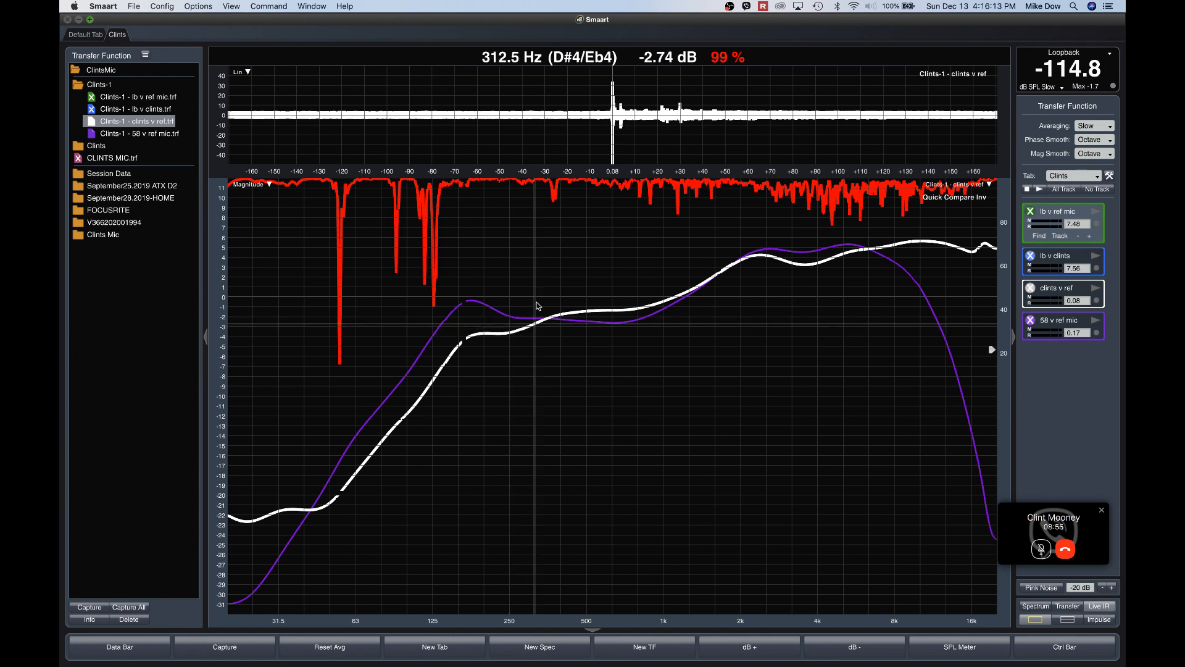
{"action": "mouse_move", "coordinate": [711, 284]}
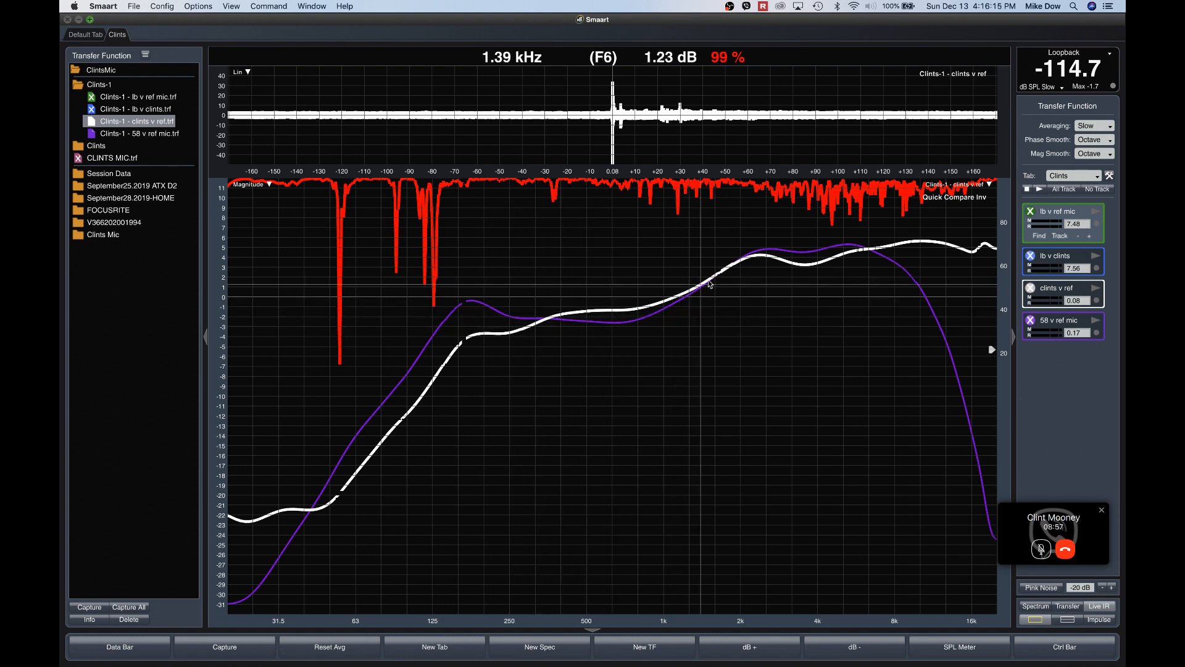
{"action": "mouse_move", "coordinate": [645, 288]}
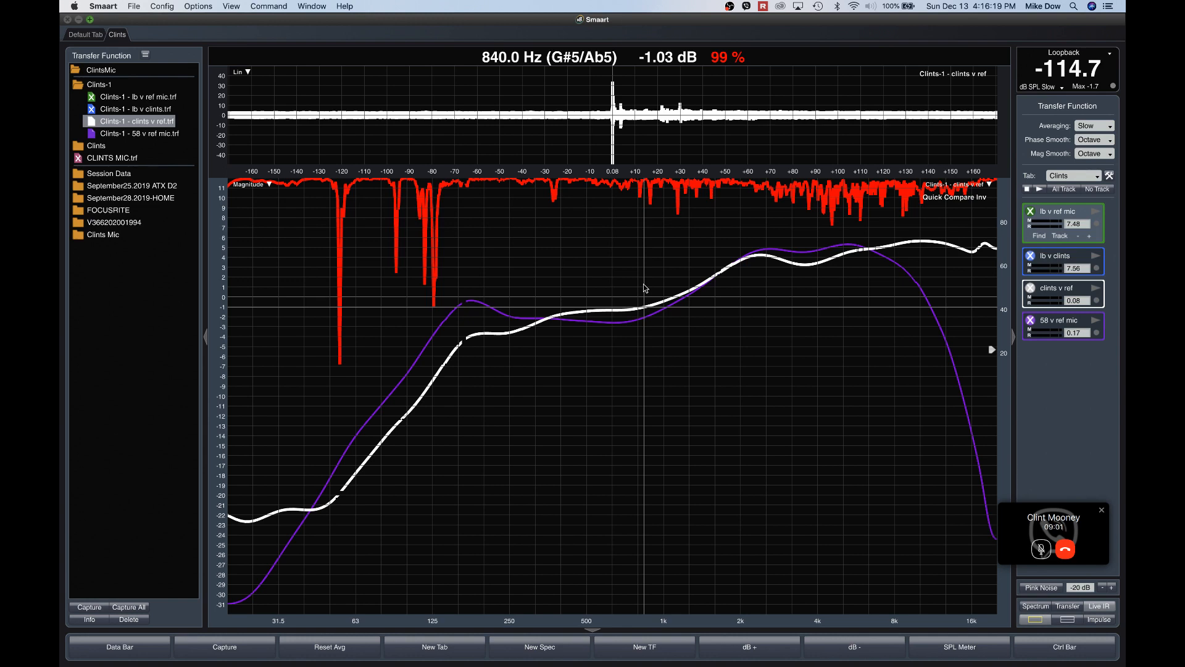
{"action": "mouse_move", "coordinate": [831, 313]}
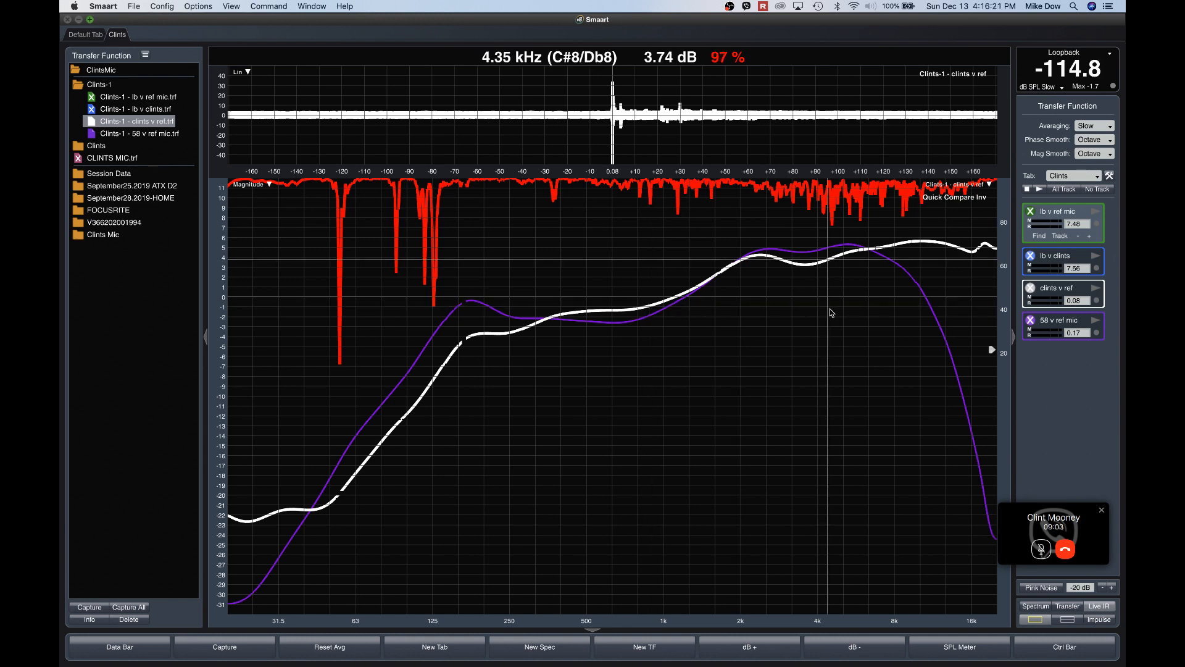
{"action": "mouse_move", "coordinate": [1005, 303]}
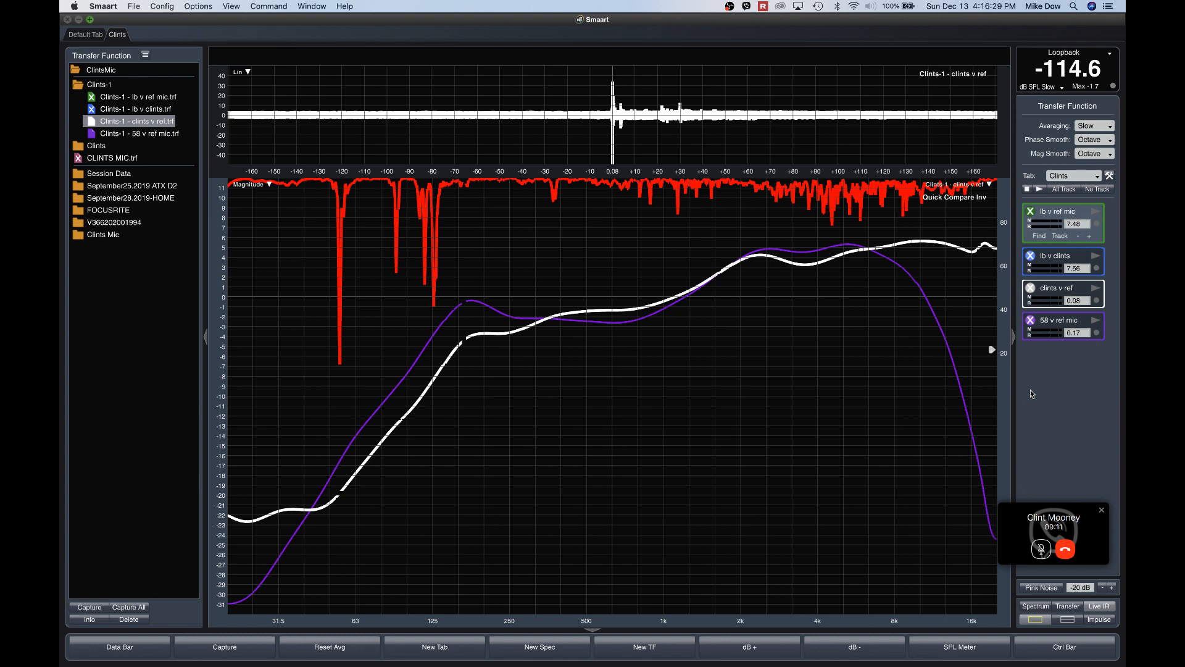
{"action": "mouse_move", "coordinate": [773, 301]}
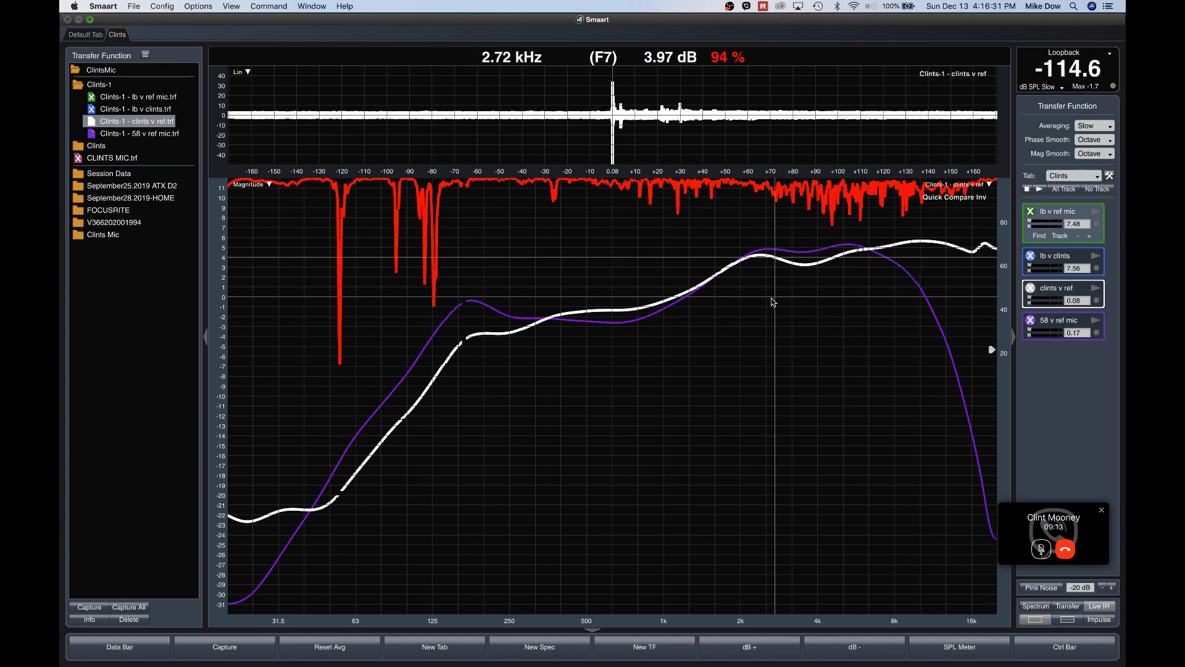
{"action": "mouse_move", "coordinate": [558, 335]}
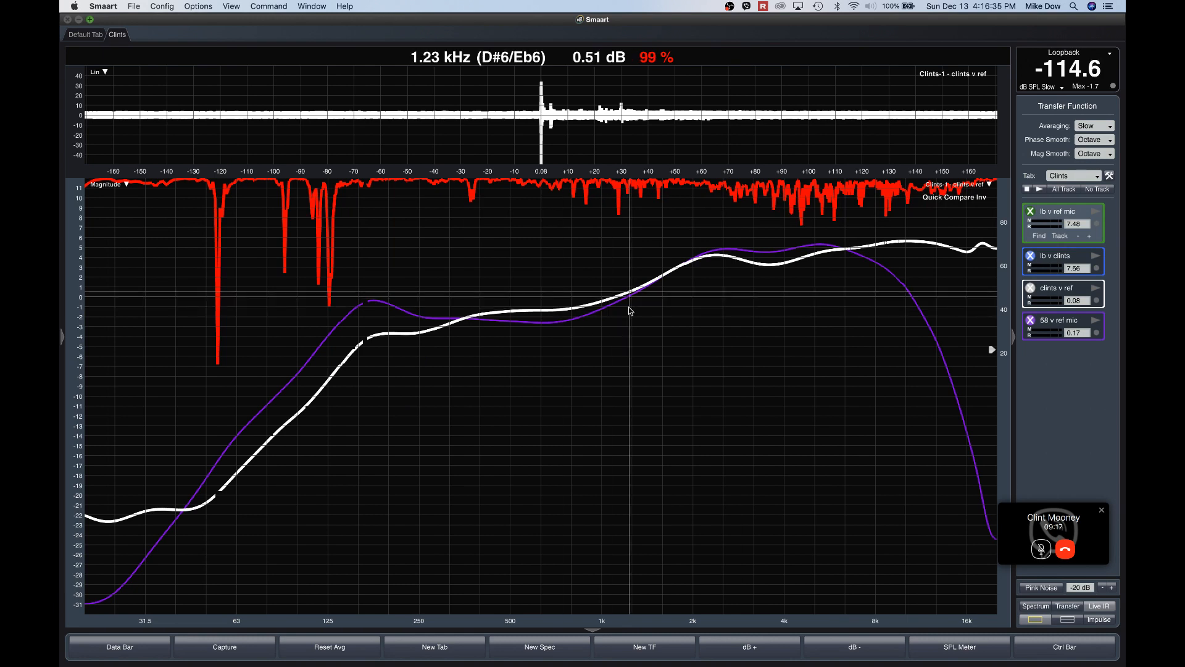
{"action": "mouse_move", "coordinate": [1078, 393]}
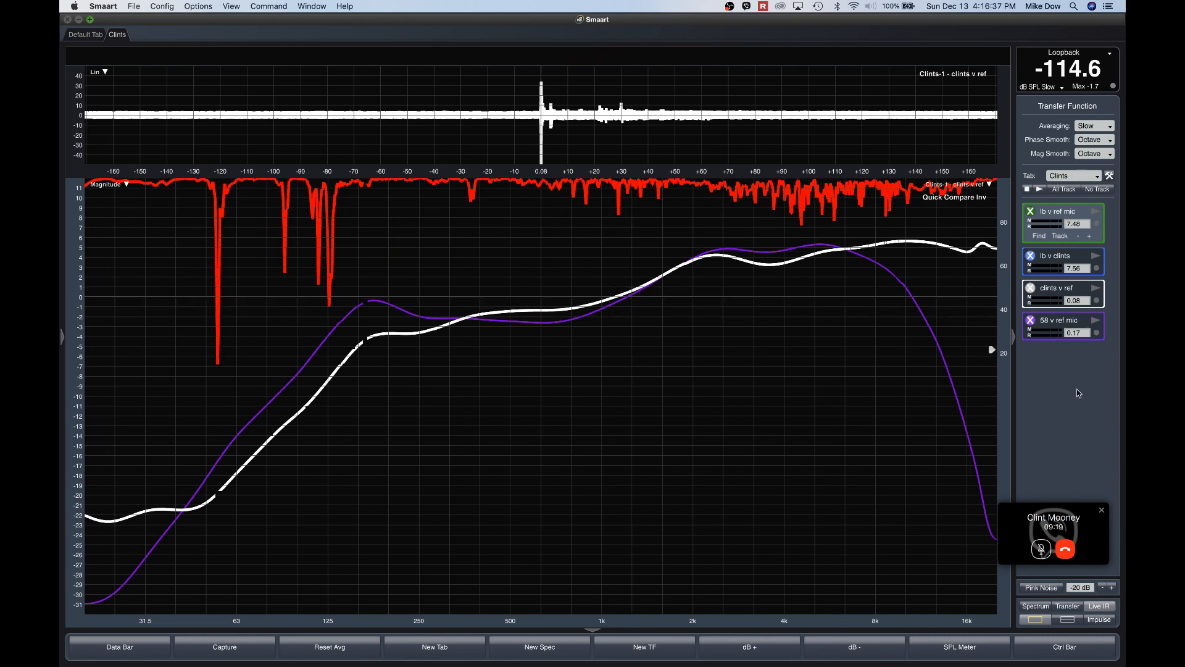
{"action": "mouse_move", "coordinate": [1022, 387]}
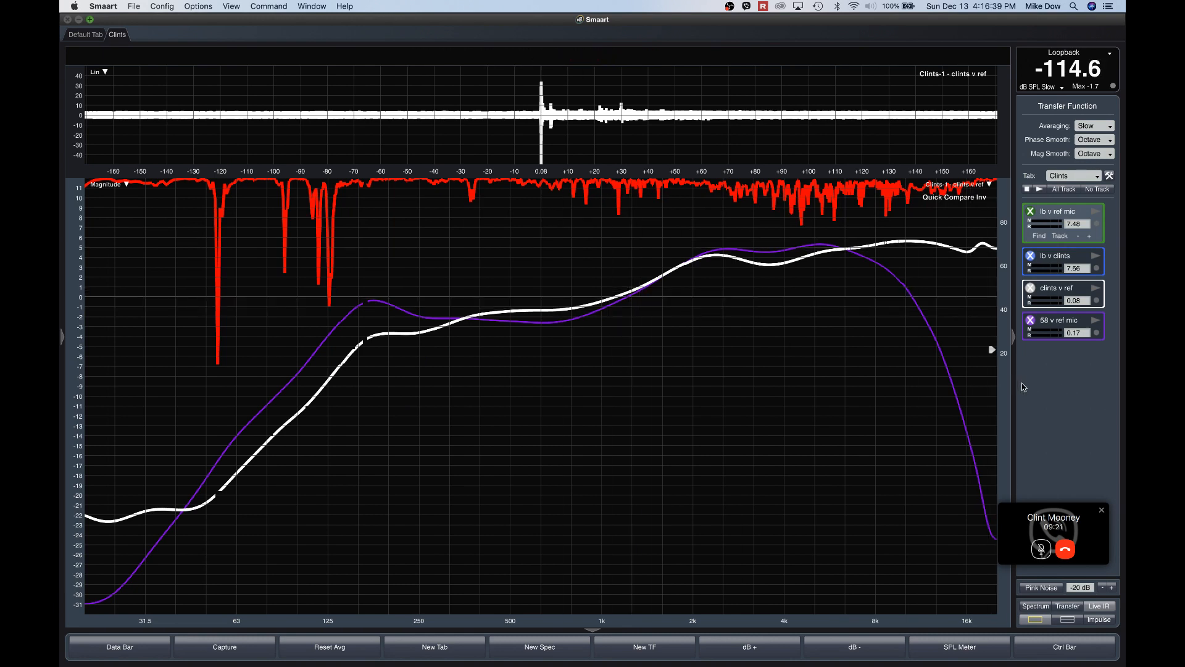
{"action": "mouse_move", "coordinate": [1045, 396]}
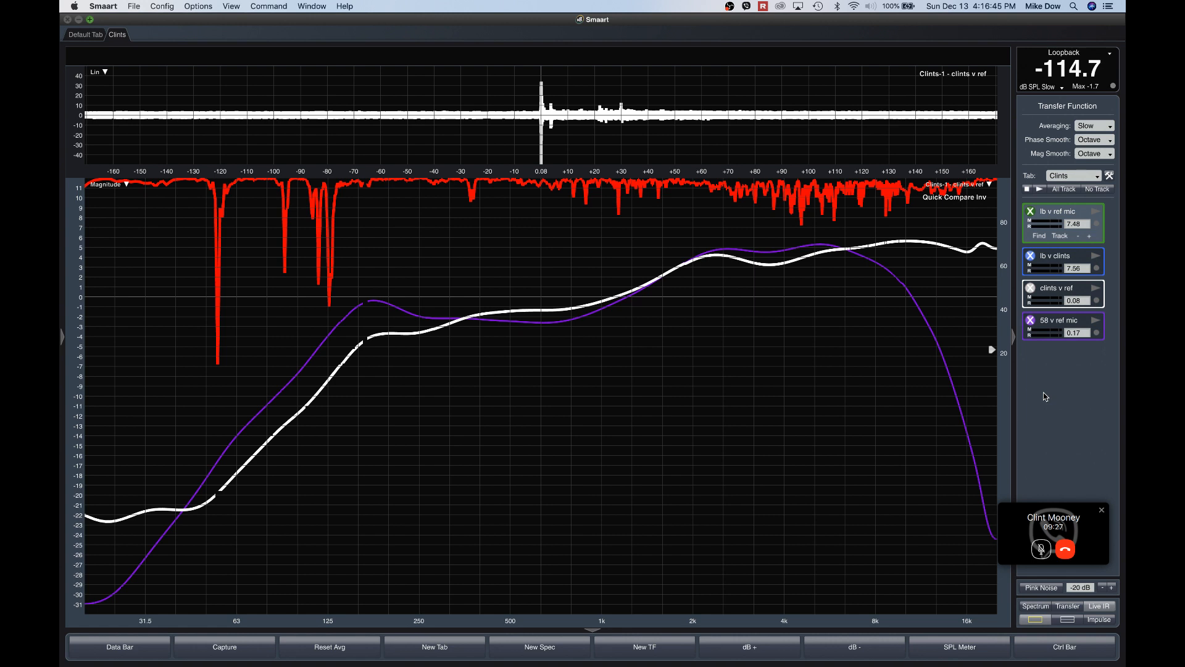
{"action": "mouse_move", "coordinate": [1063, 408]}
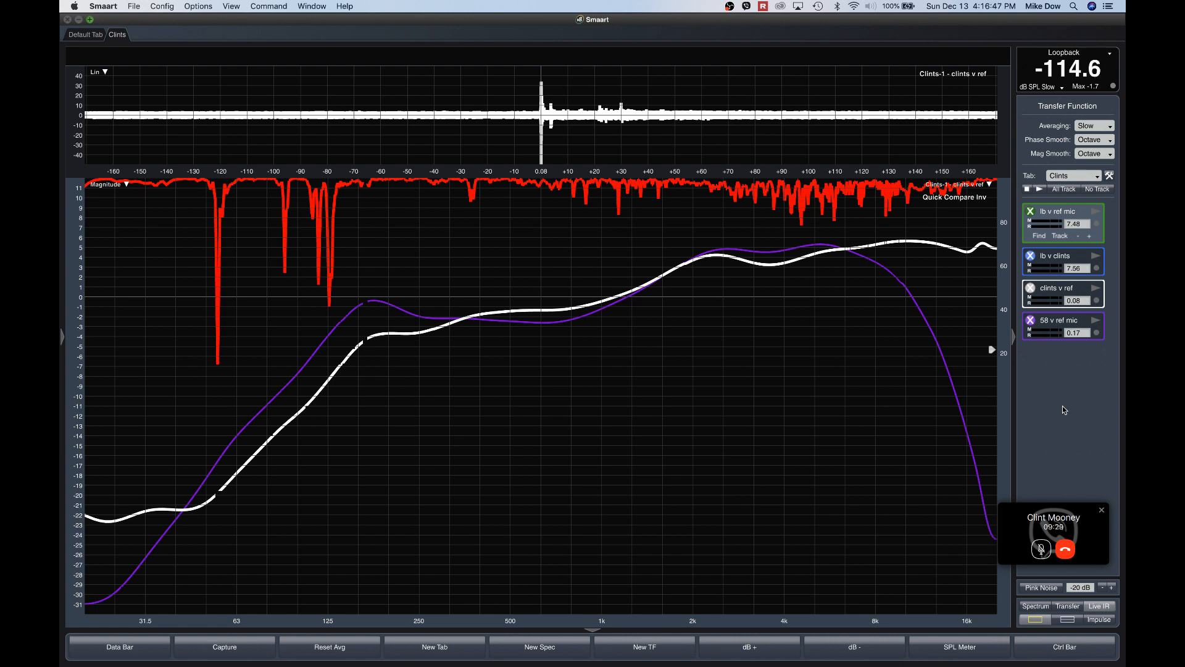
{"action": "mouse_move", "coordinate": [673, 332]}
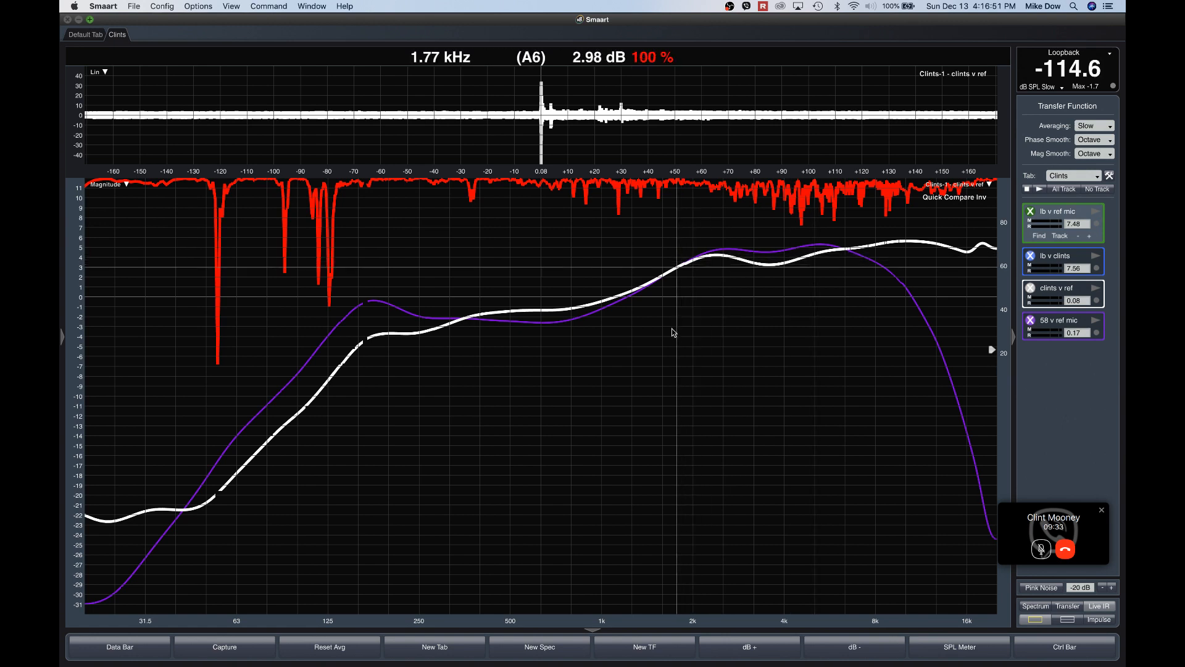
{"action": "mouse_move", "coordinate": [642, 275]}
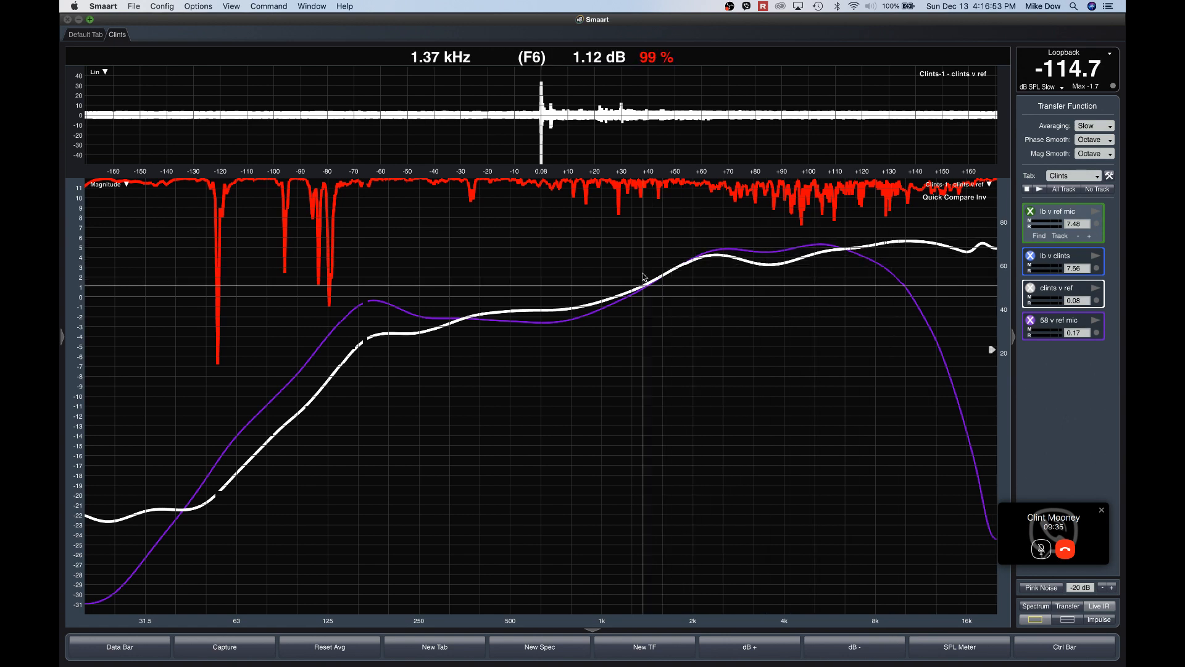
{"action": "mouse_move", "coordinate": [1008, 362]}
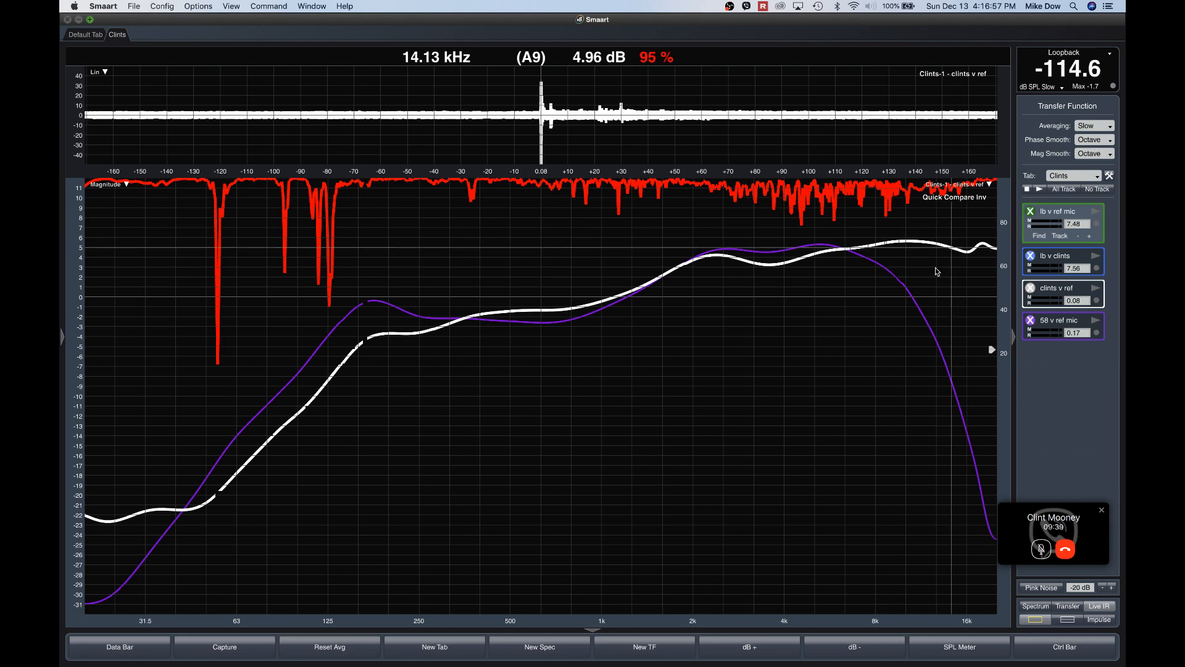
{"action": "mouse_move", "coordinate": [908, 266]}
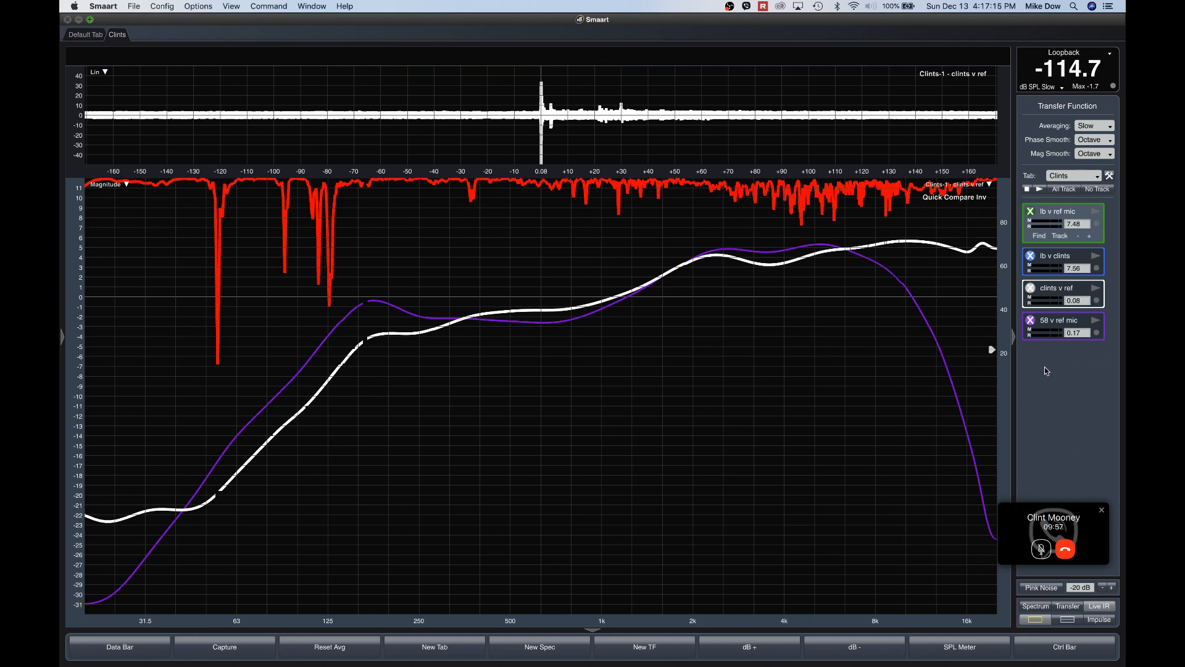
{"action": "mouse_move", "coordinate": [1066, 412]}
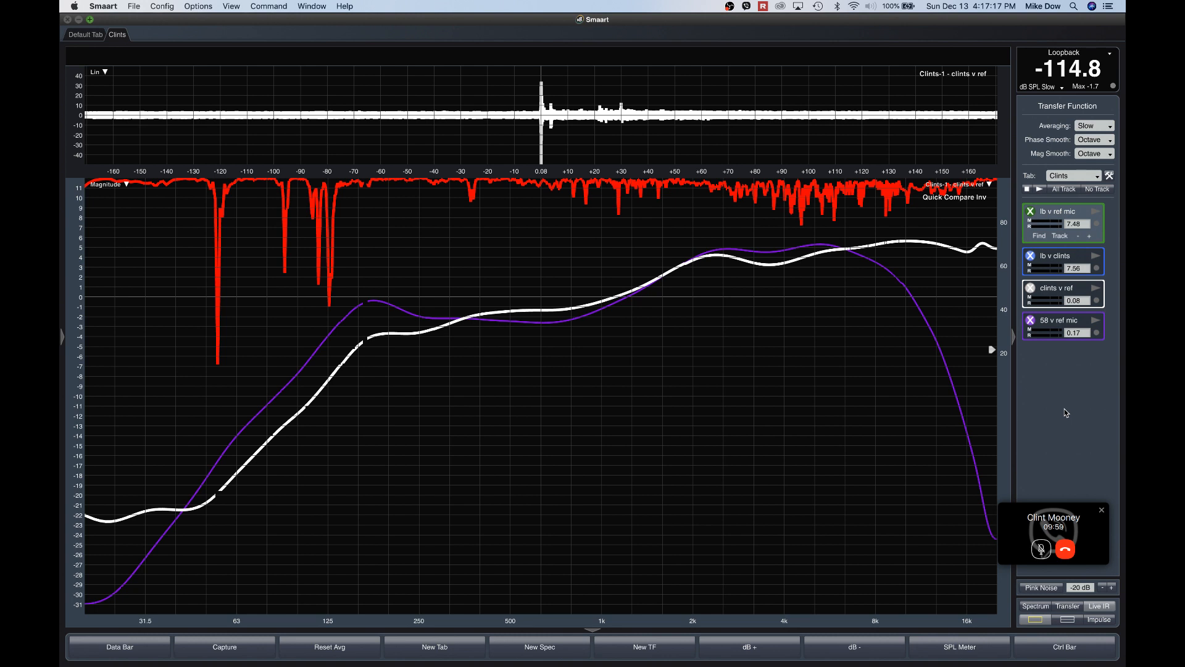
{"action": "mouse_move", "coordinate": [1067, 431]}
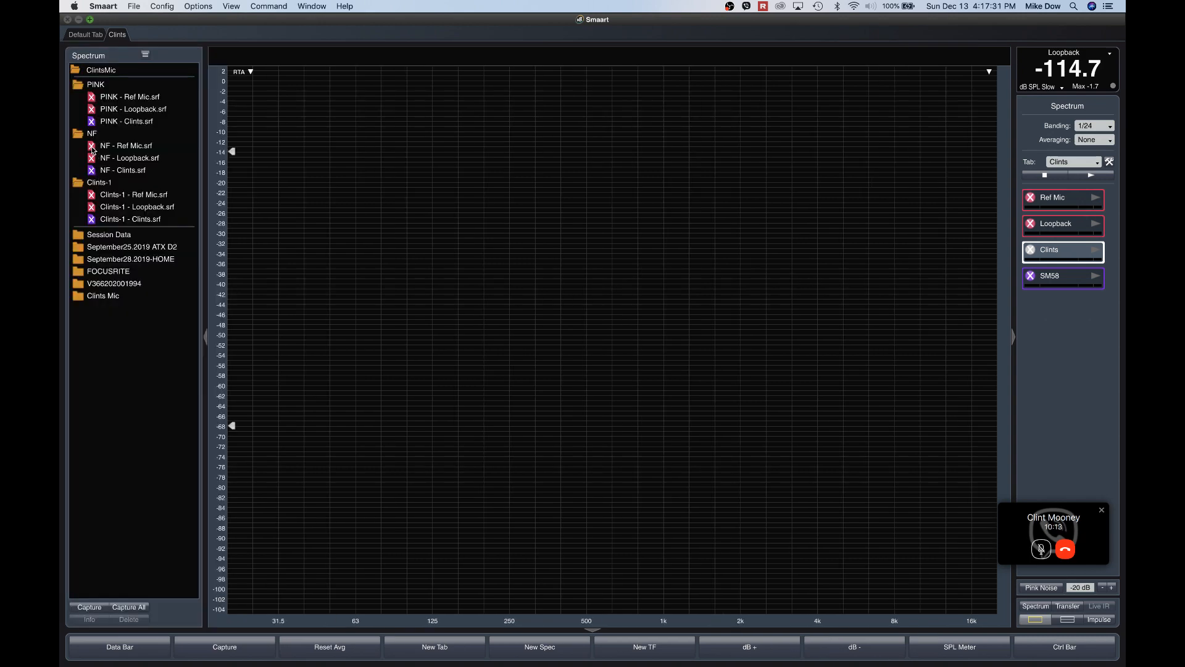
{"action": "left_click", "coordinate": [126, 146]}
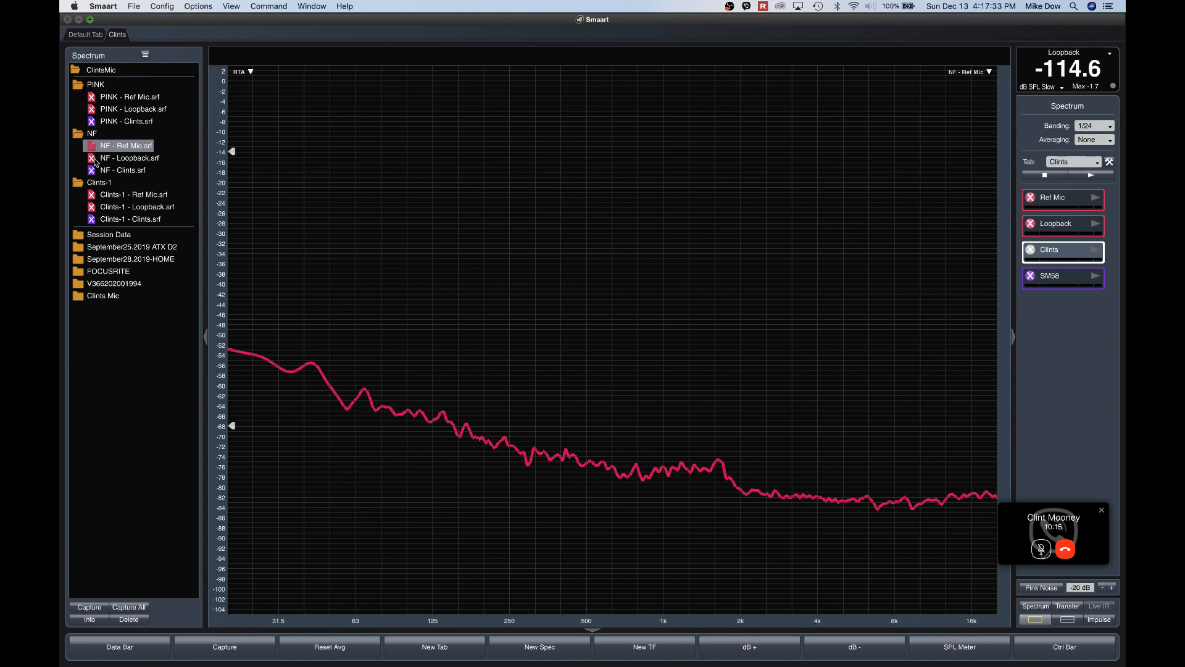
{"action": "left_click", "coordinate": [123, 169]}
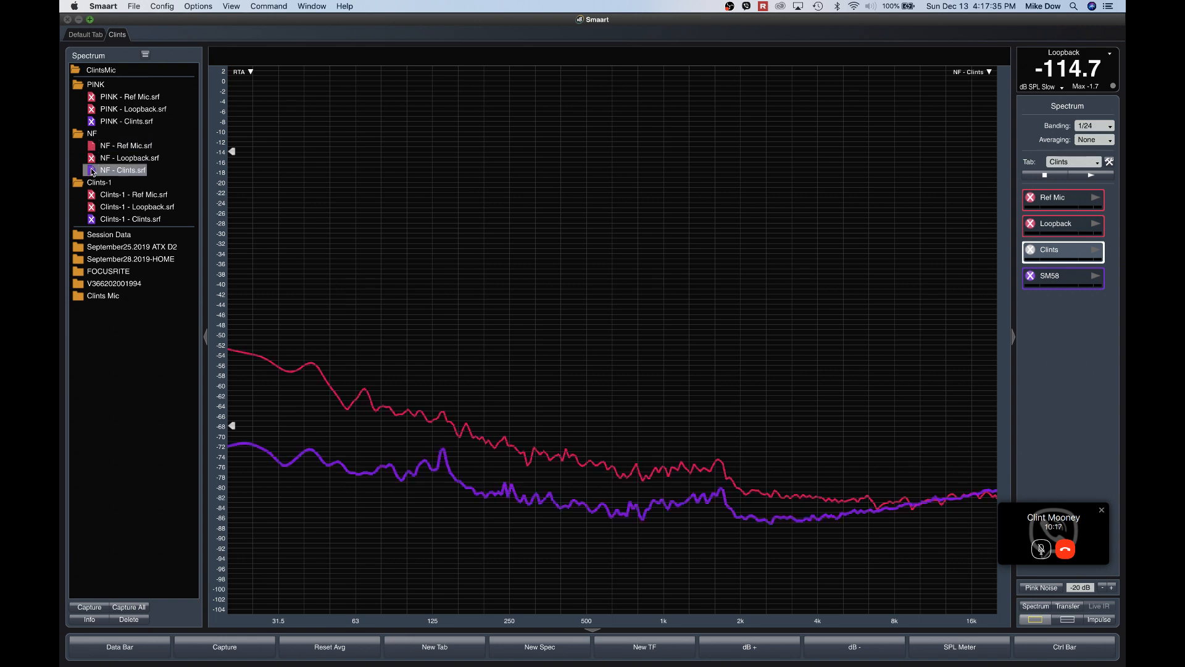
{"action": "mouse_move", "coordinate": [460, 459]}
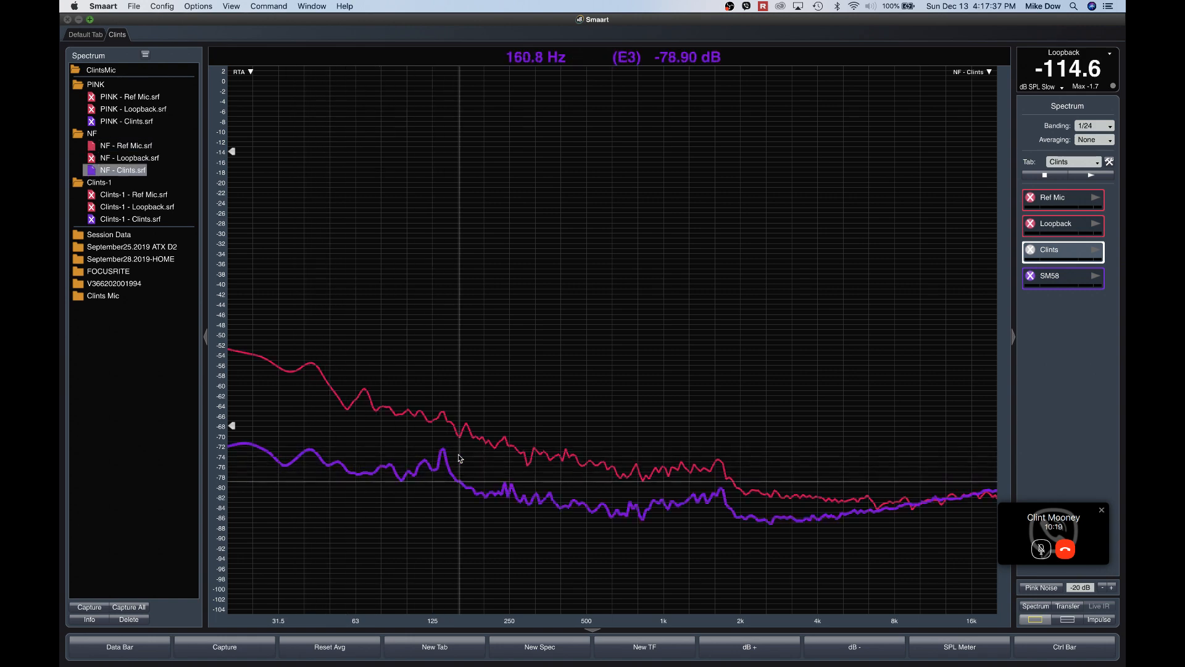
{"action": "mouse_move", "coordinate": [745, 498]}
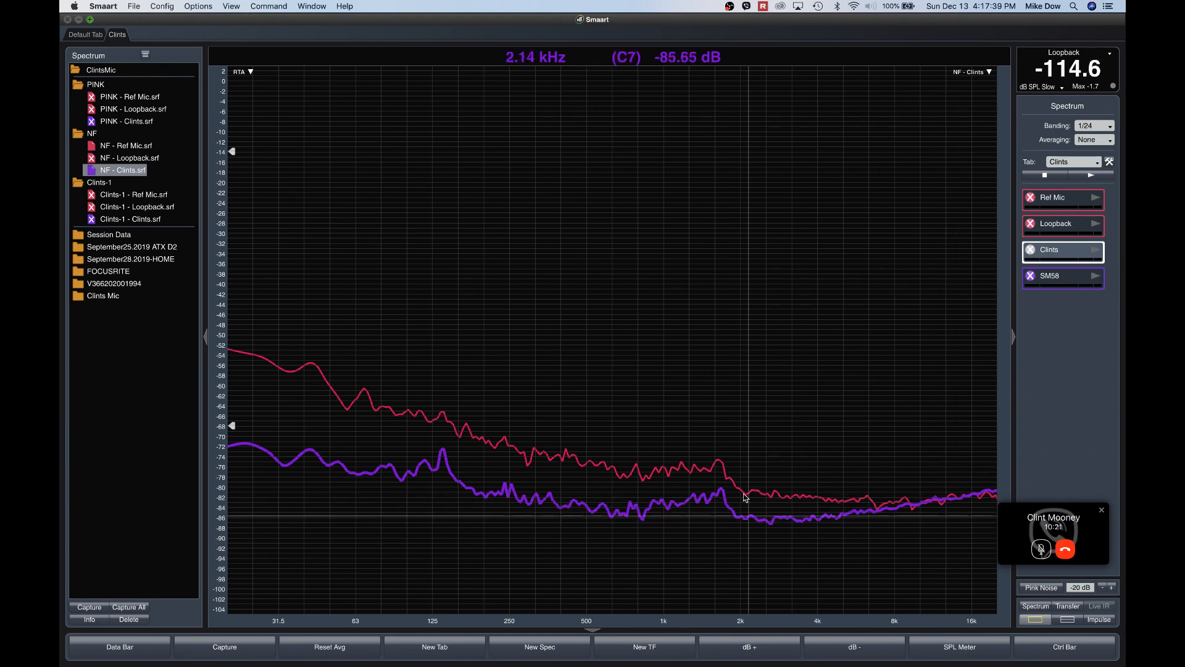
{"action": "mouse_move", "coordinate": [555, 503]}
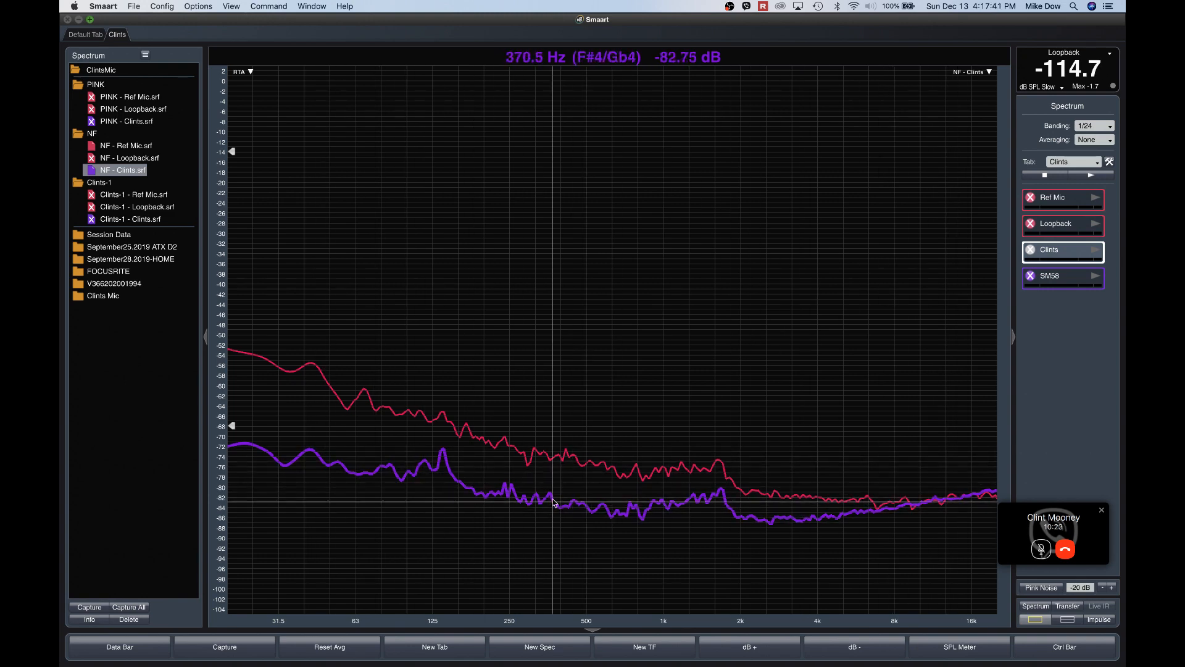
{"action": "mouse_move", "coordinate": [466, 502]}
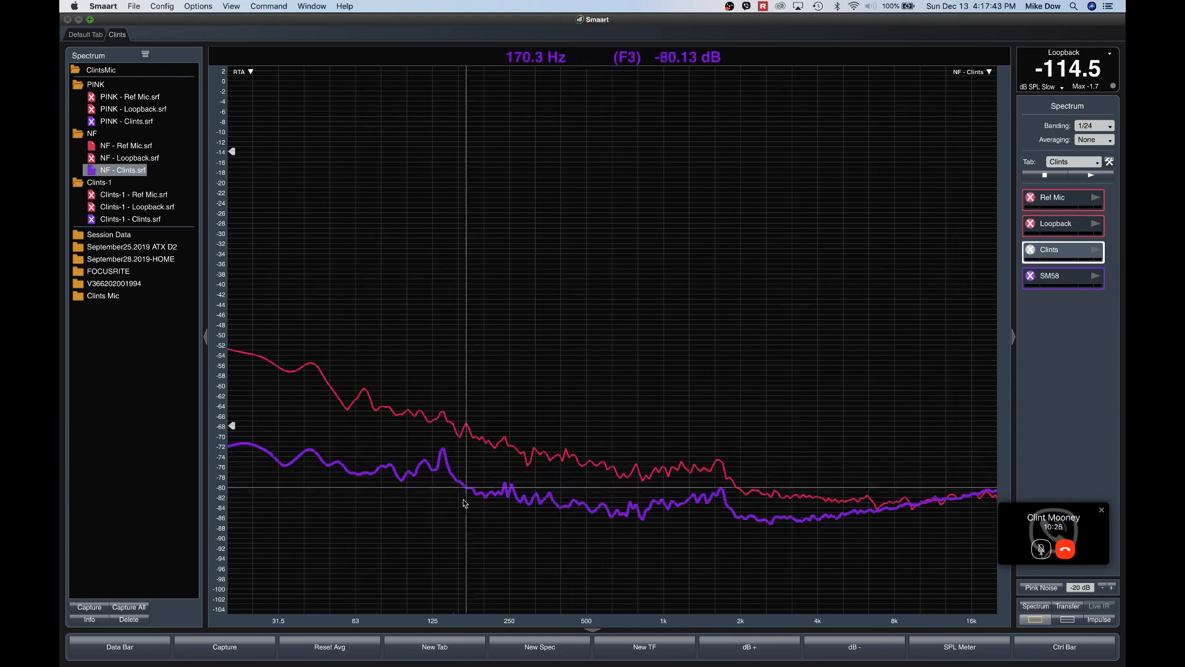
{"action": "mouse_move", "coordinate": [696, 527]}
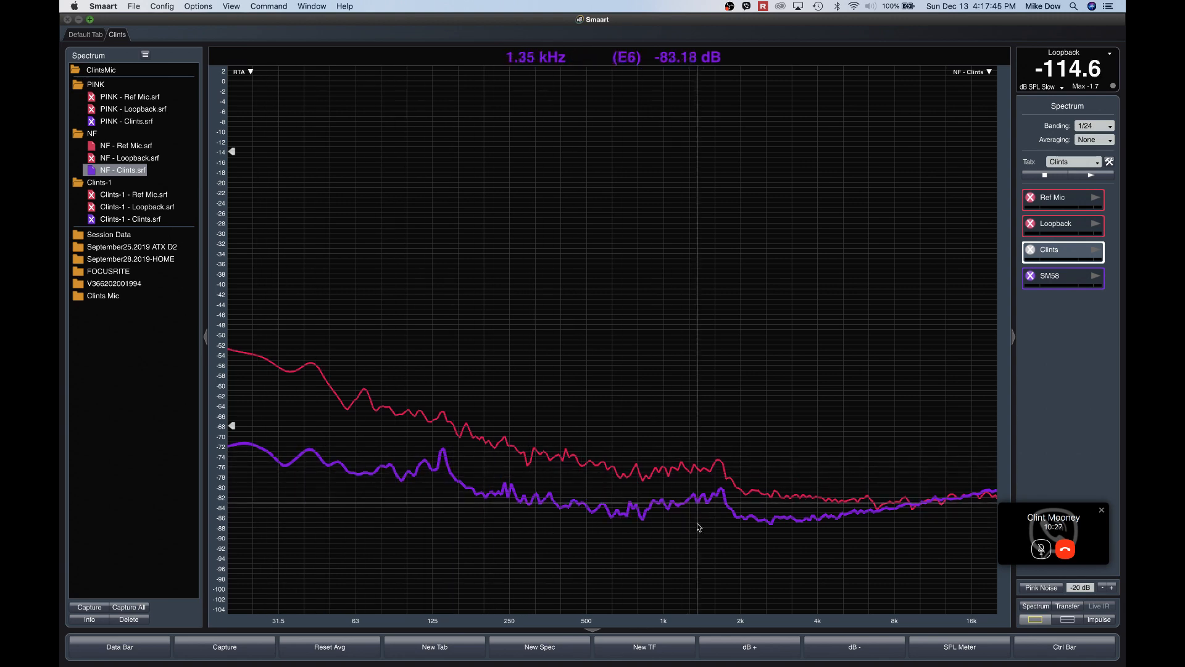
{"action": "mouse_move", "coordinate": [622, 526]}
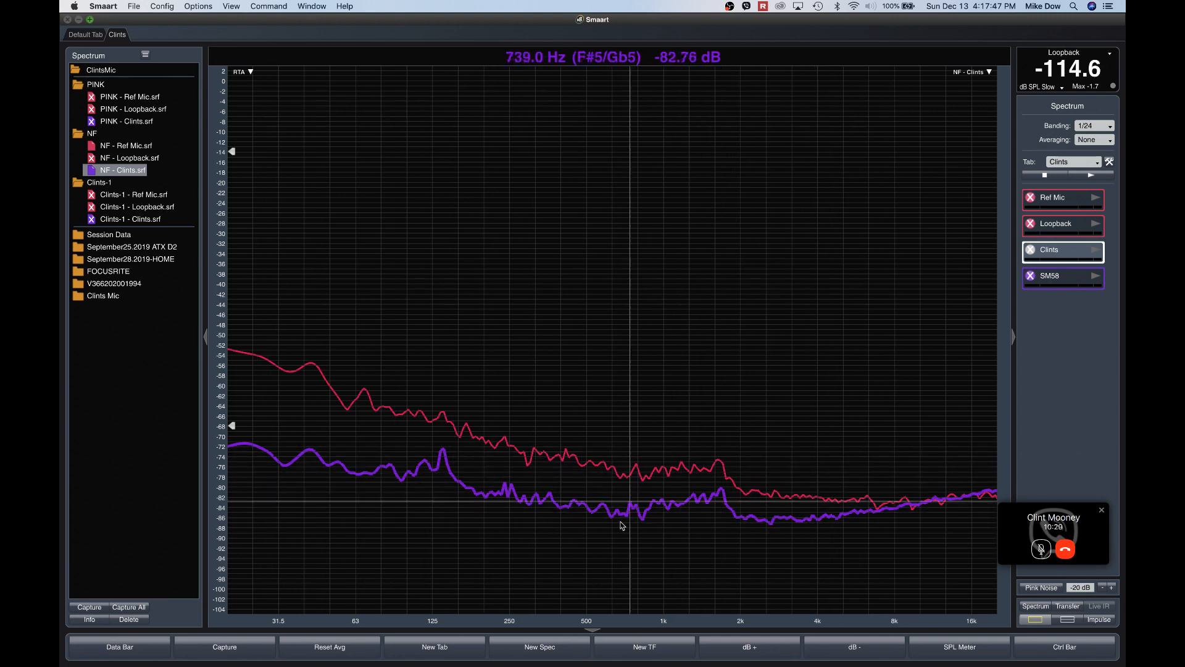
{"action": "mouse_move", "coordinate": [655, 527]}
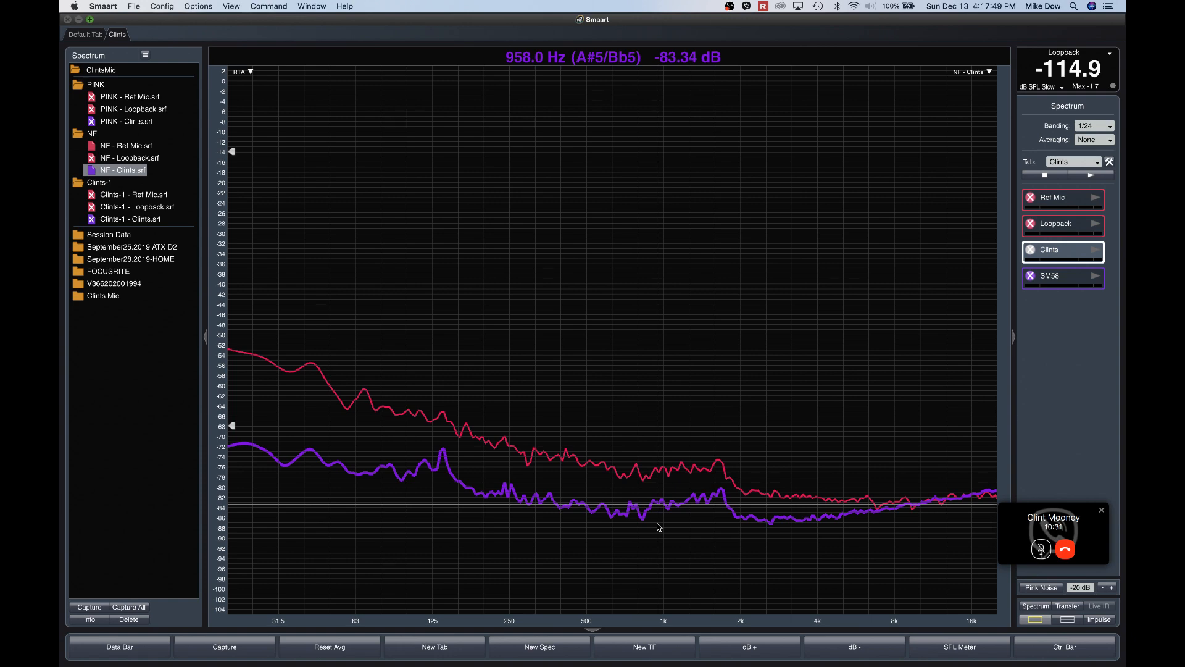
{"action": "mouse_move", "coordinate": [416, 488]}
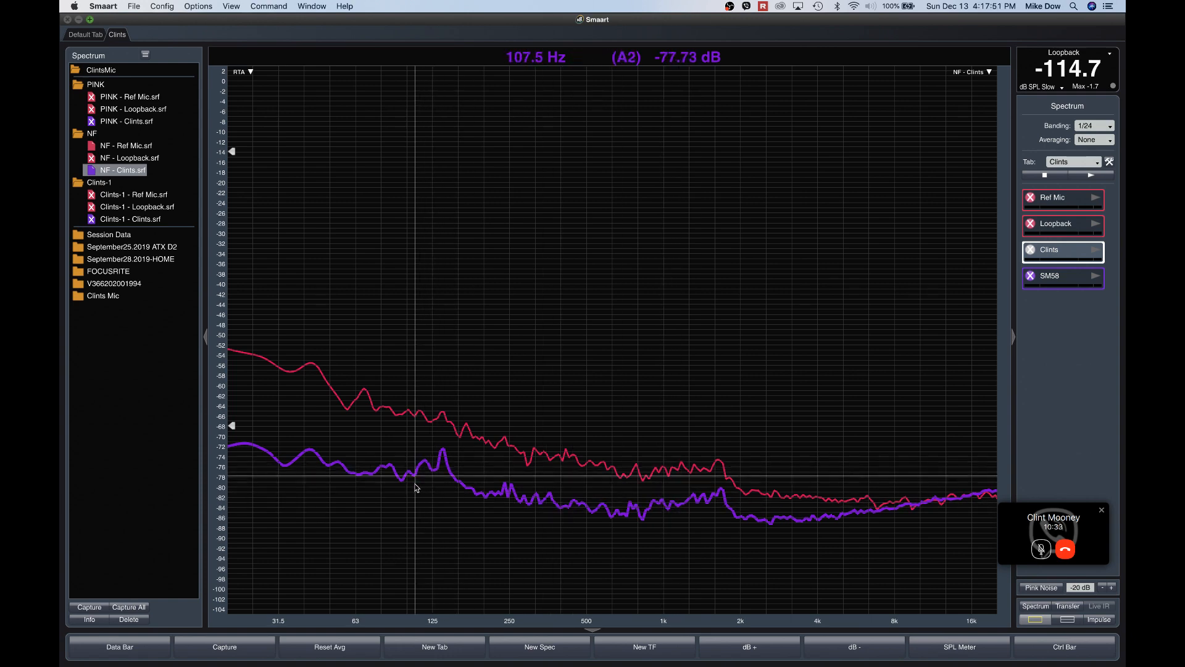
{"action": "mouse_move", "coordinate": [944, 531]}
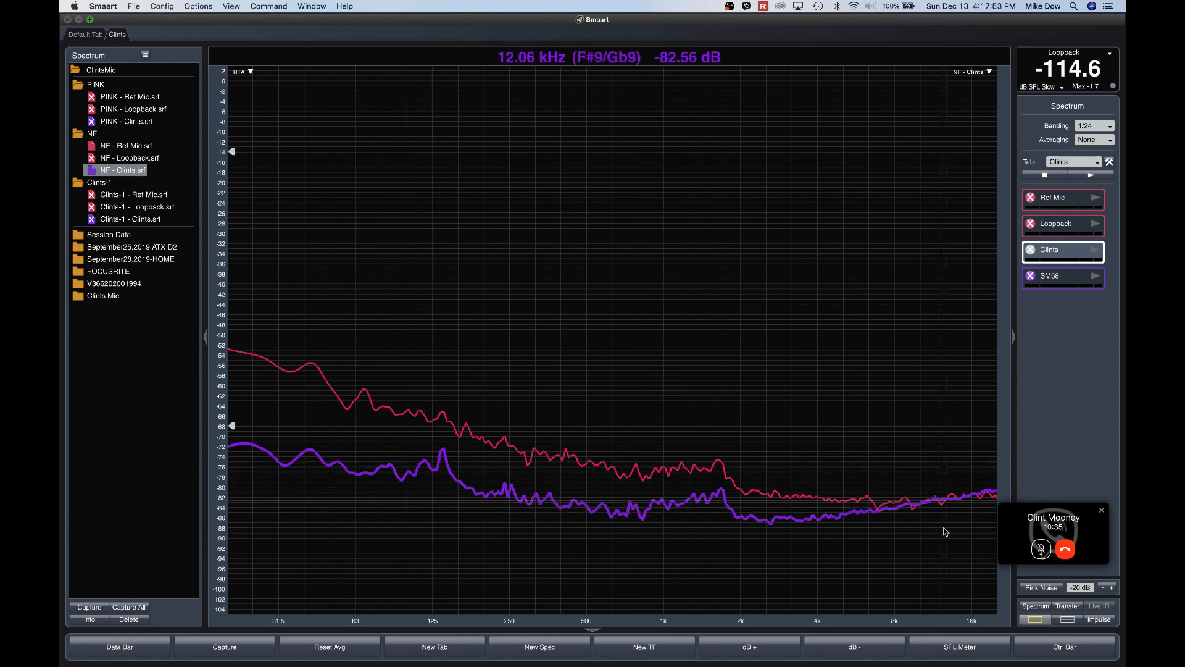
{"action": "mouse_move", "coordinate": [783, 510]}
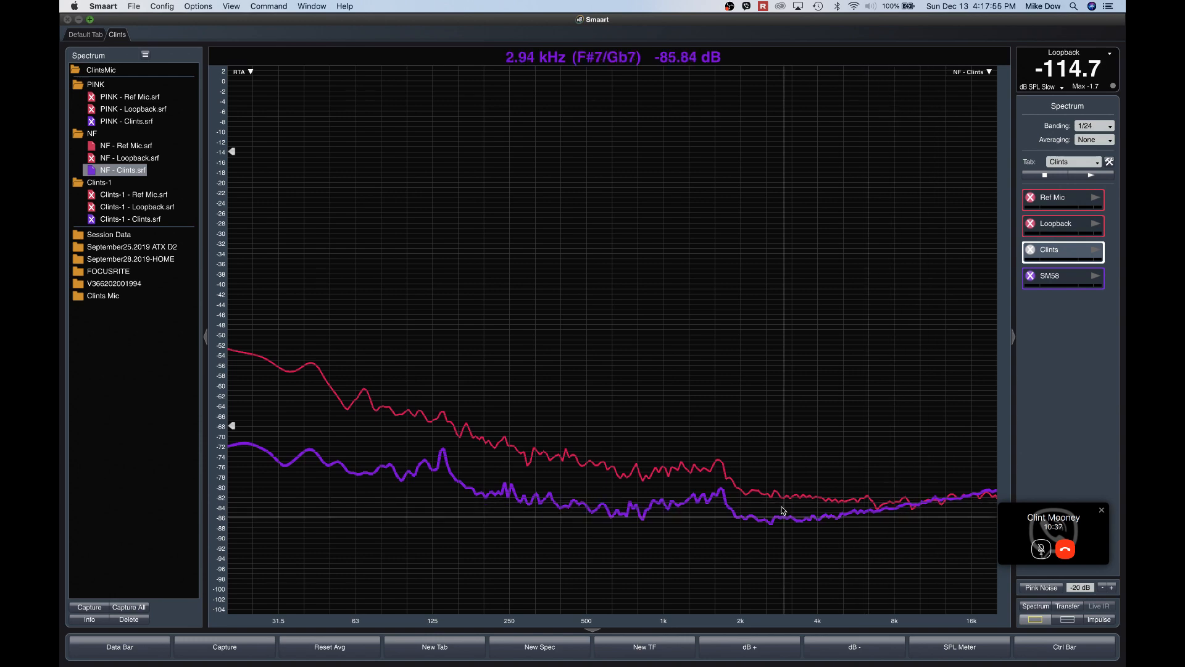
{"action": "mouse_move", "coordinate": [405, 367]}
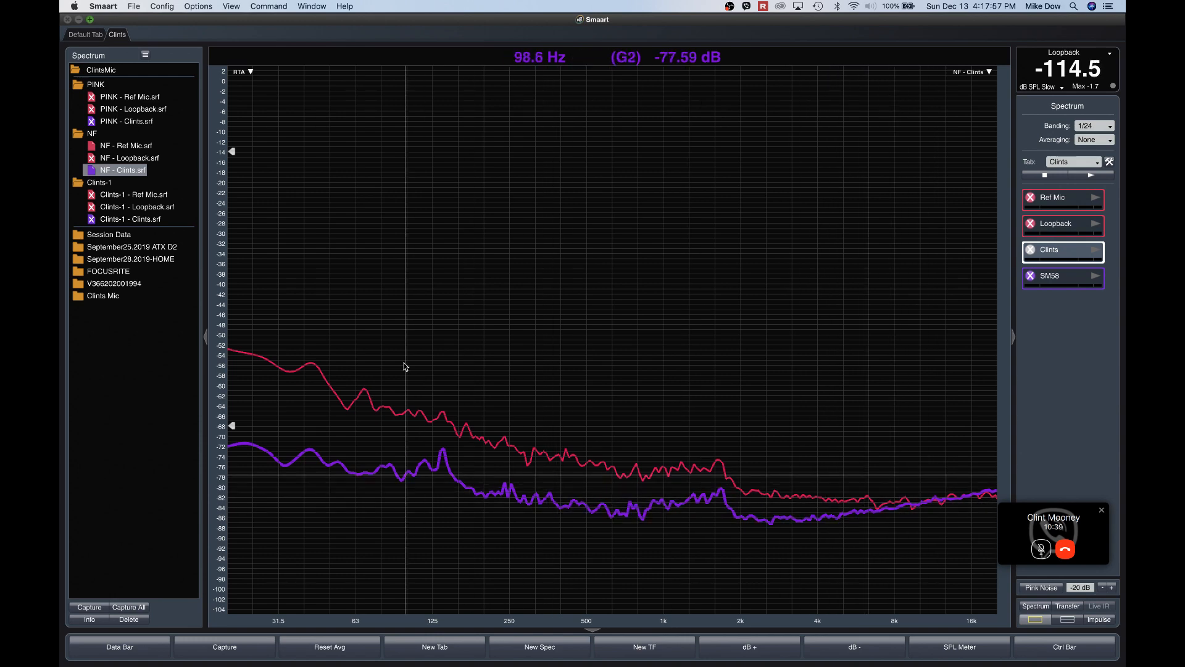
{"action": "mouse_move", "coordinate": [315, 181]}
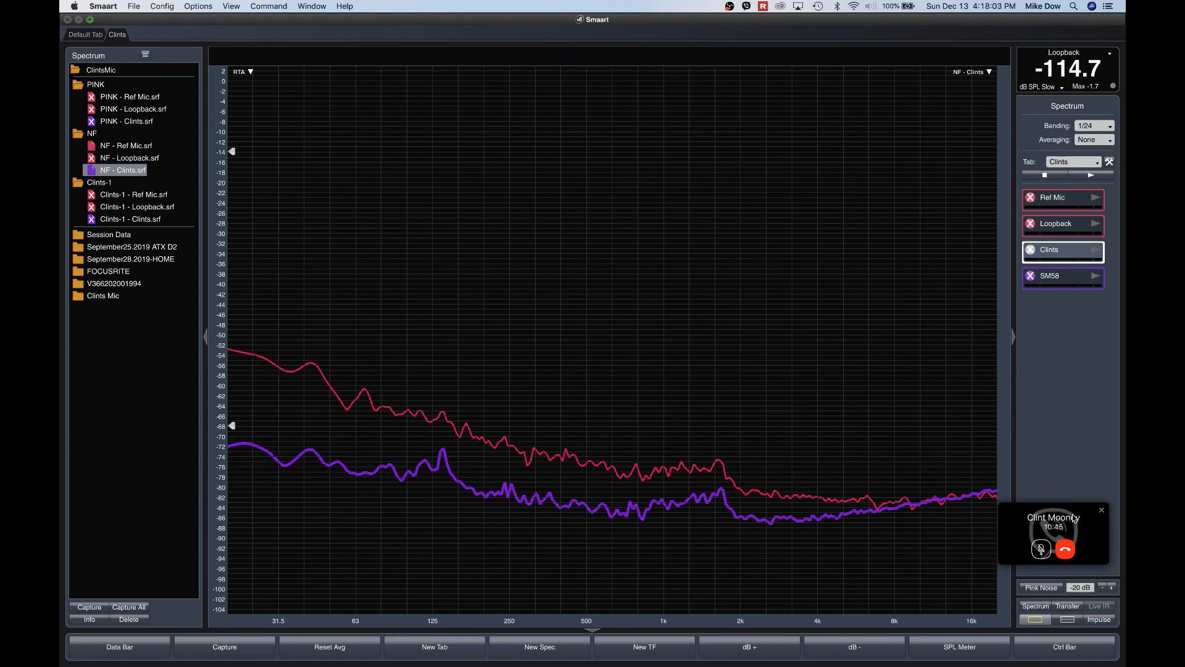
{"action": "mouse_move", "coordinate": [961, 400]}
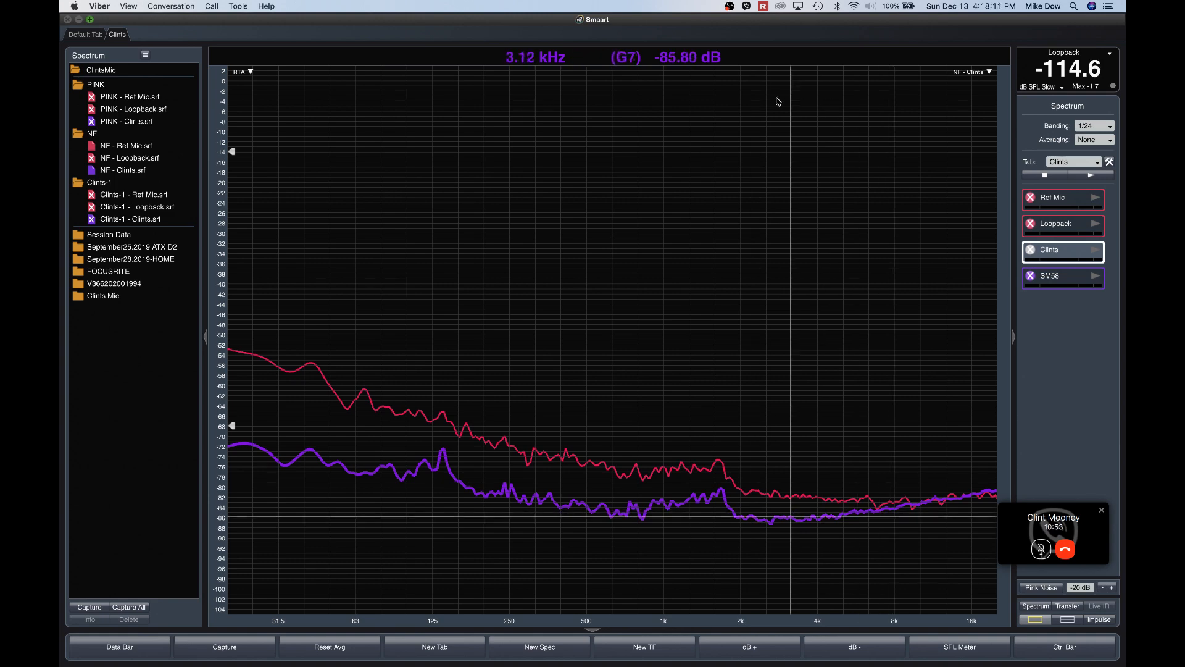
{"action": "mouse_move", "coordinate": [567, 279]}
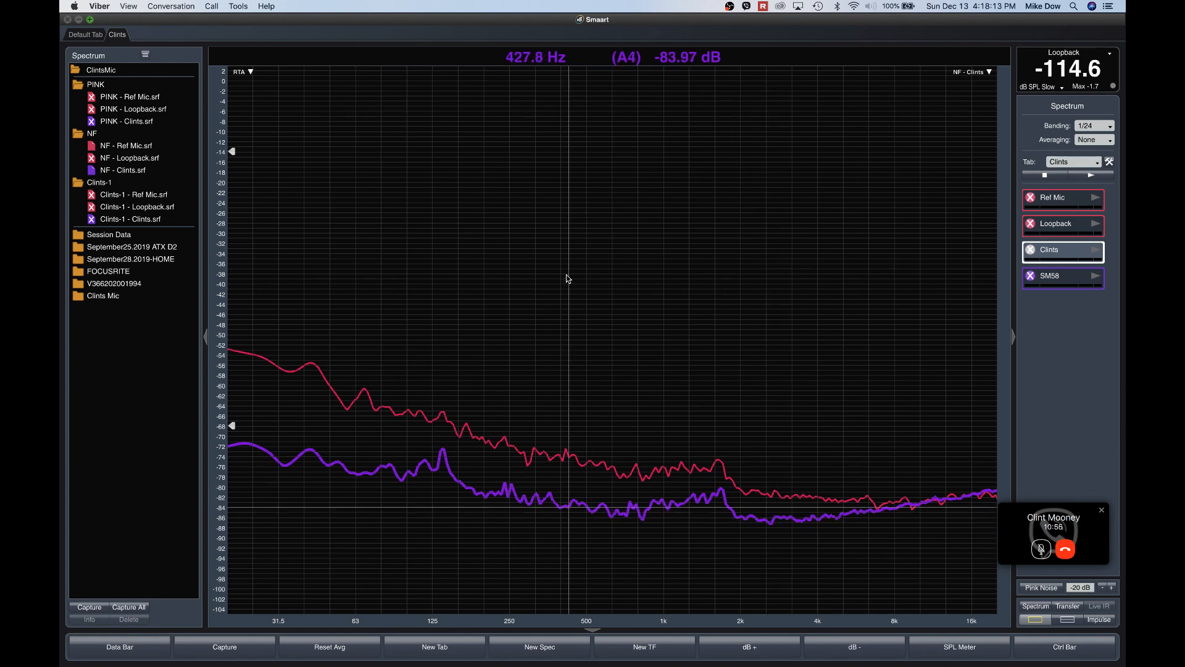
{"action": "mouse_move", "coordinate": [459, 215]}
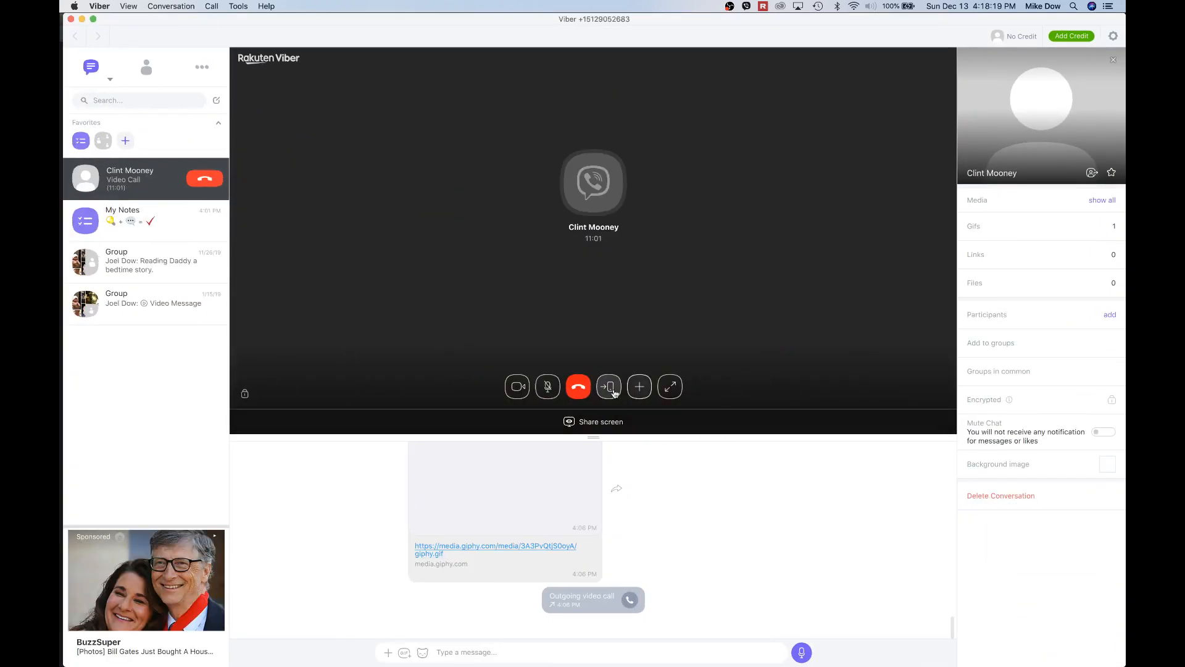
- Toggle the camera in the Viber call window, then return to Smaart
{"action": "left_click", "coordinate": [518, 387]}
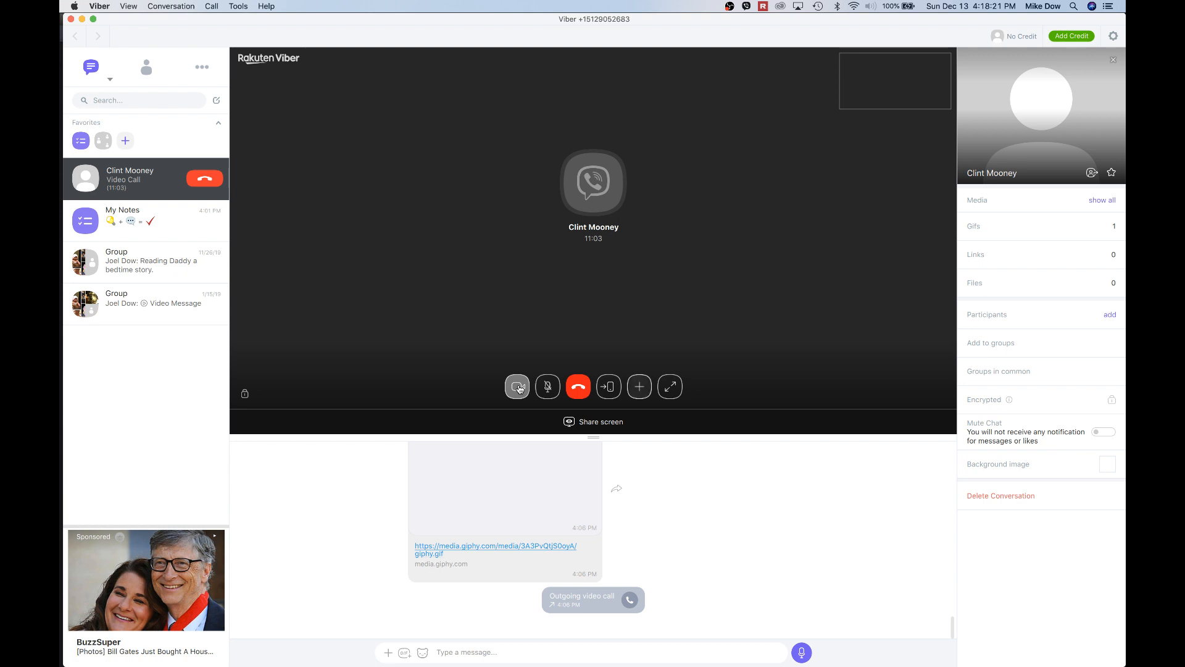
{"action": "left_click", "coordinate": [517, 386]}
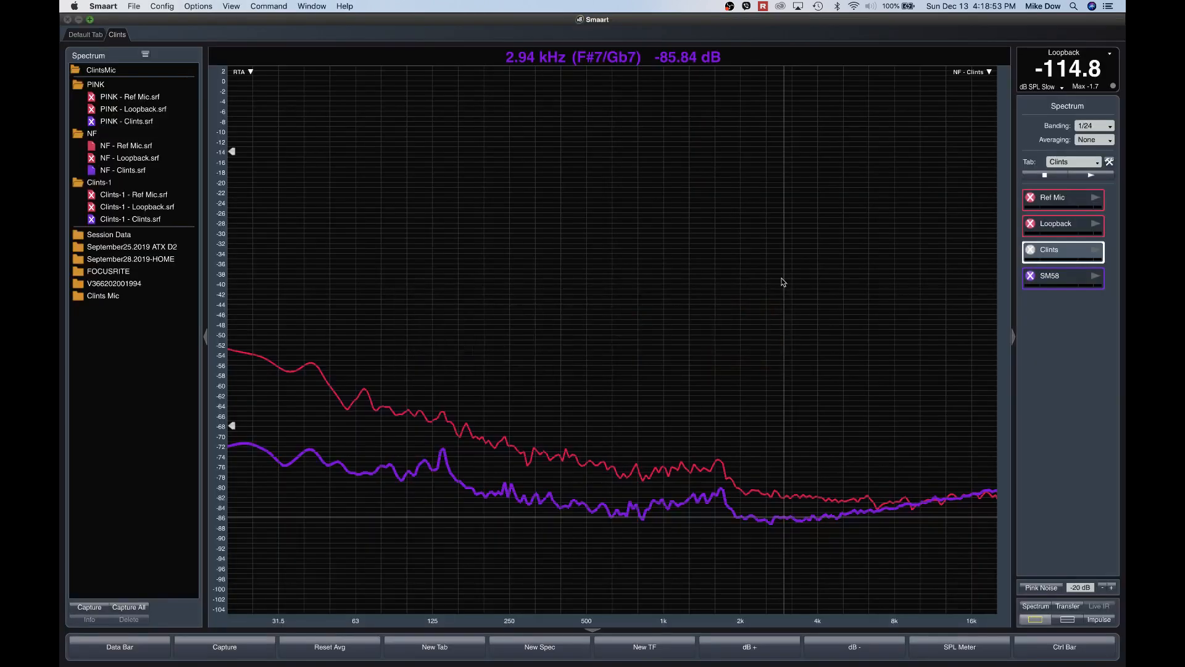
{"action": "mouse_move", "coordinate": [752, 331]}
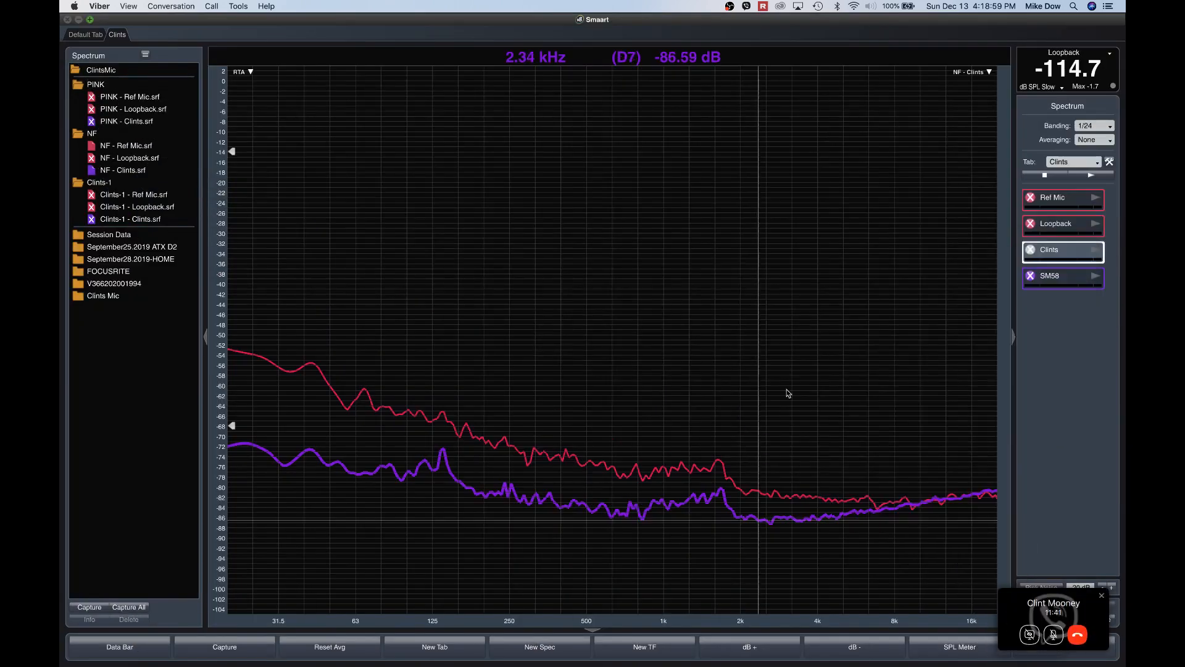
{"action": "mouse_move", "coordinate": [1003, 405]}
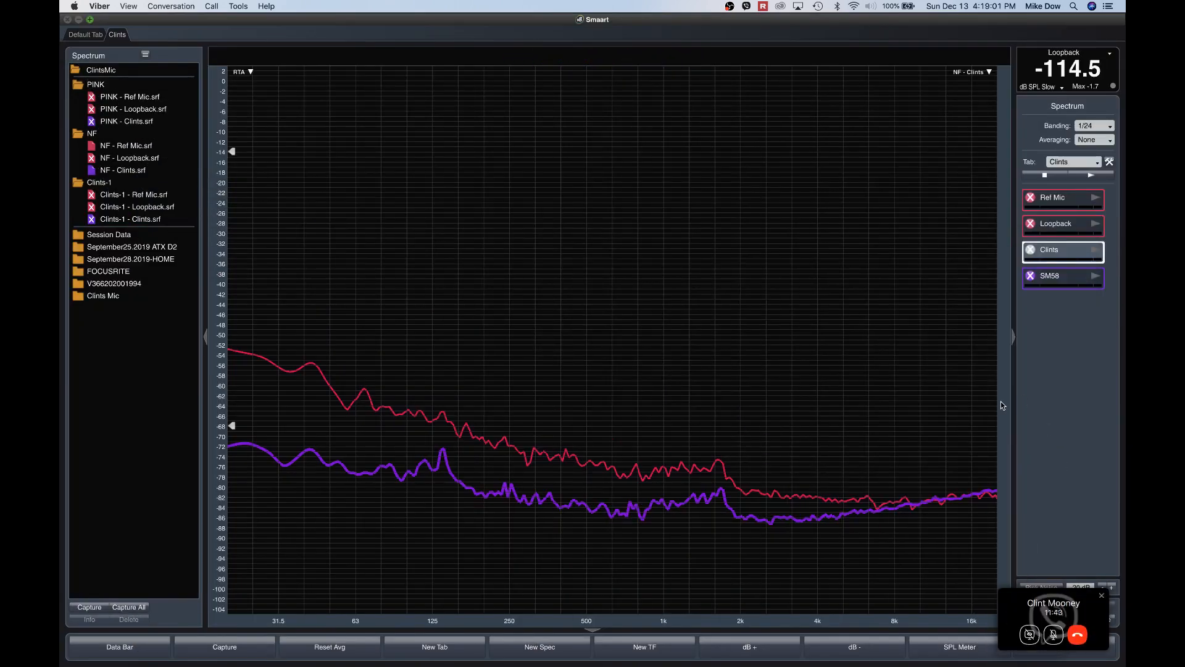
{"action": "mouse_move", "coordinate": [724, 394]}
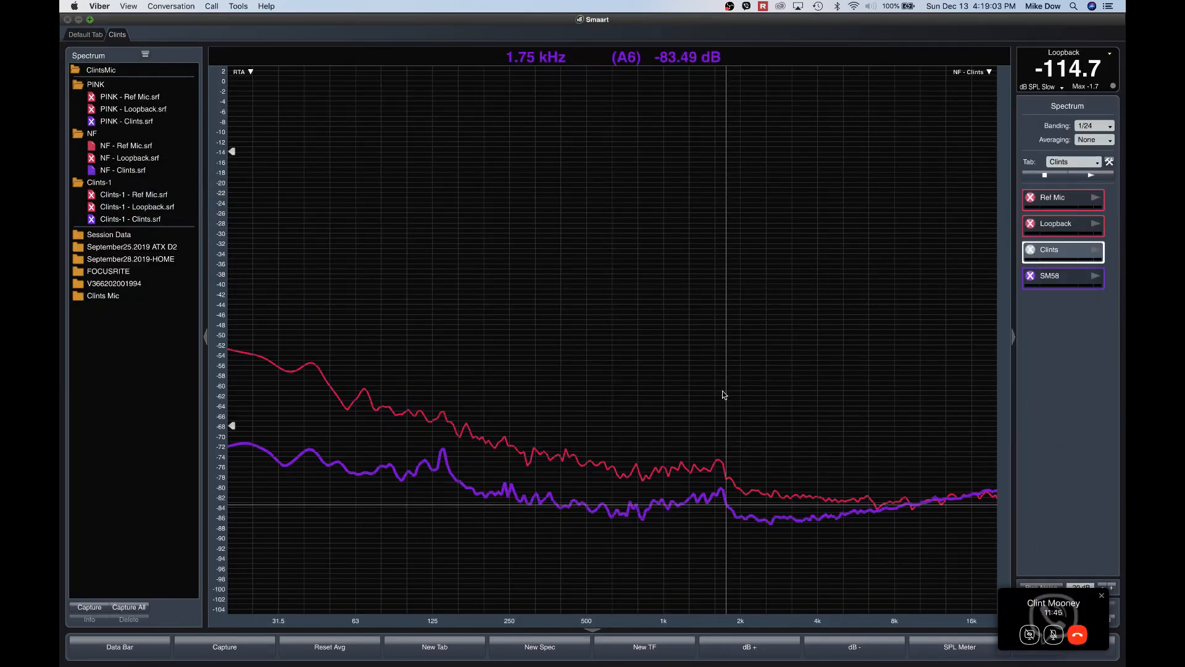
{"action": "left_click", "coordinate": [722, 392]}
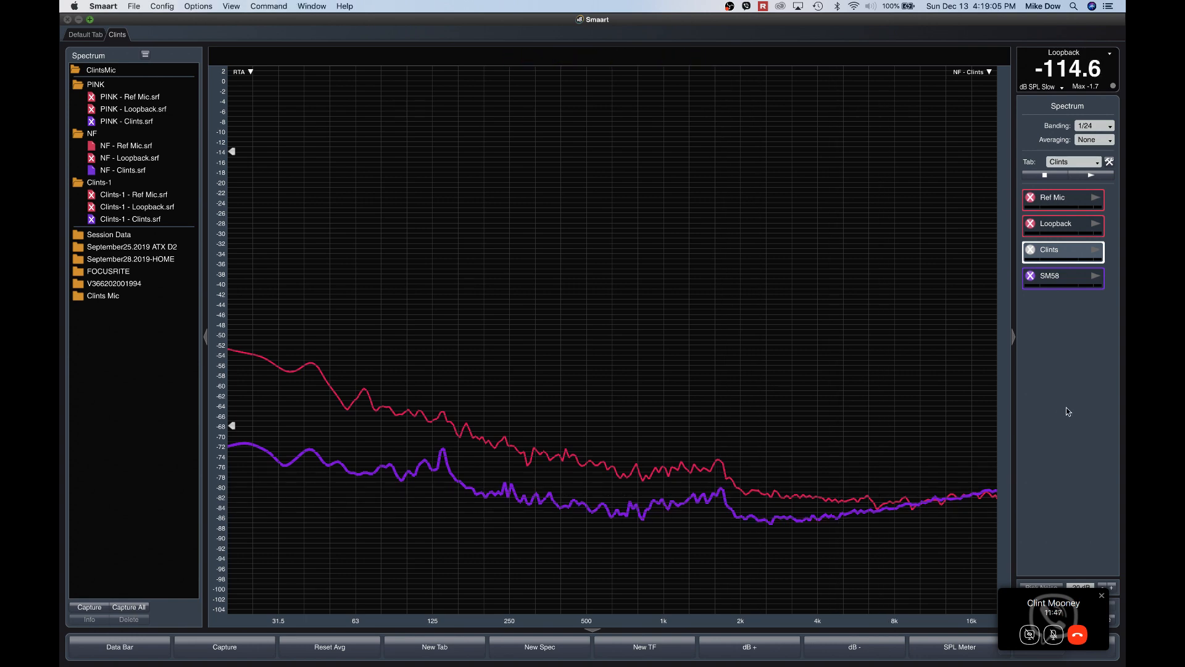
{"action": "mouse_move", "coordinate": [719, 309]}
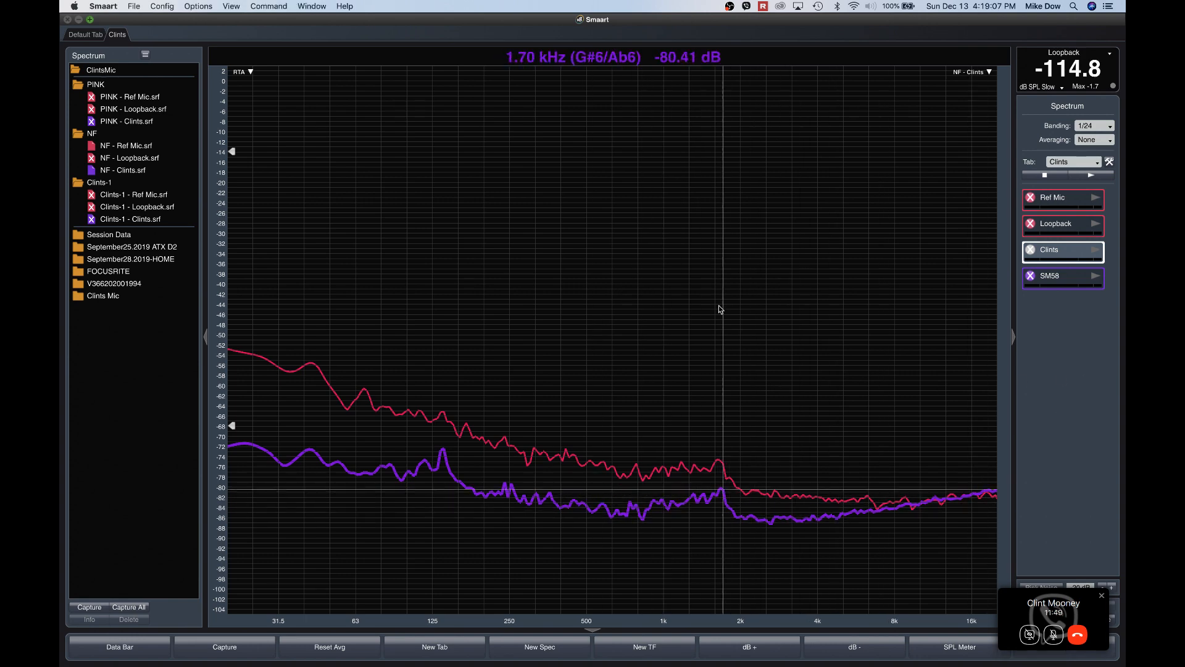
{"action": "mouse_move", "coordinate": [1038, 512]}
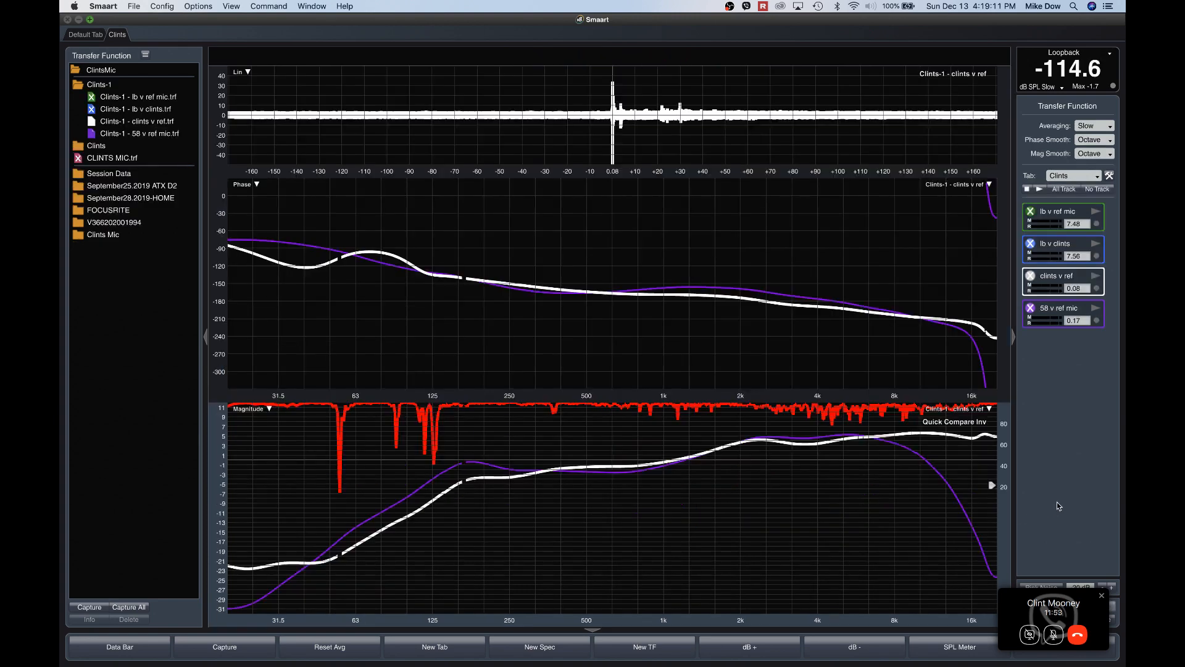
{"action": "mouse_move", "coordinate": [765, 350]}
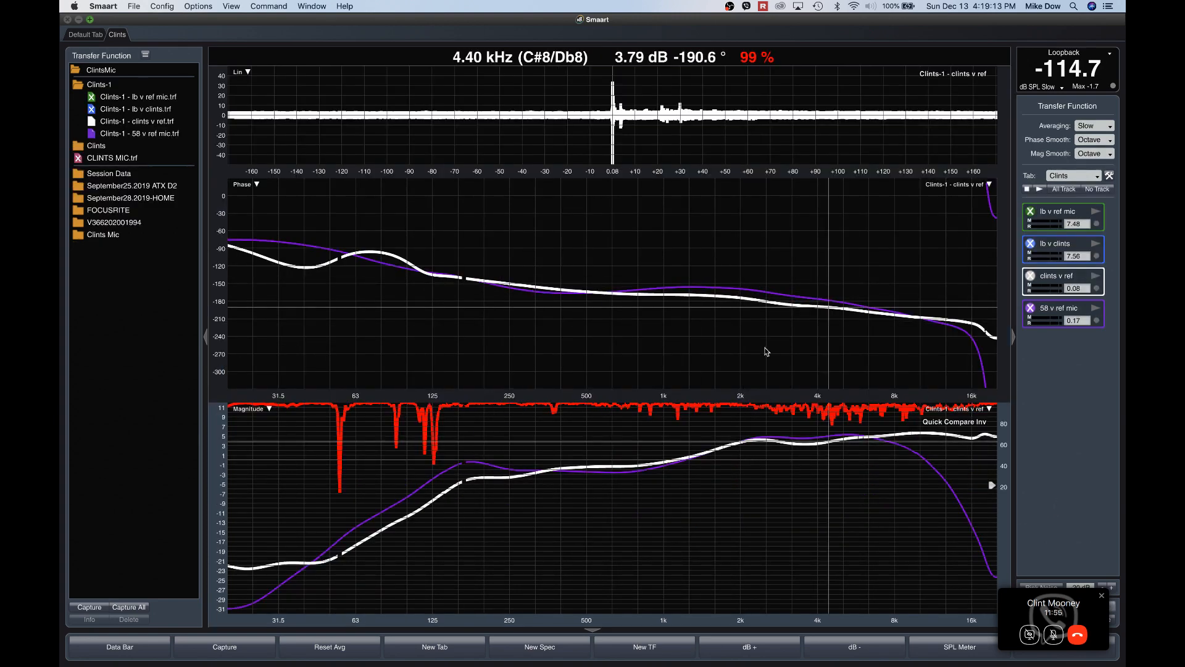
{"action": "mouse_move", "coordinate": [563, 347]}
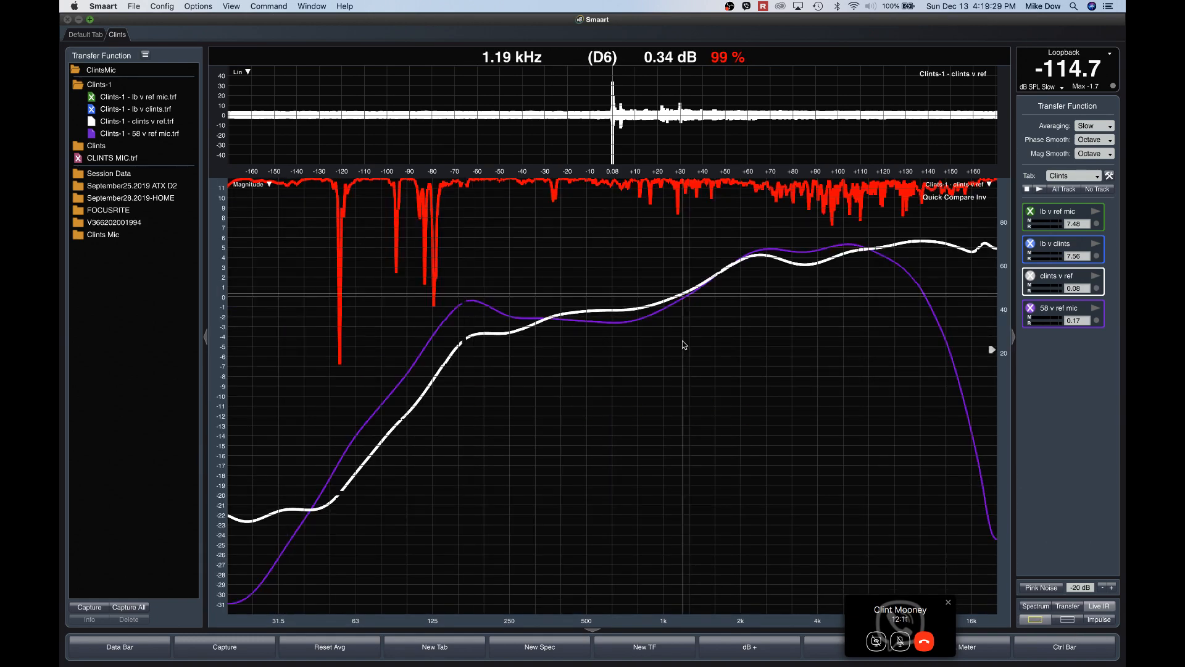
{"action": "mouse_move", "coordinate": [776, 351]}
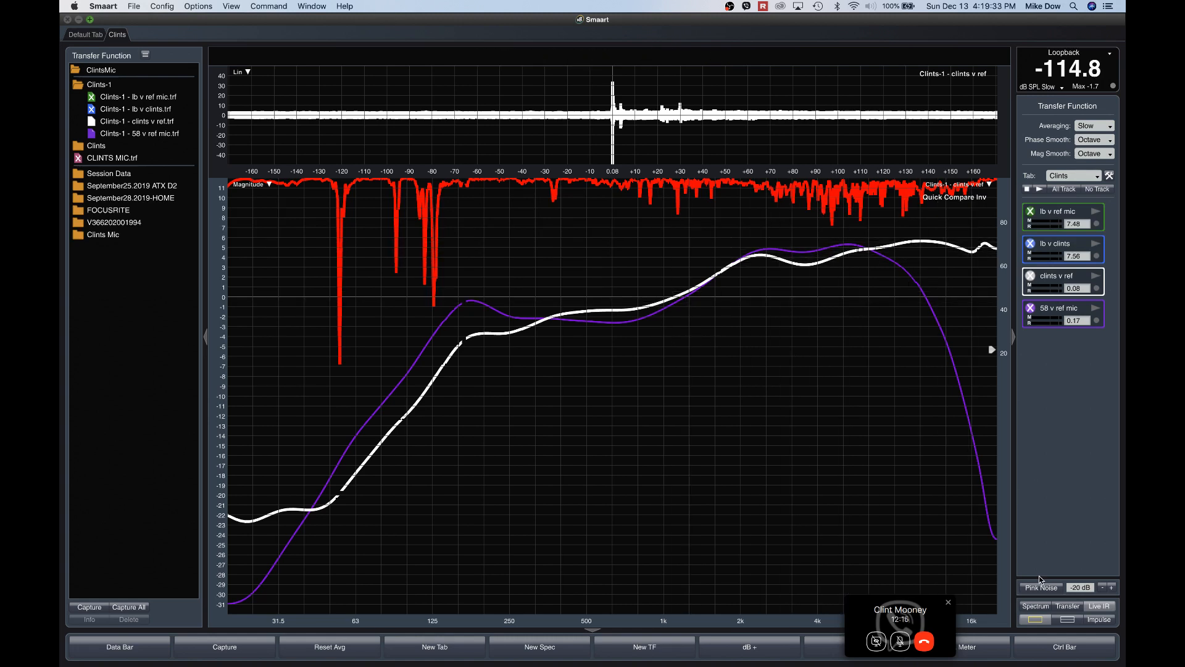
- Set the lower graph to Phase for the clints v ref and 58 v ref mic traces
{"action": "left_click", "coordinate": [250, 184]}
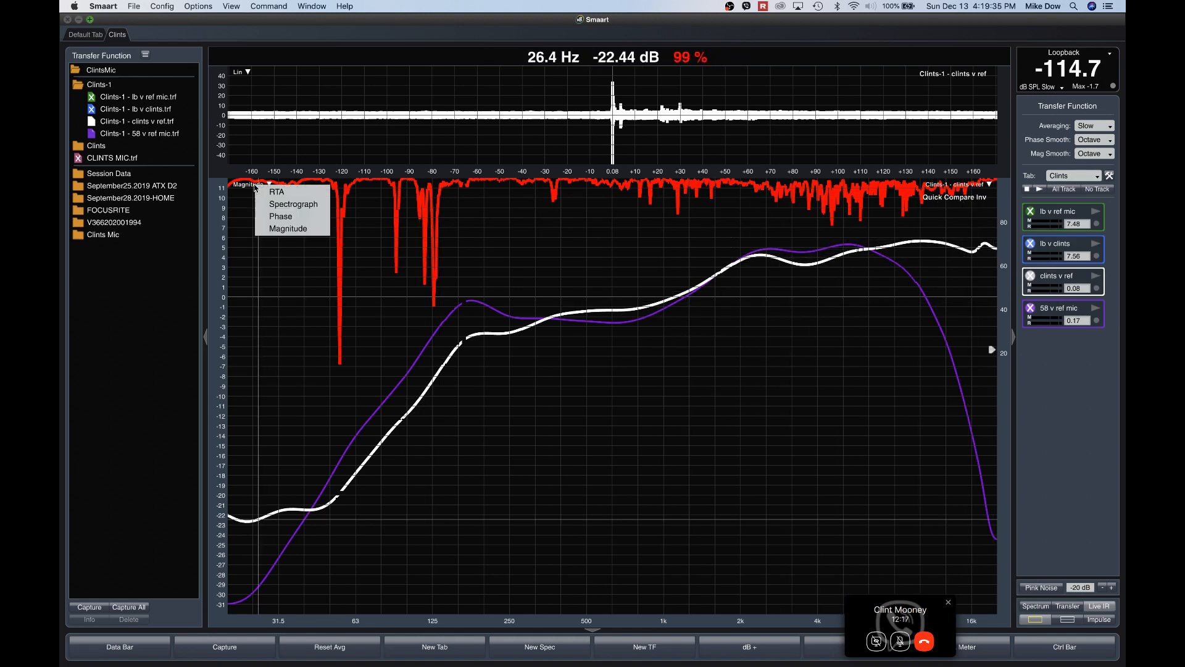
{"action": "left_click", "coordinate": [281, 216]}
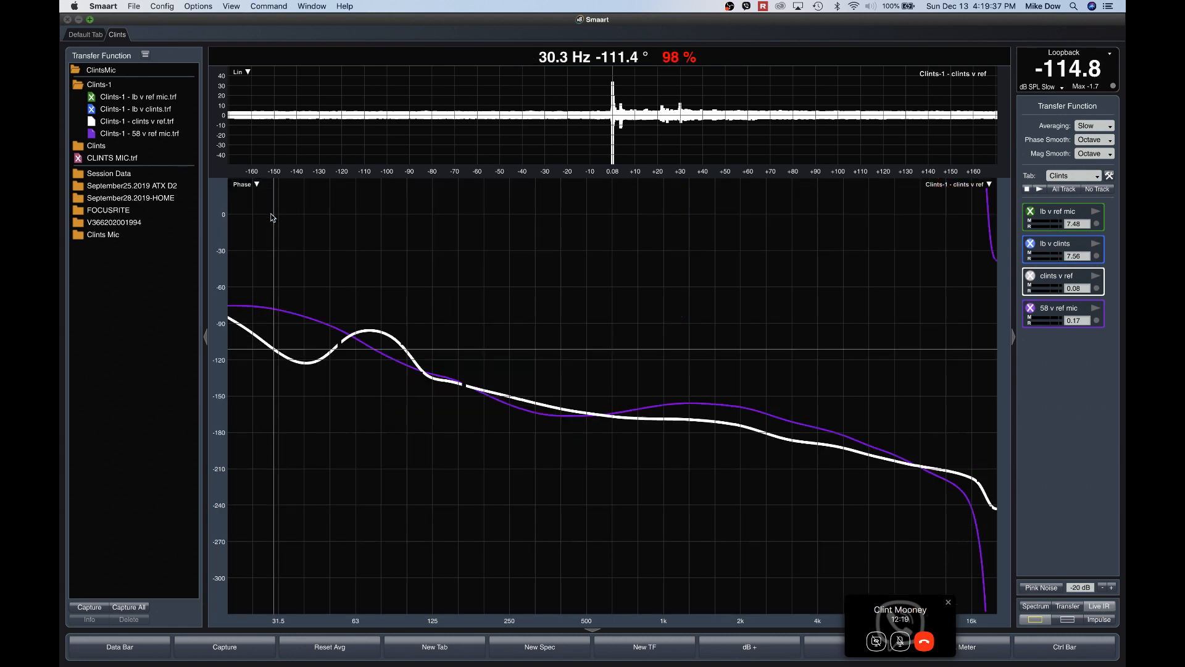
{"action": "mouse_move", "coordinate": [309, 329]}
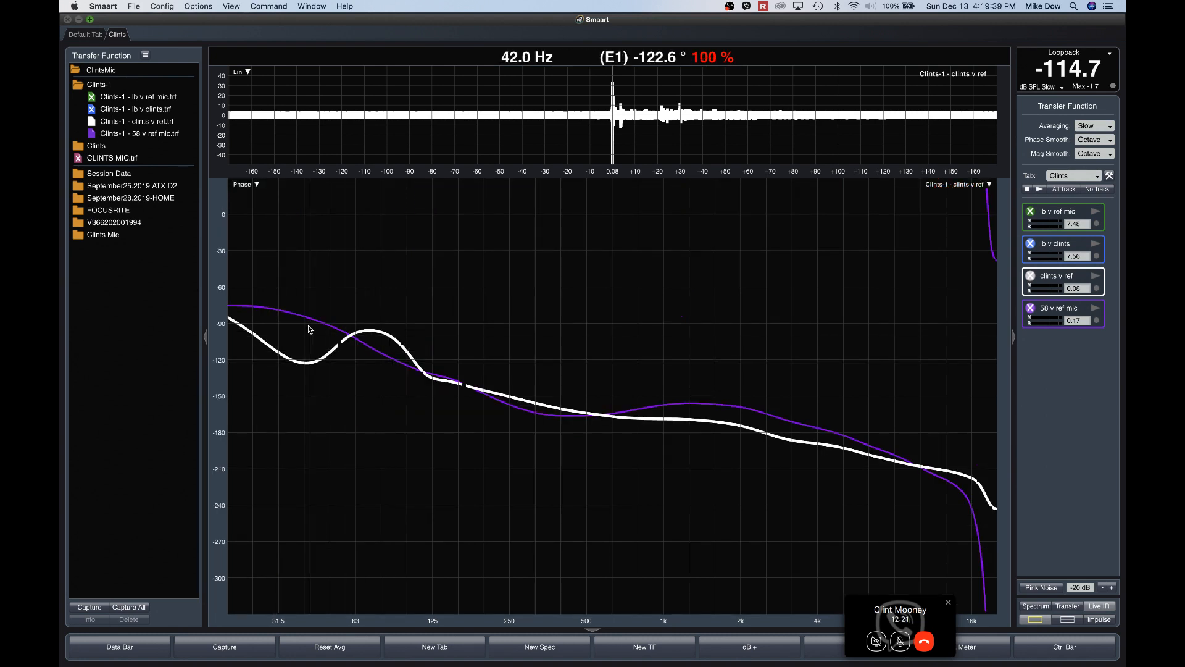
{"action": "mouse_move", "coordinate": [776, 448]}
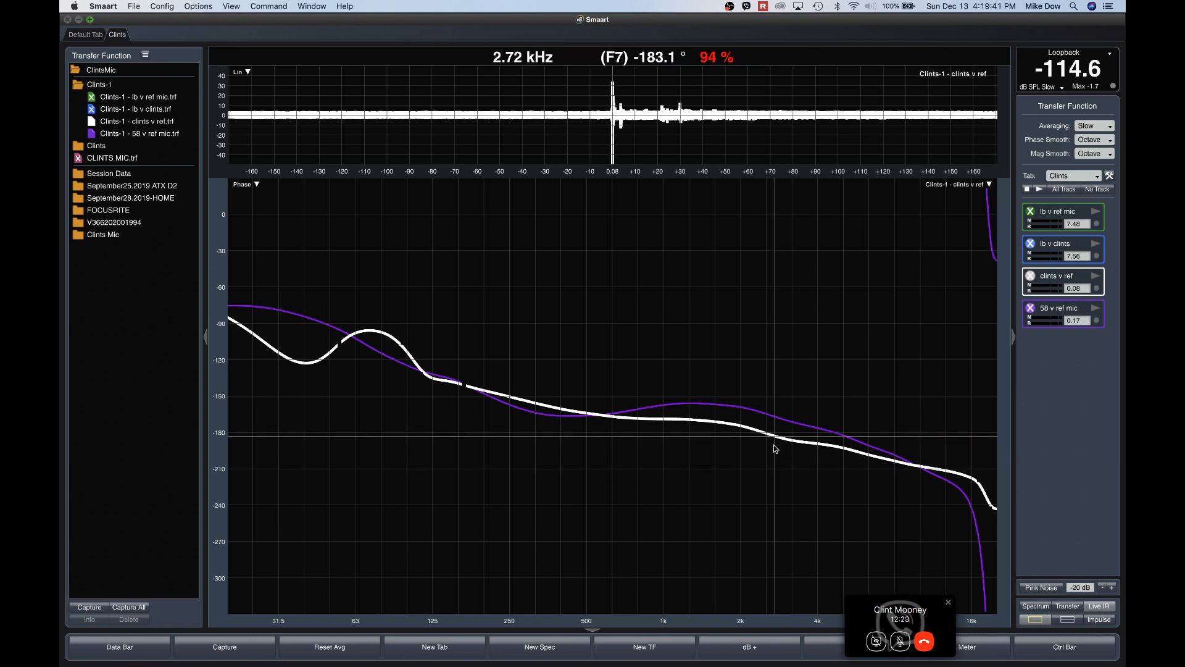
{"action": "mouse_move", "coordinate": [715, 421]}
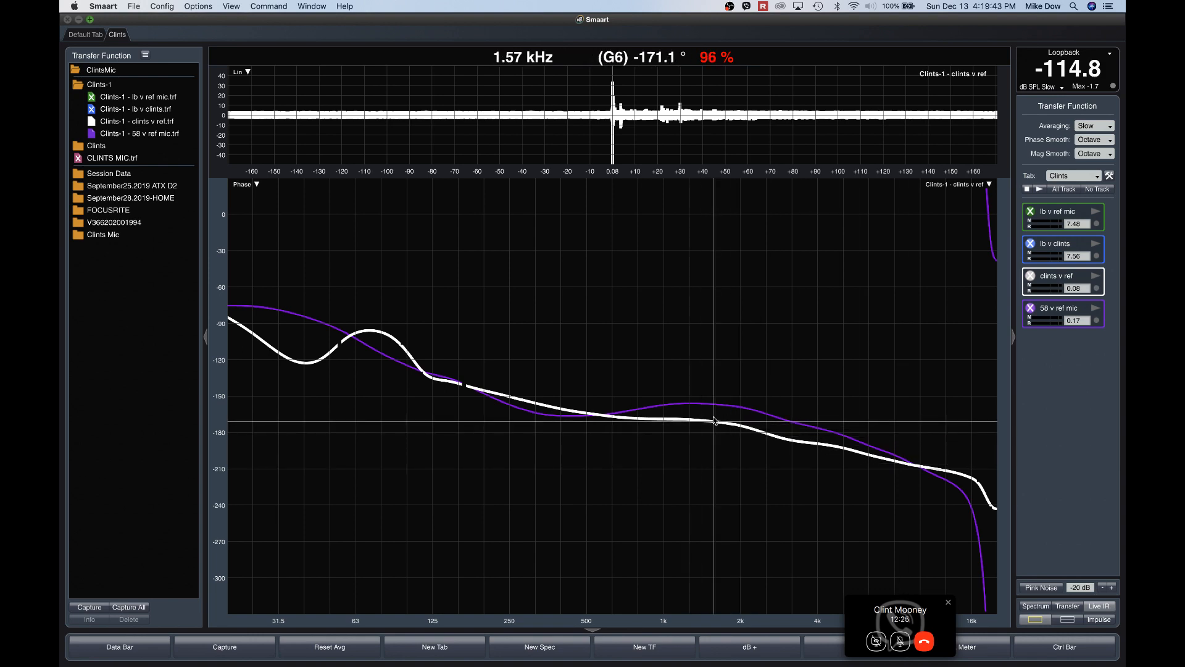
{"action": "mouse_move", "coordinate": [706, 421]}
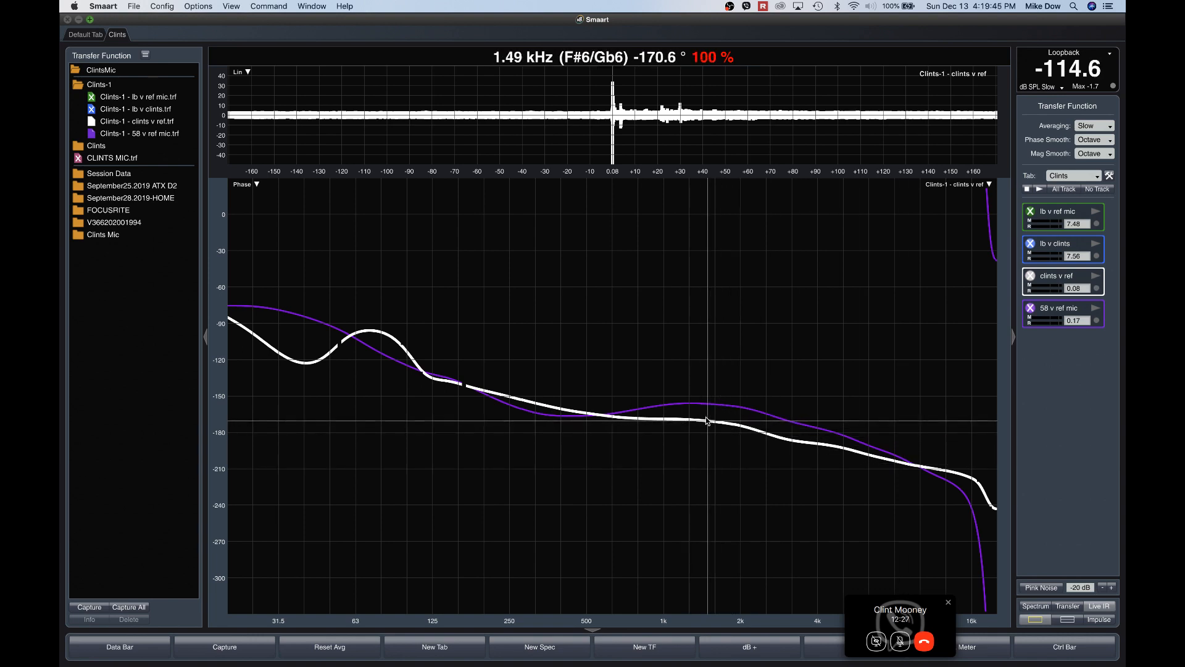
{"action": "mouse_move", "coordinate": [767, 431]}
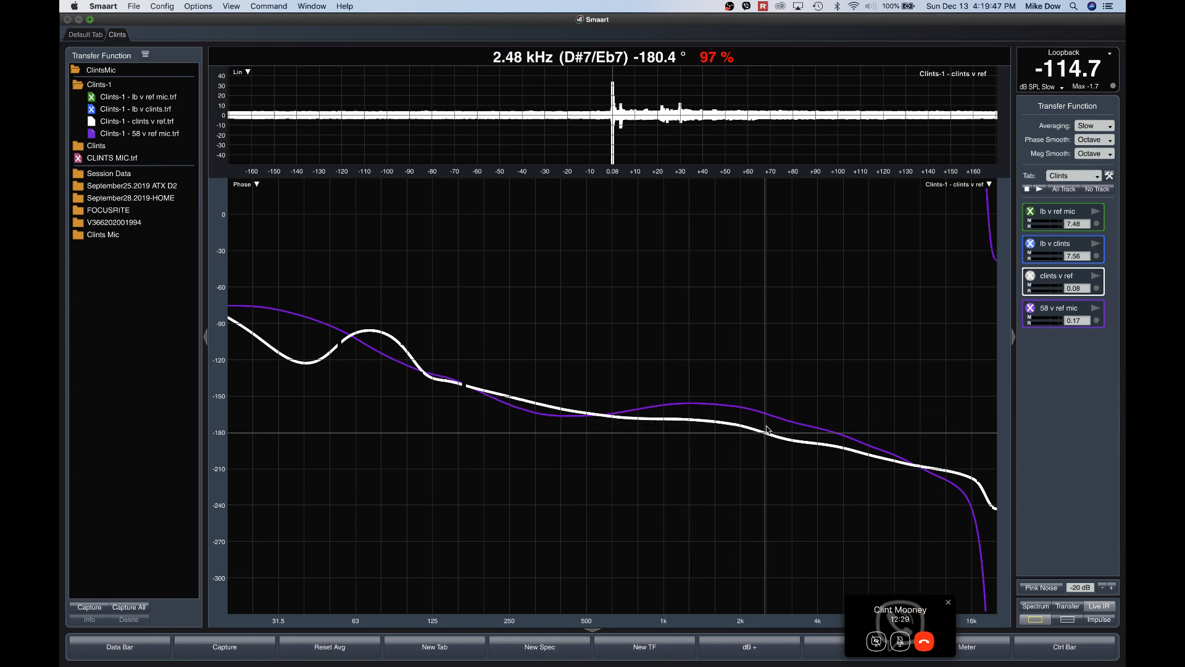
{"action": "mouse_move", "coordinate": [599, 420]}
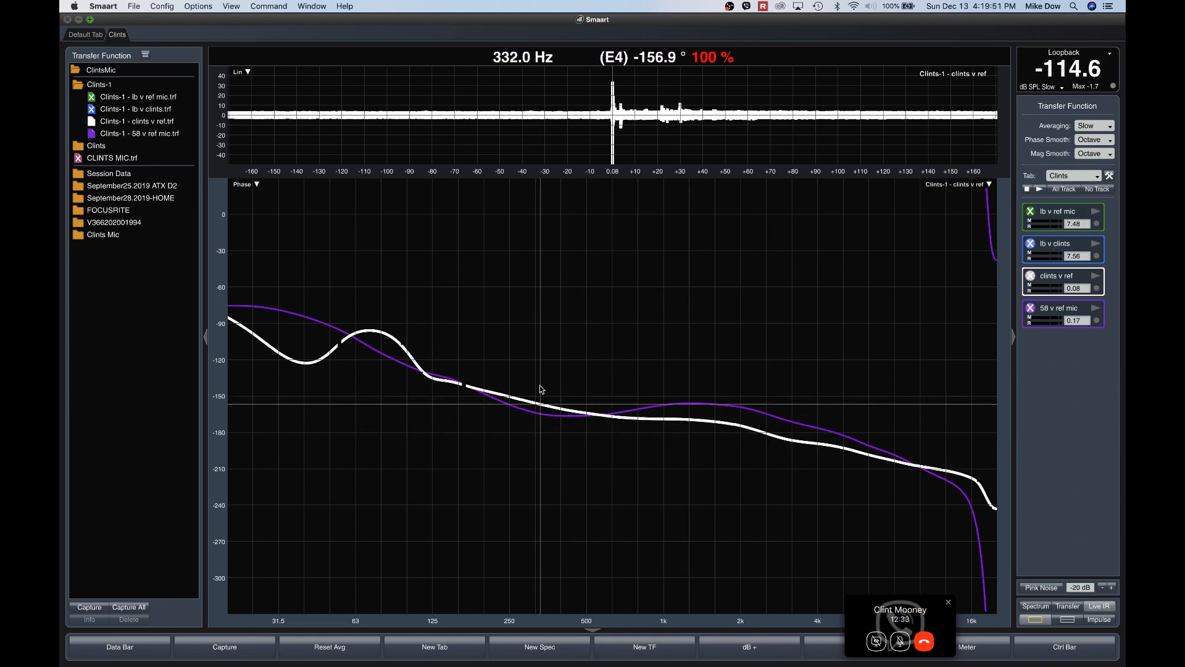
{"action": "mouse_move", "coordinate": [234, 192]}
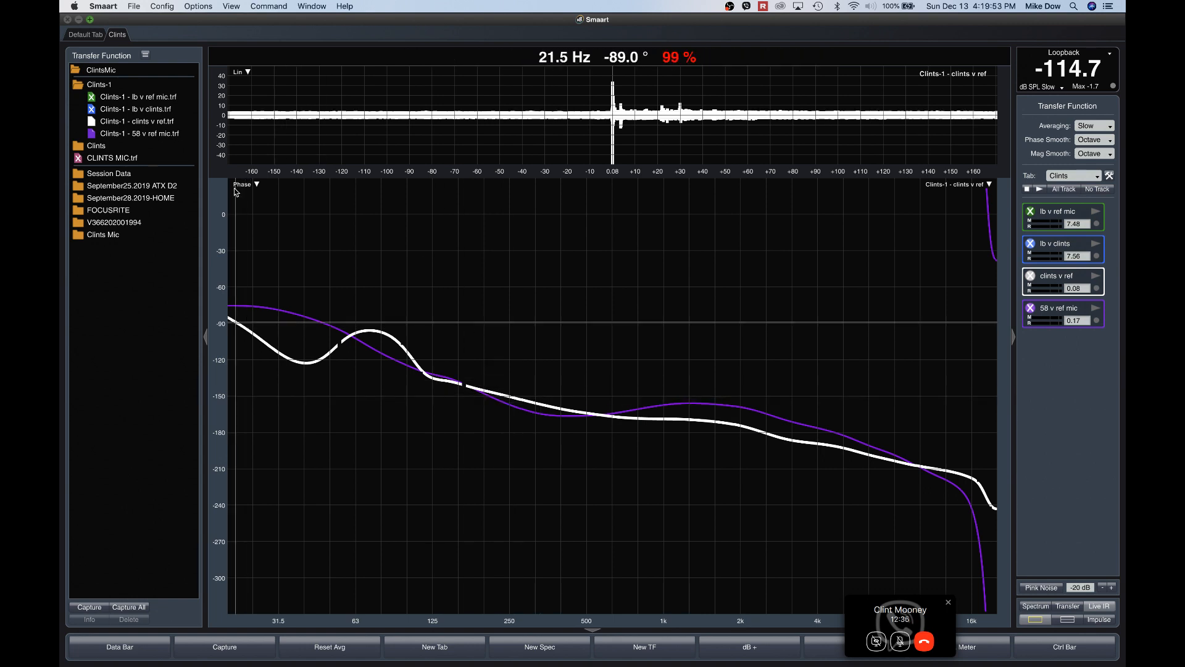
{"action": "mouse_move", "coordinate": [270, 229]}
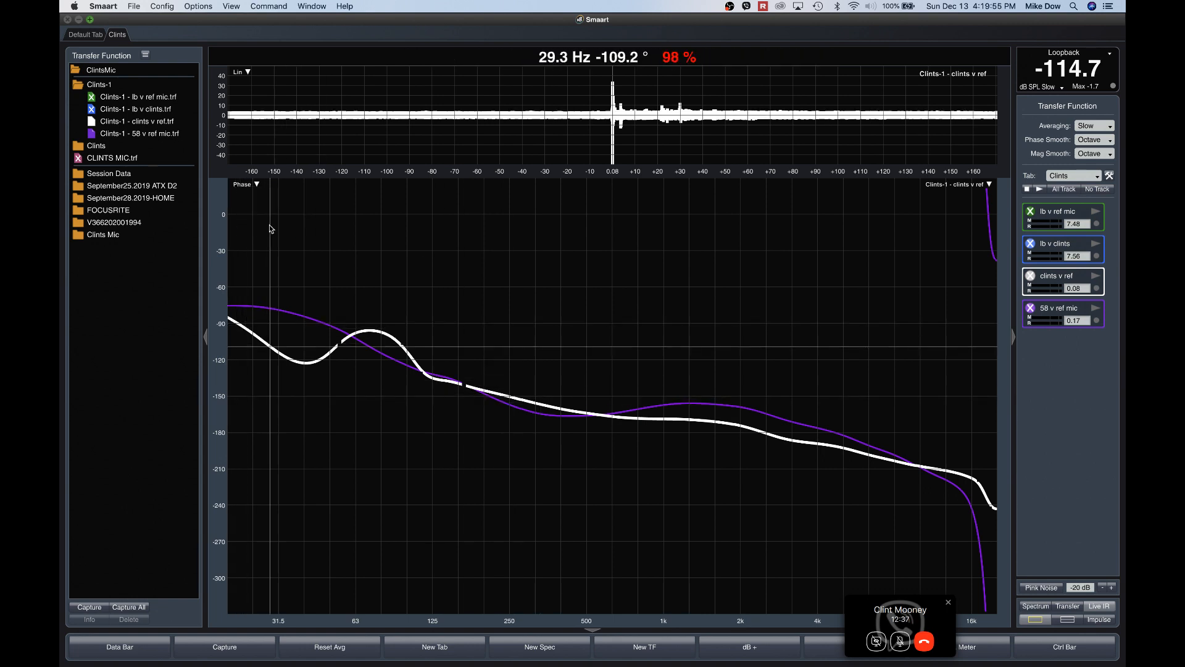
{"action": "left_click", "coordinate": [246, 184]}
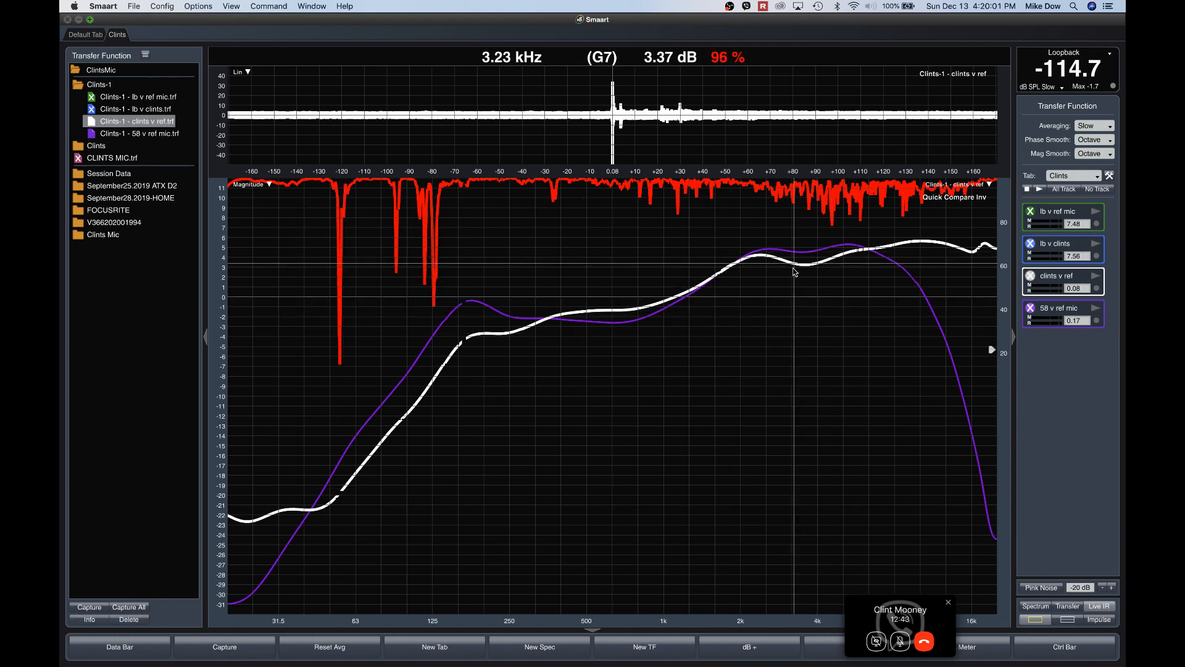
{"action": "mouse_move", "coordinate": [622, 312]}
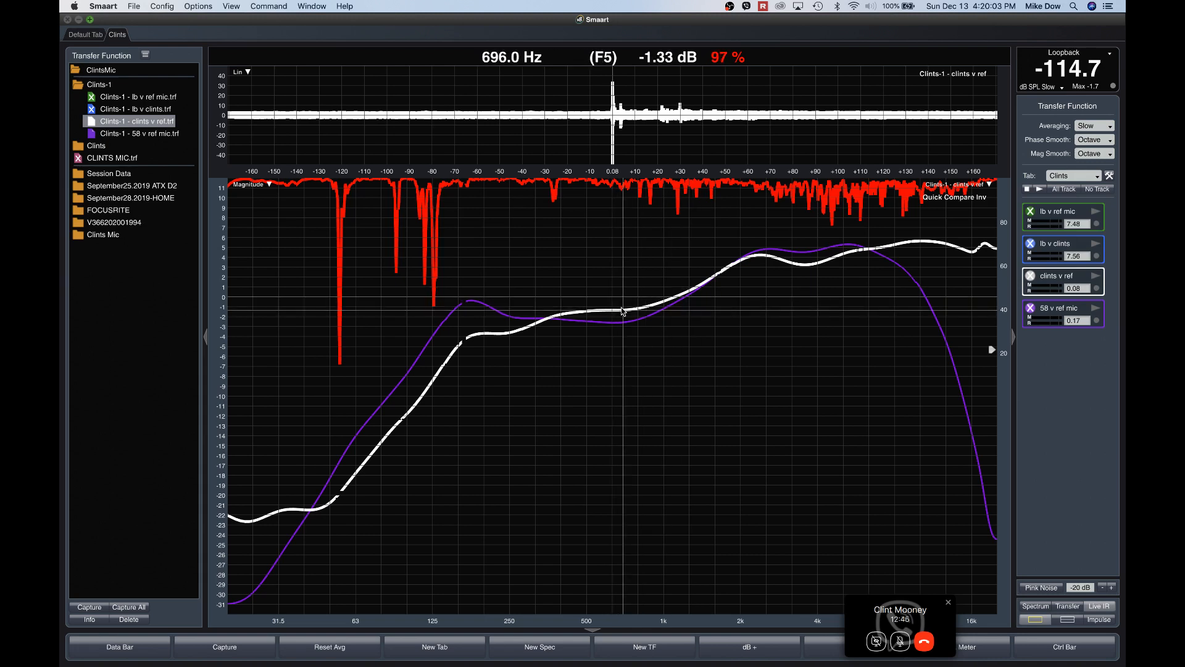
{"action": "mouse_move", "coordinate": [662, 314]}
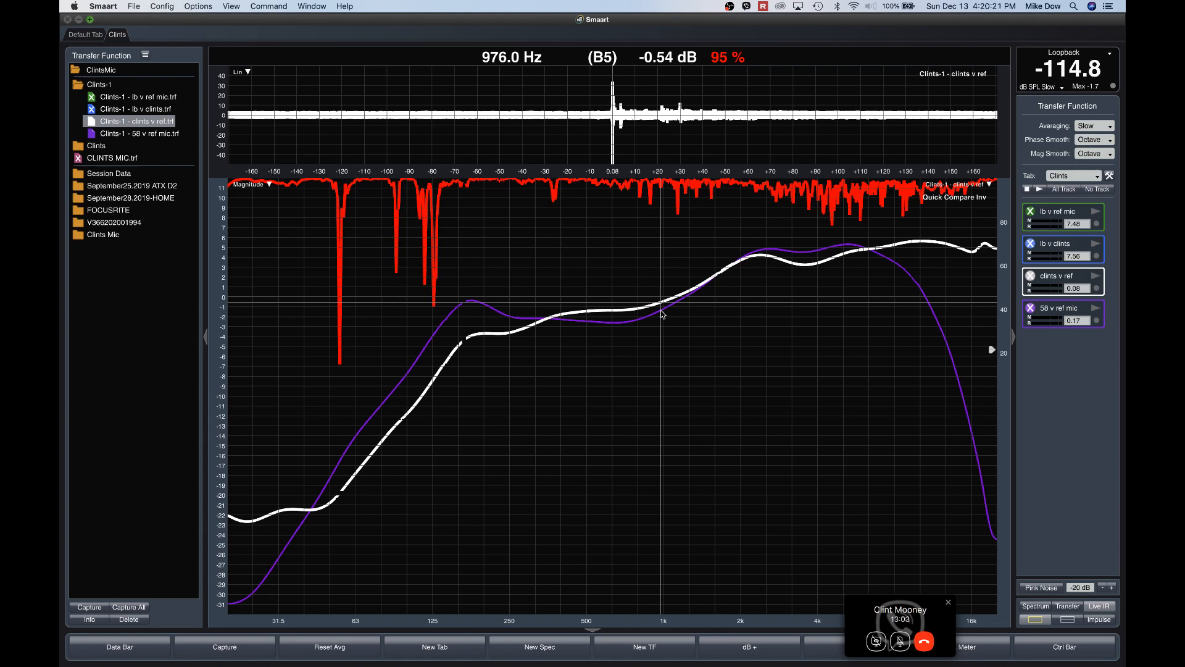
{"action": "mouse_move", "coordinate": [641, 316]}
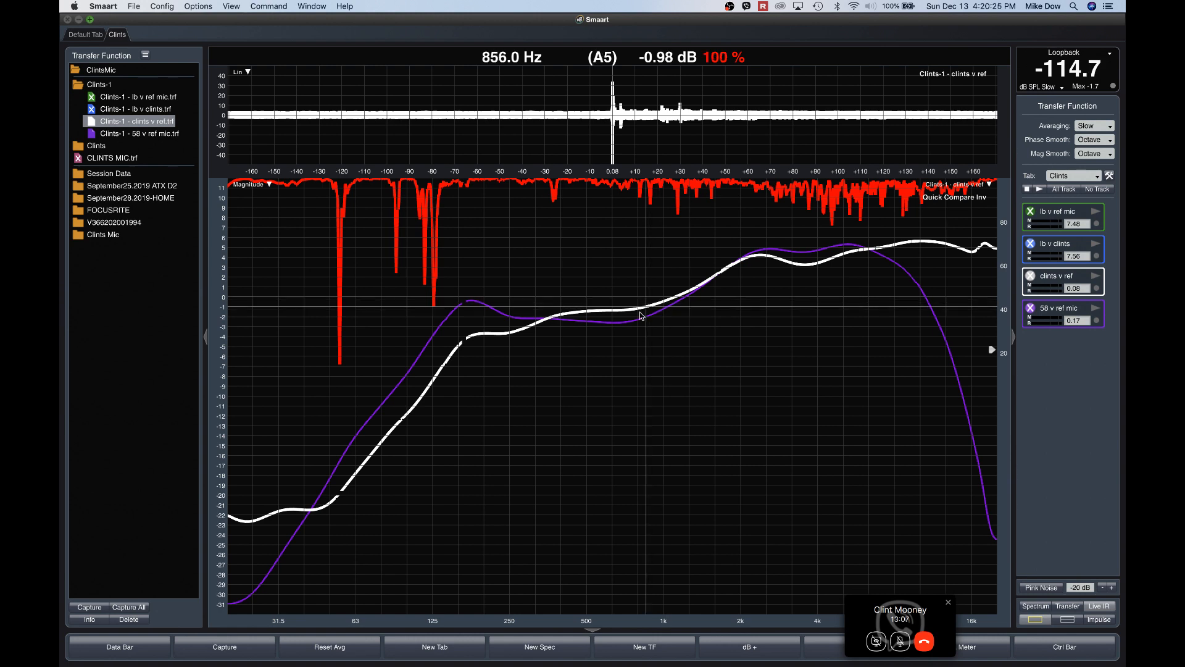
{"action": "mouse_move", "coordinate": [733, 300]}
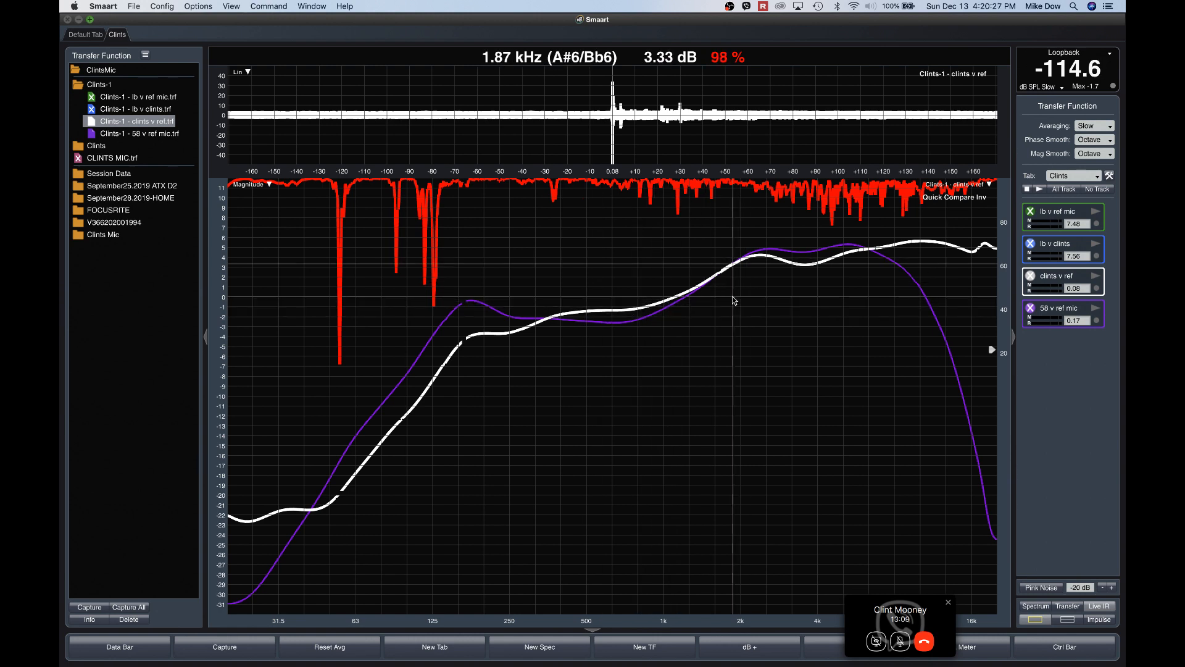
{"action": "mouse_move", "coordinate": [624, 314]}
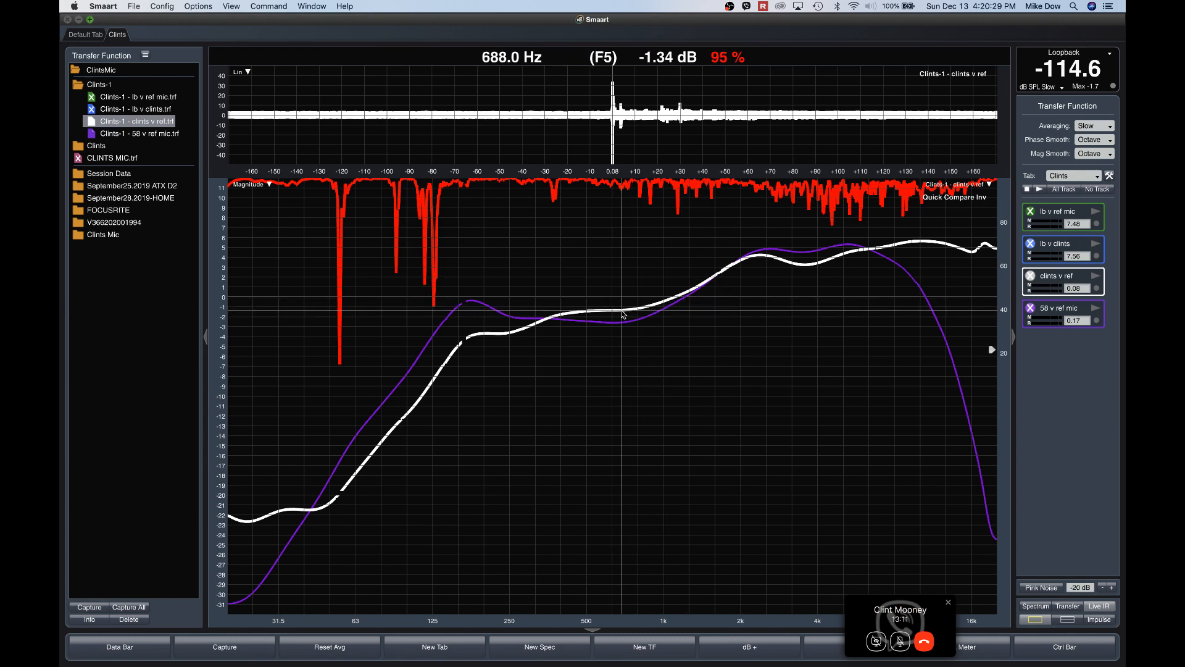
{"action": "mouse_move", "coordinate": [783, 287]}
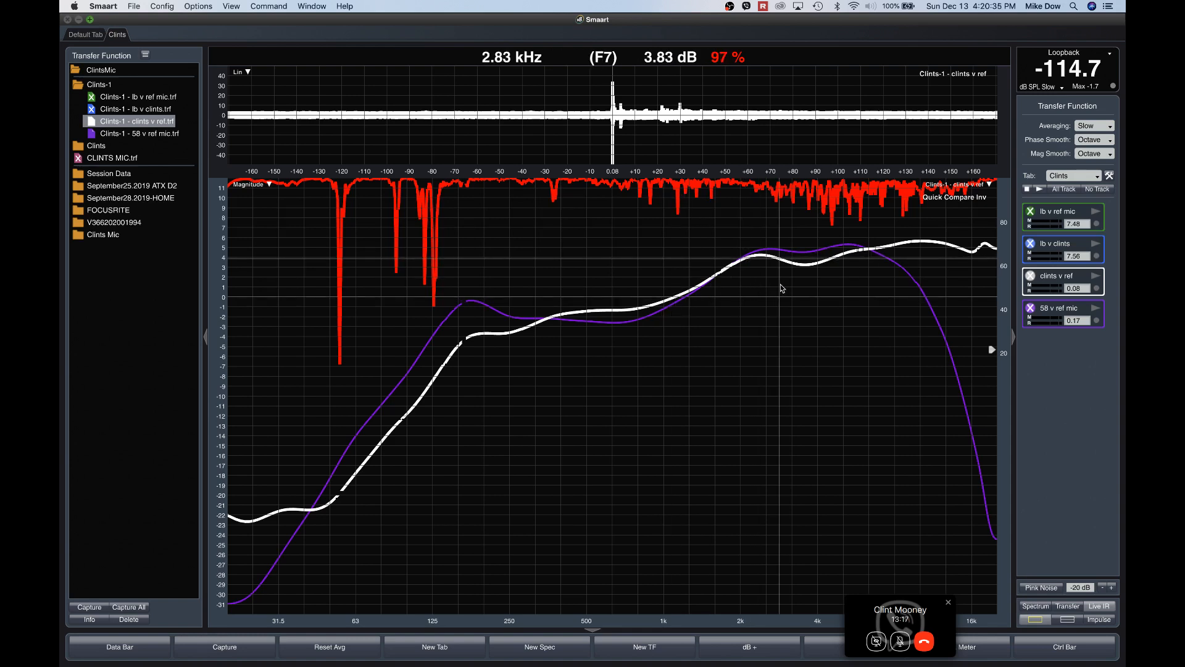
{"action": "mouse_move", "coordinate": [831, 289]}
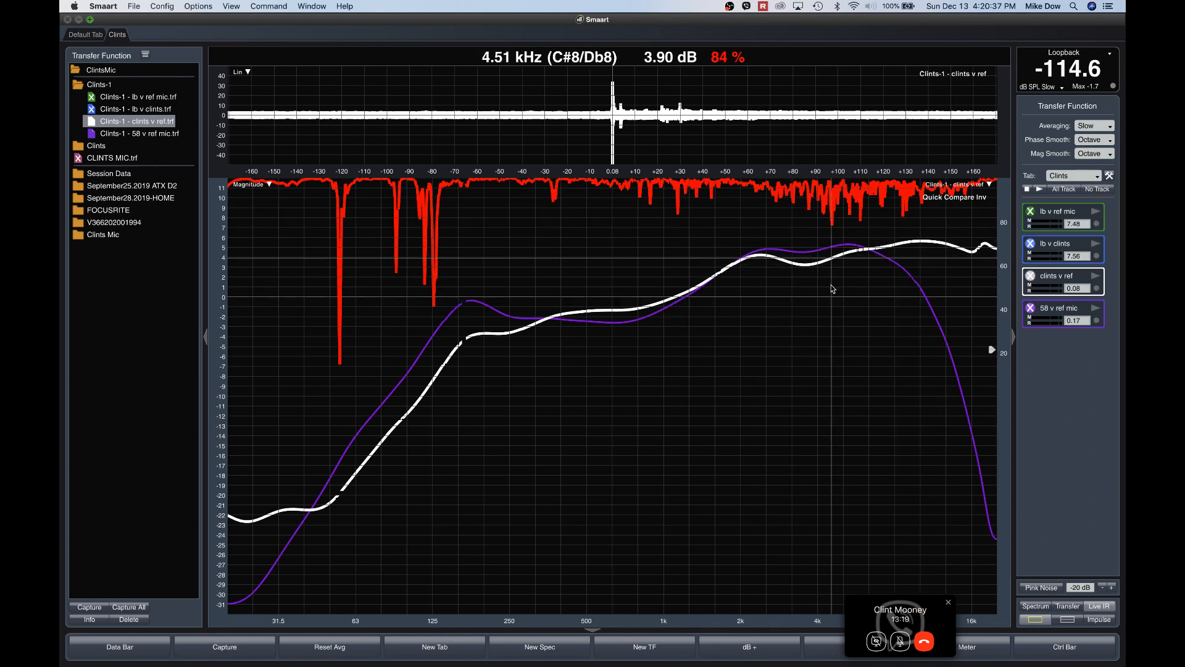
{"action": "mouse_move", "coordinate": [528, 336]}
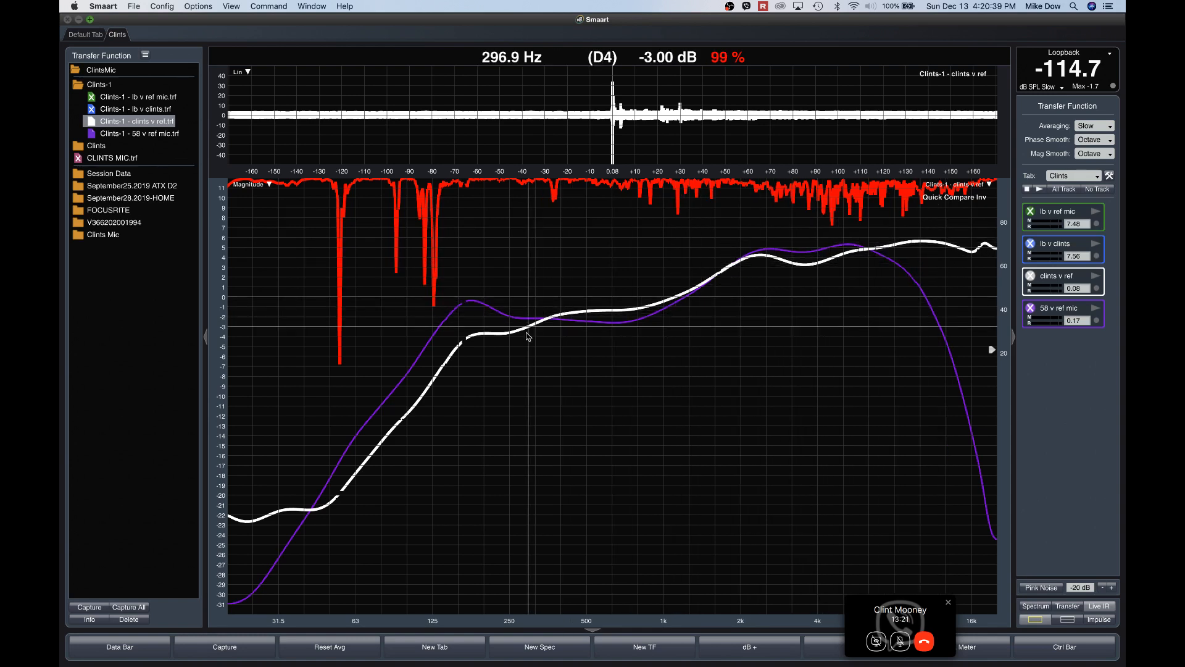
{"action": "mouse_move", "coordinate": [549, 325]}
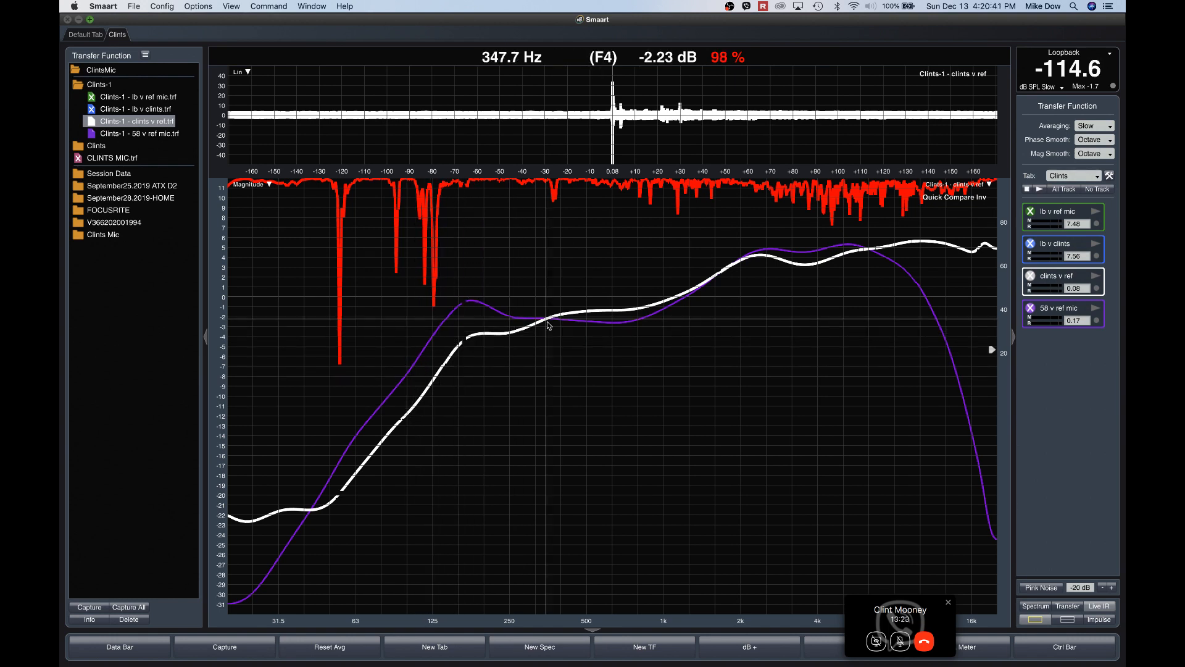
{"action": "mouse_move", "coordinate": [843, 264]}
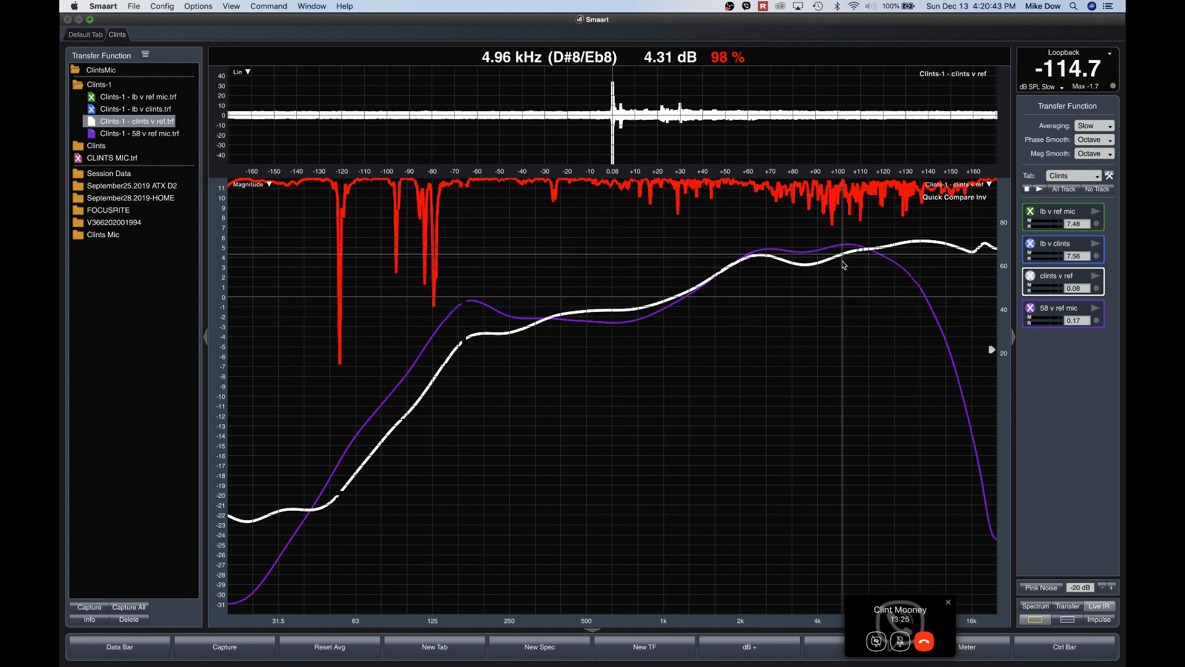
{"action": "mouse_move", "coordinate": [578, 312]}
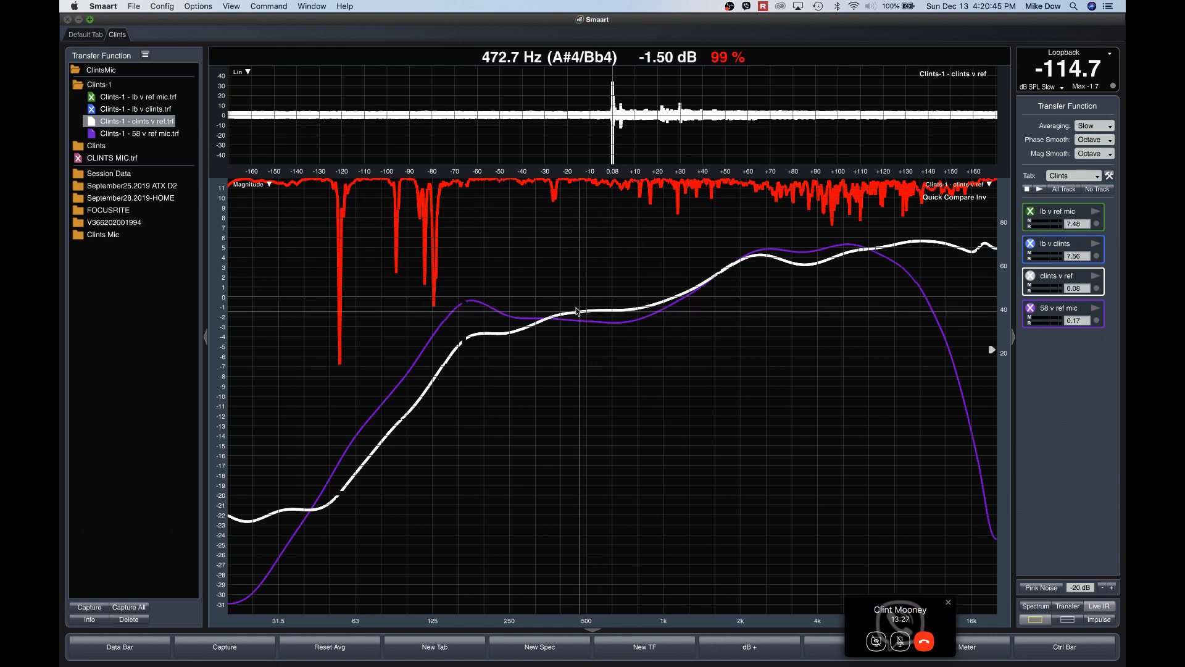
{"action": "mouse_move", "coordinate": [637, 309]}
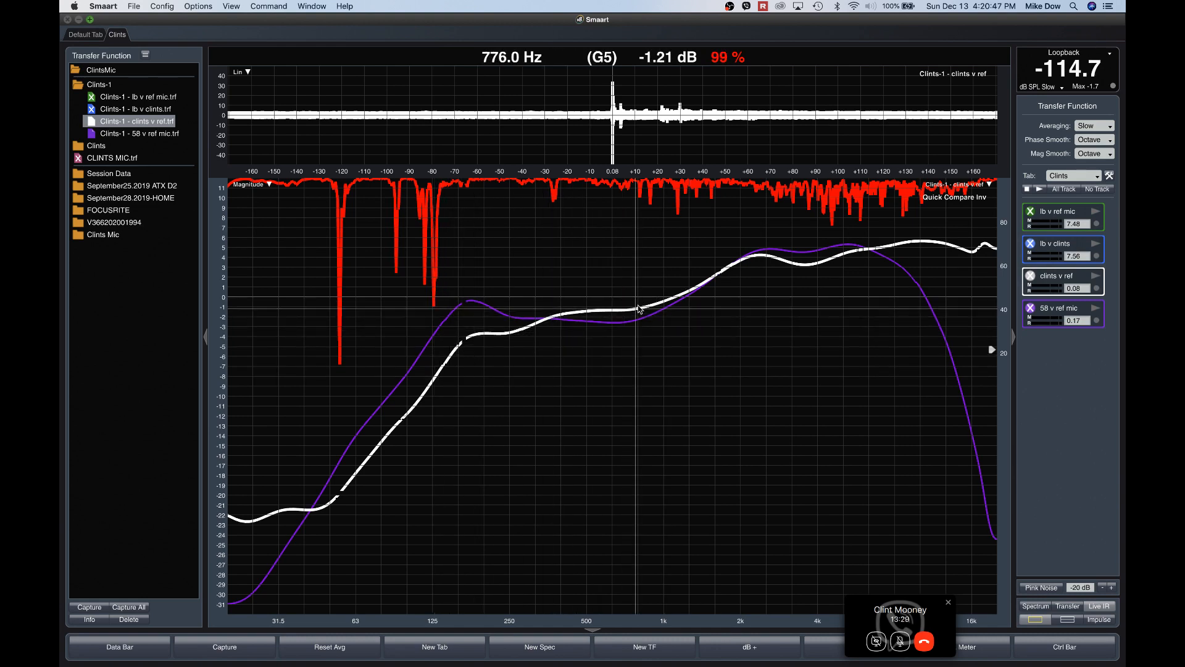
{"action": "mouse_move", "coordinate": [853, 268]}
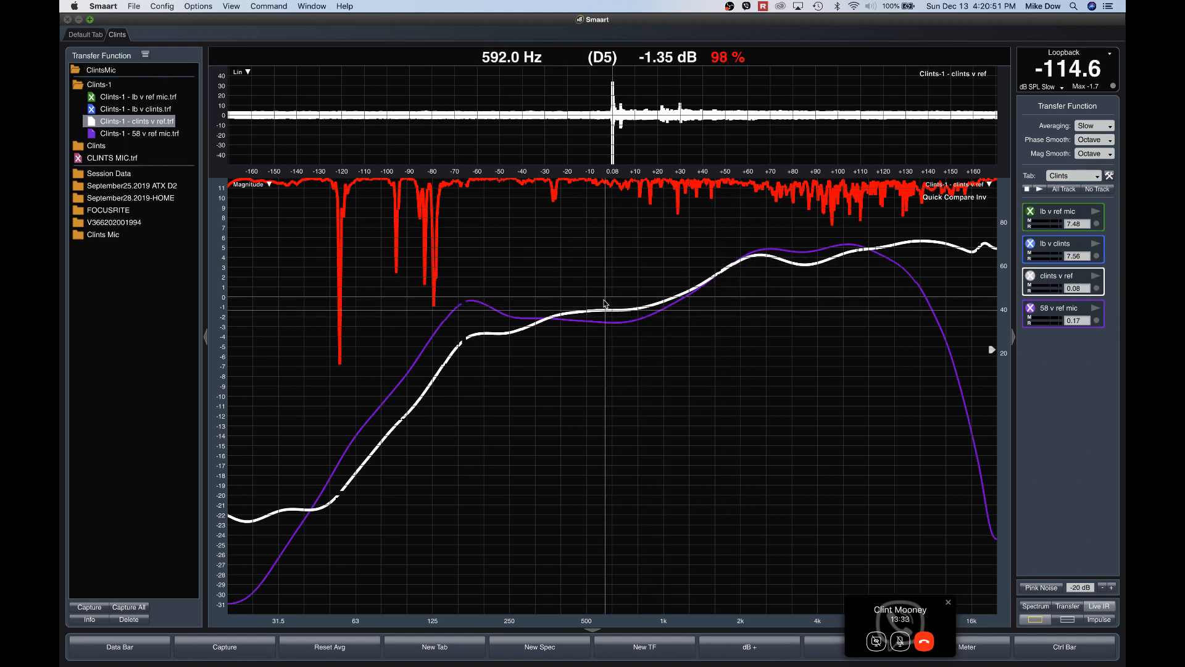
{"action": "mouse_move", "coordinate": [804, 271]}
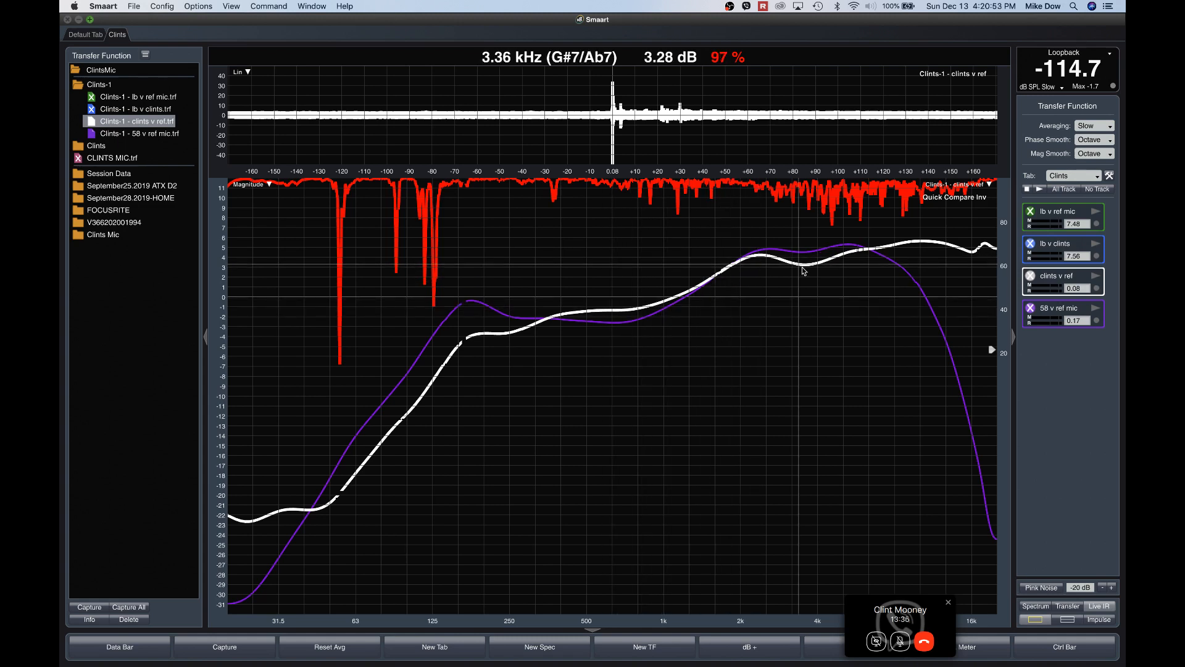
{"action": "mouse_move", "coordinate": [553, 289]}
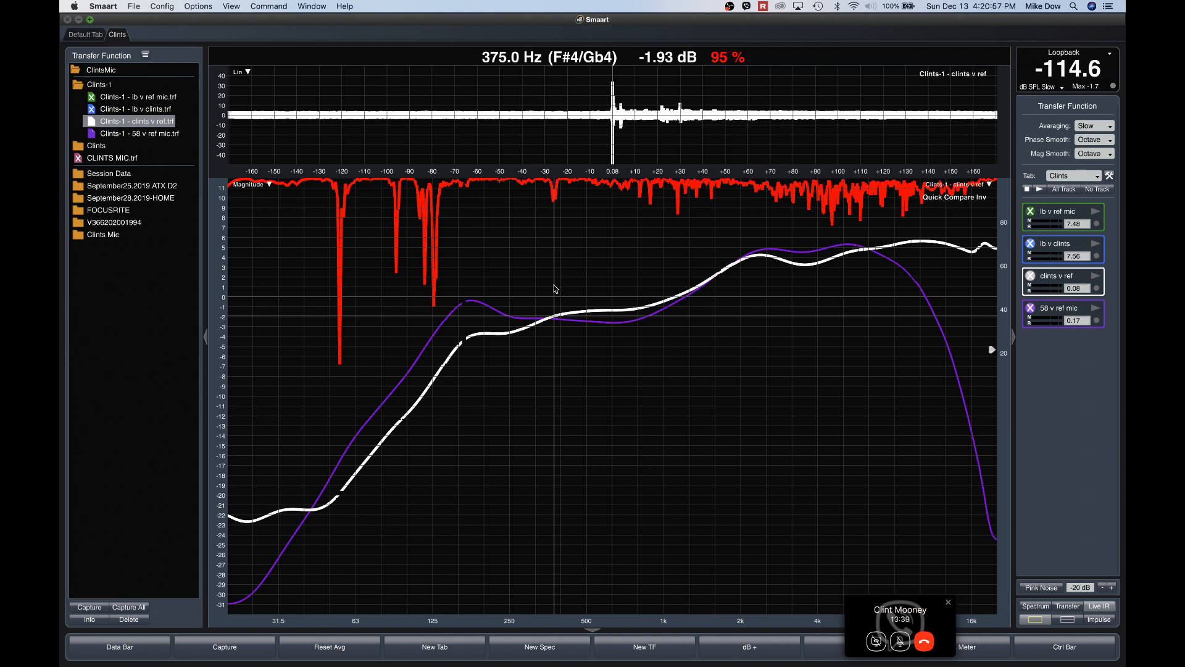
{"action": "mouse_move", "coordinate": [763, 291]}
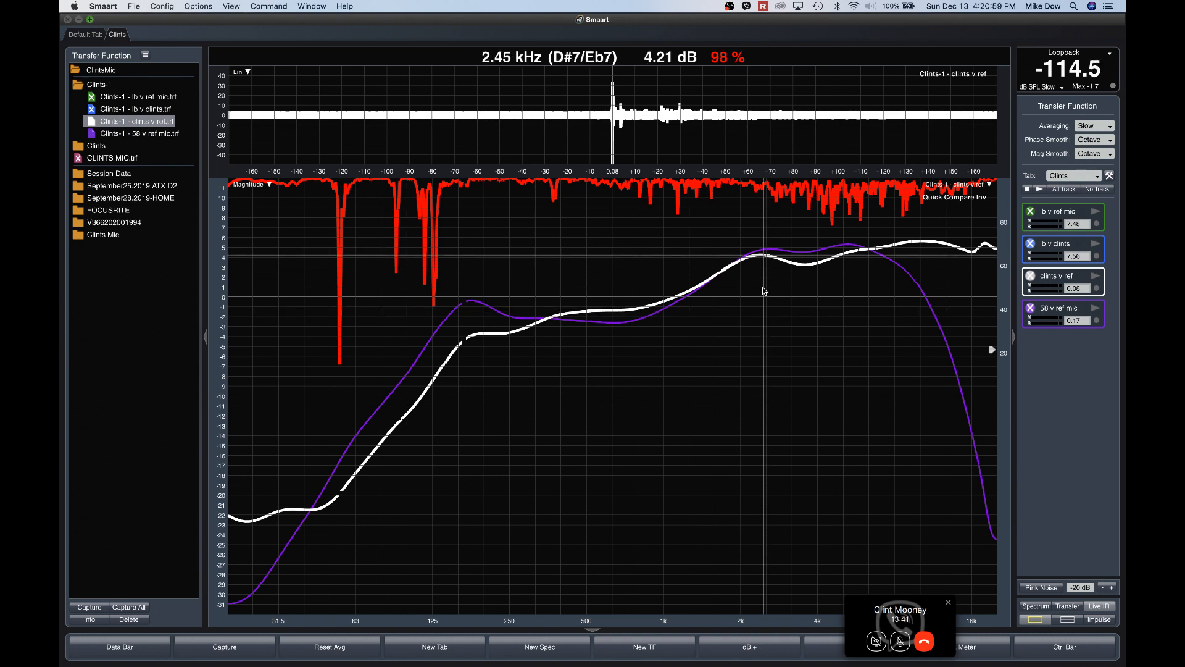
{"action": "mouse_move", "coordinate": [928, 282]}
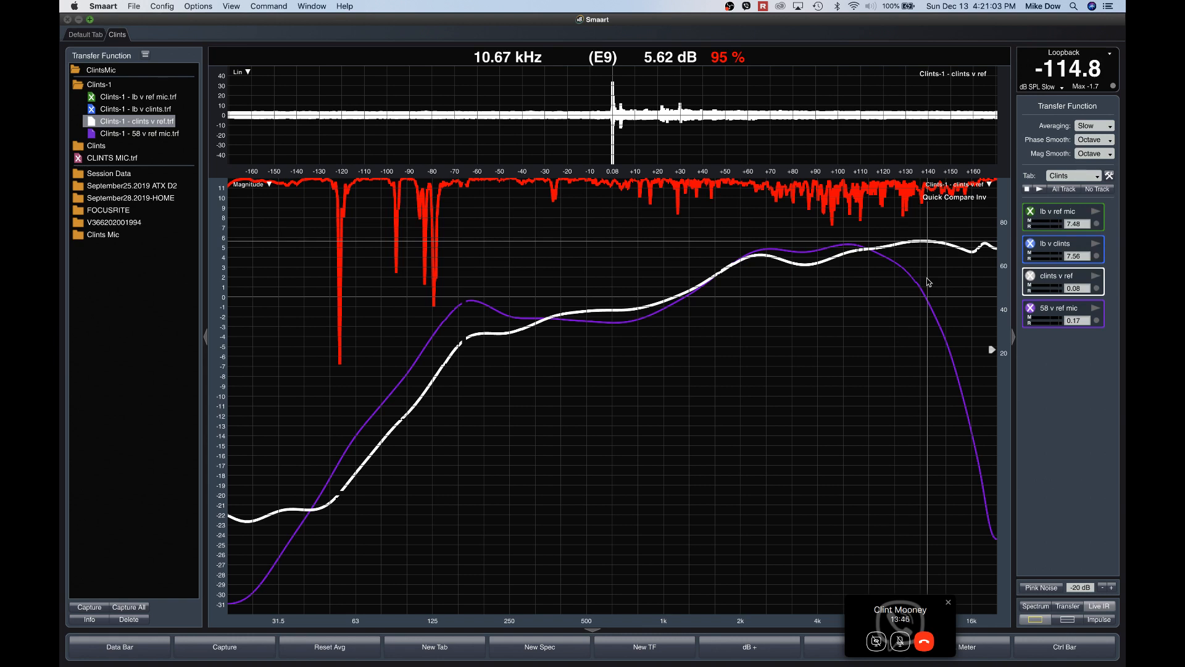
{"action": "mouse_move", "coordinate": [400, 405]}
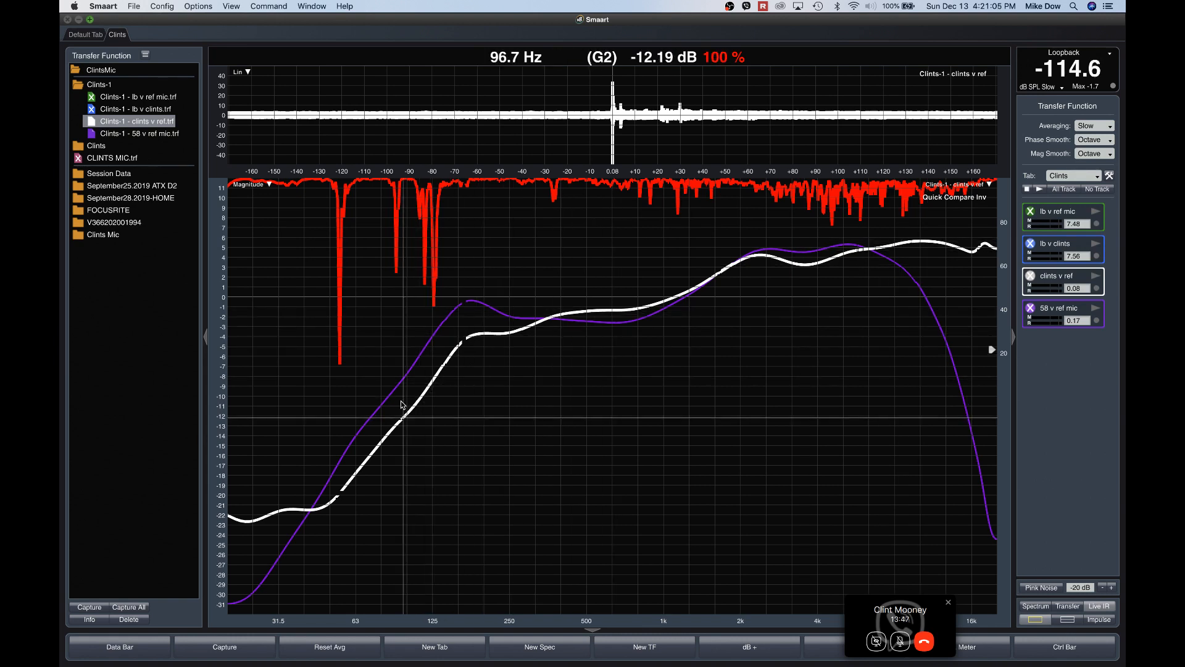
{"action": "mouse_move", "coordinate": [911, 288]}
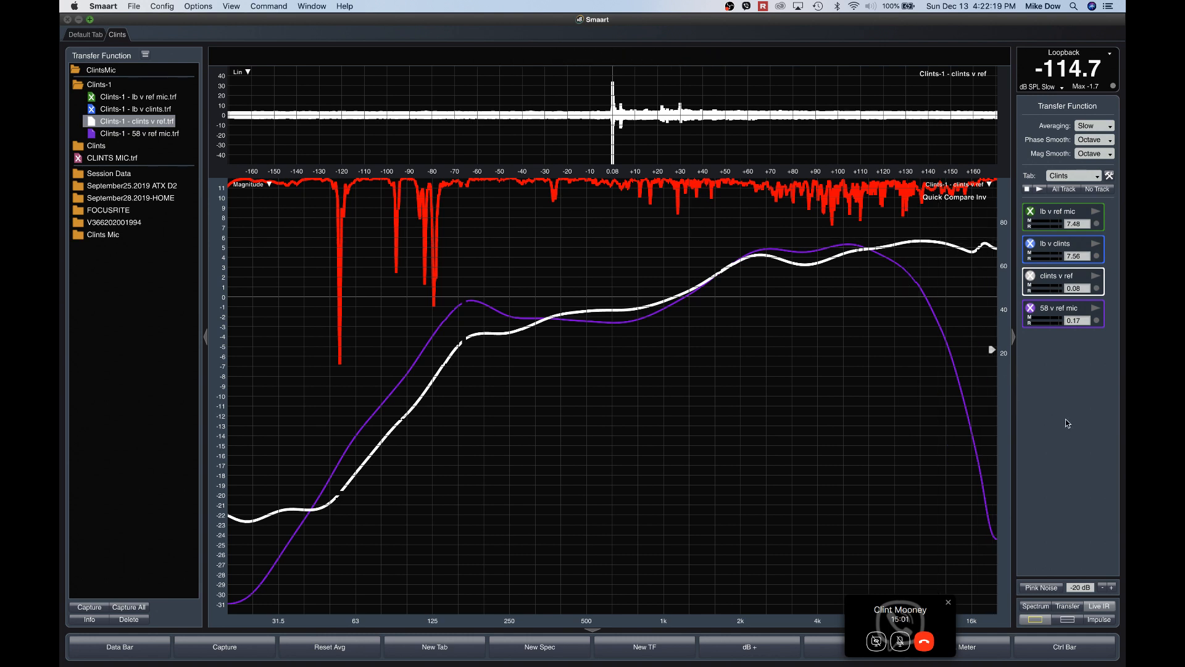
{"action": "mouse_move", "coordinate": [826, 482]}
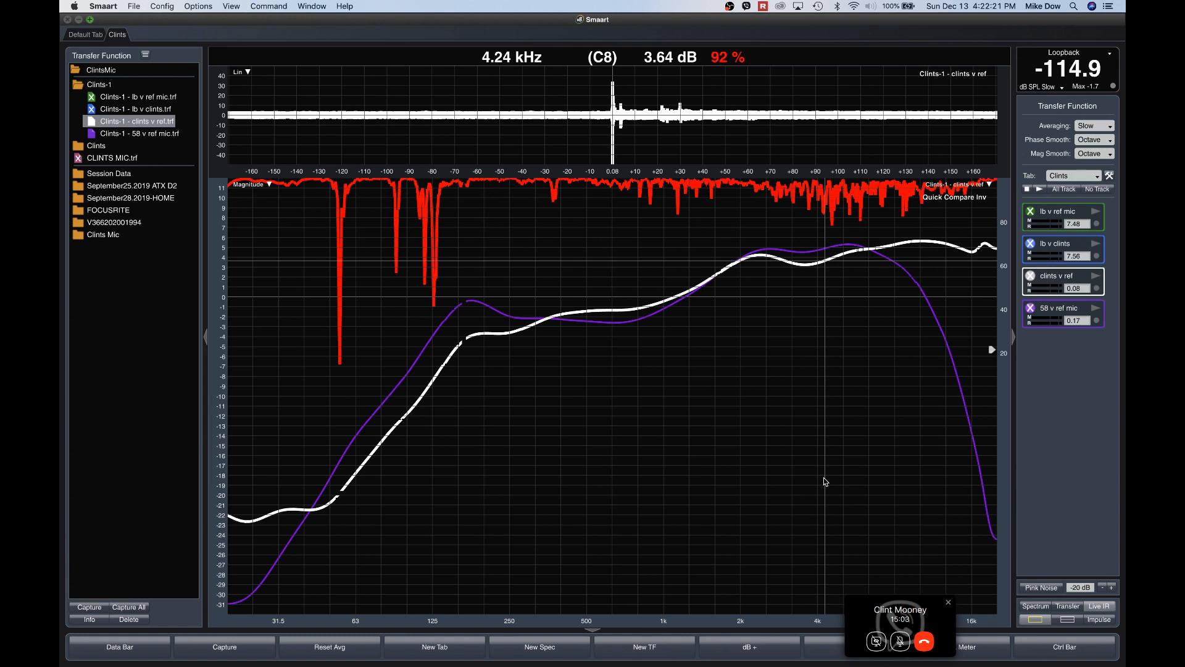
{"action": "mouse_move", "coordinate": [1099, 505]}
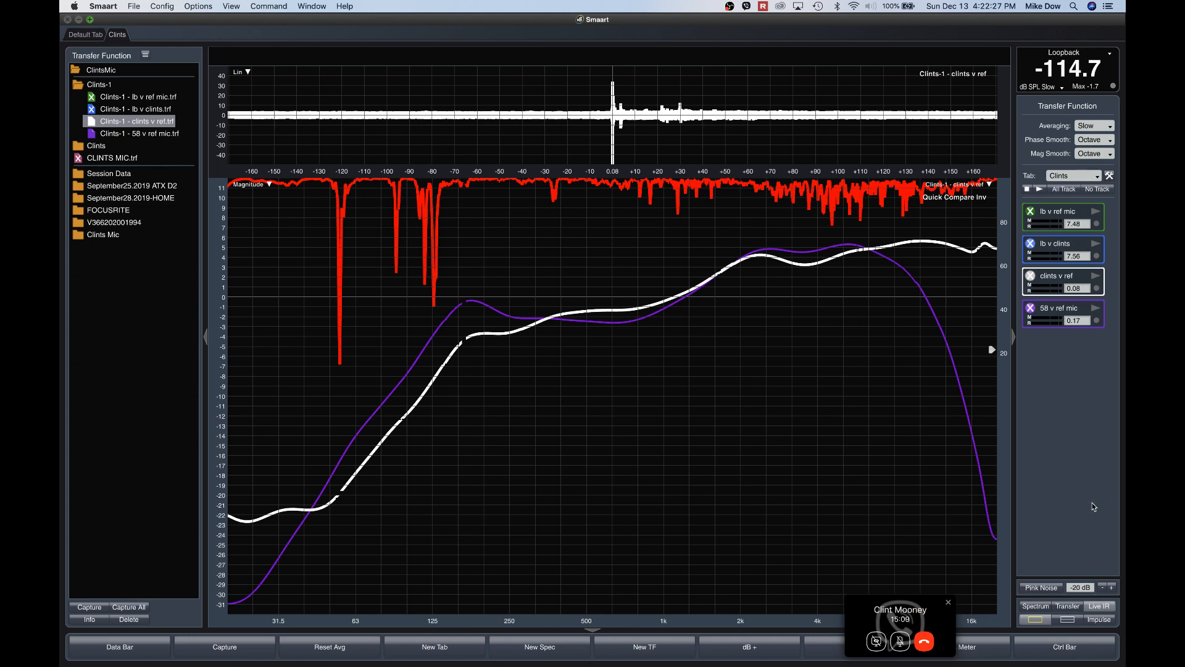
{"action": "mouse_move", "coordinate": [1065, 528]}
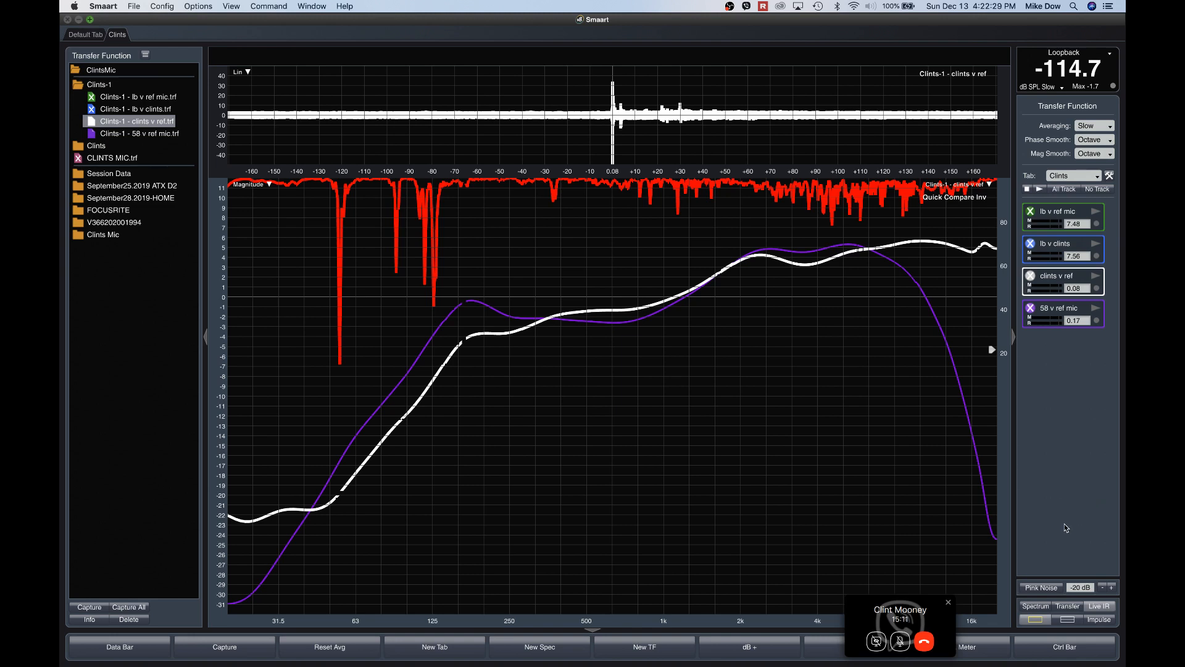